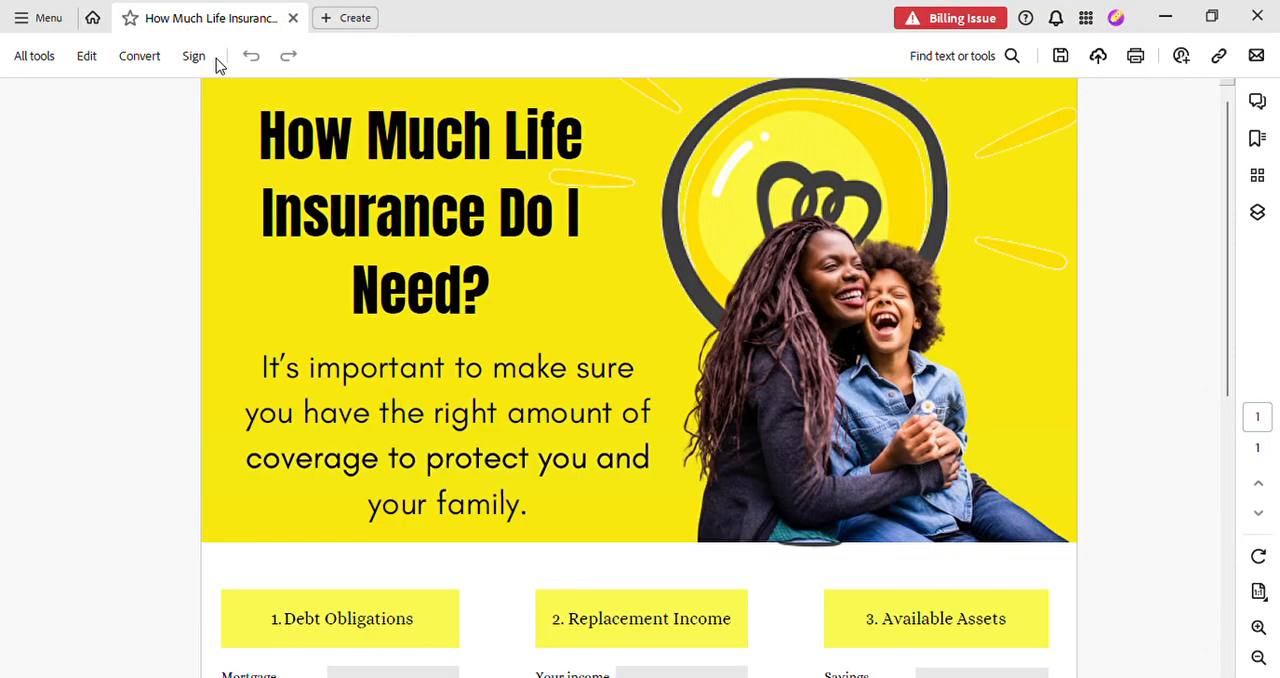
mouse_move(1045, 451)
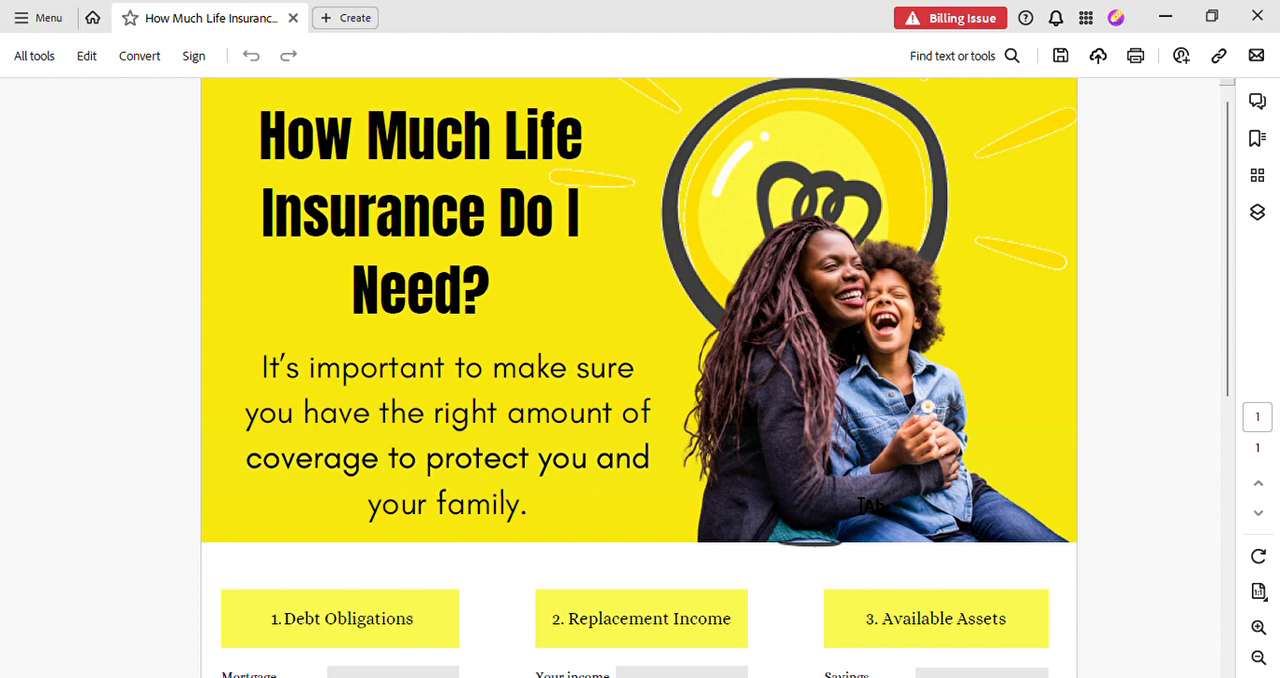
- Scroll down to the debt, income replacement and available assets sum rows
scroll("down", 3)
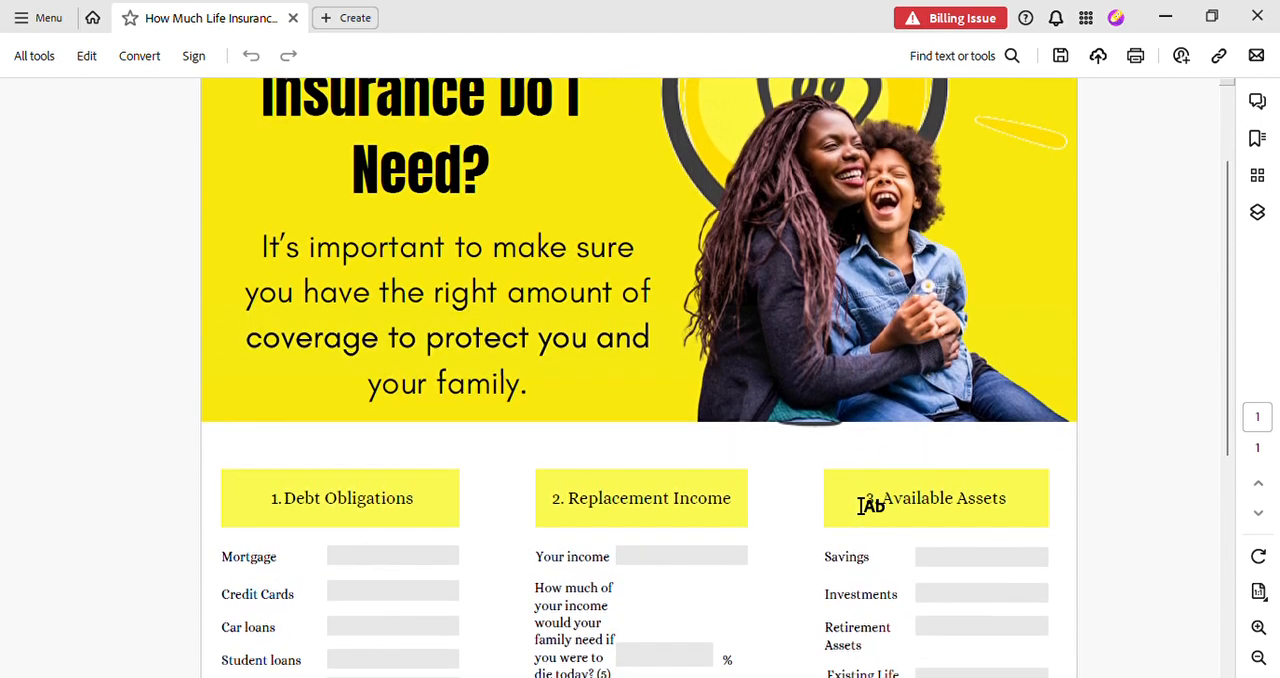
scroll("down", 3)
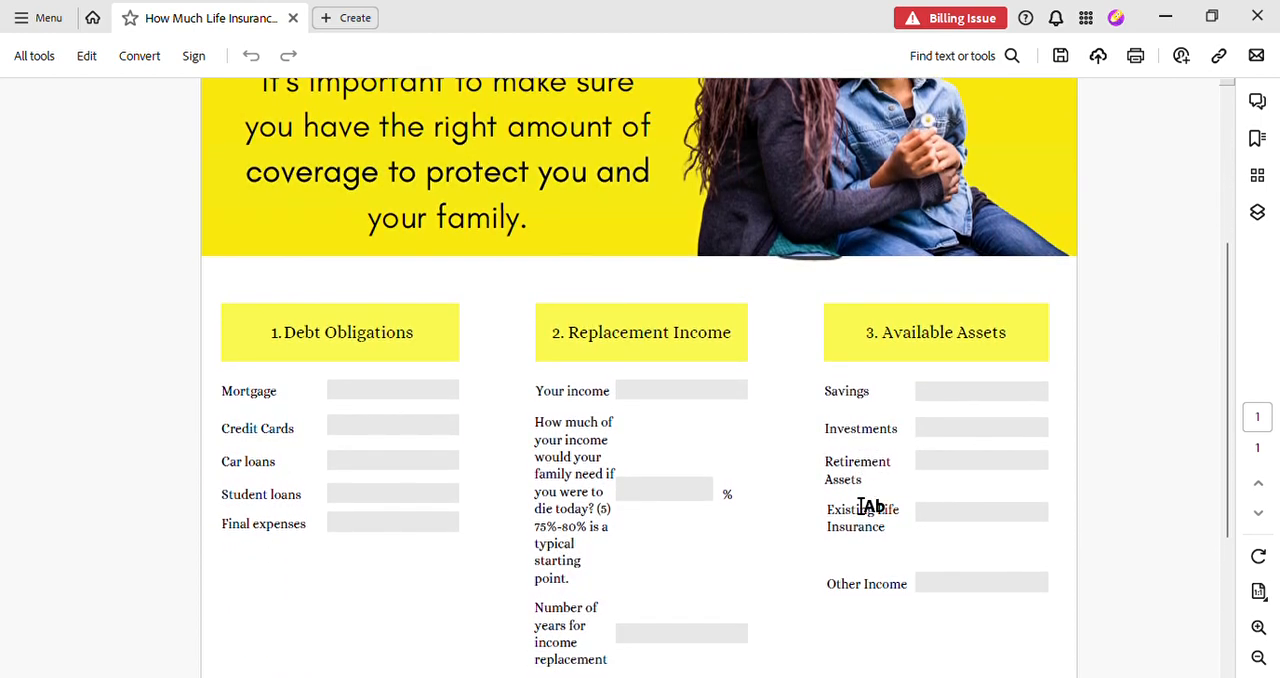
scroll("down", 3)
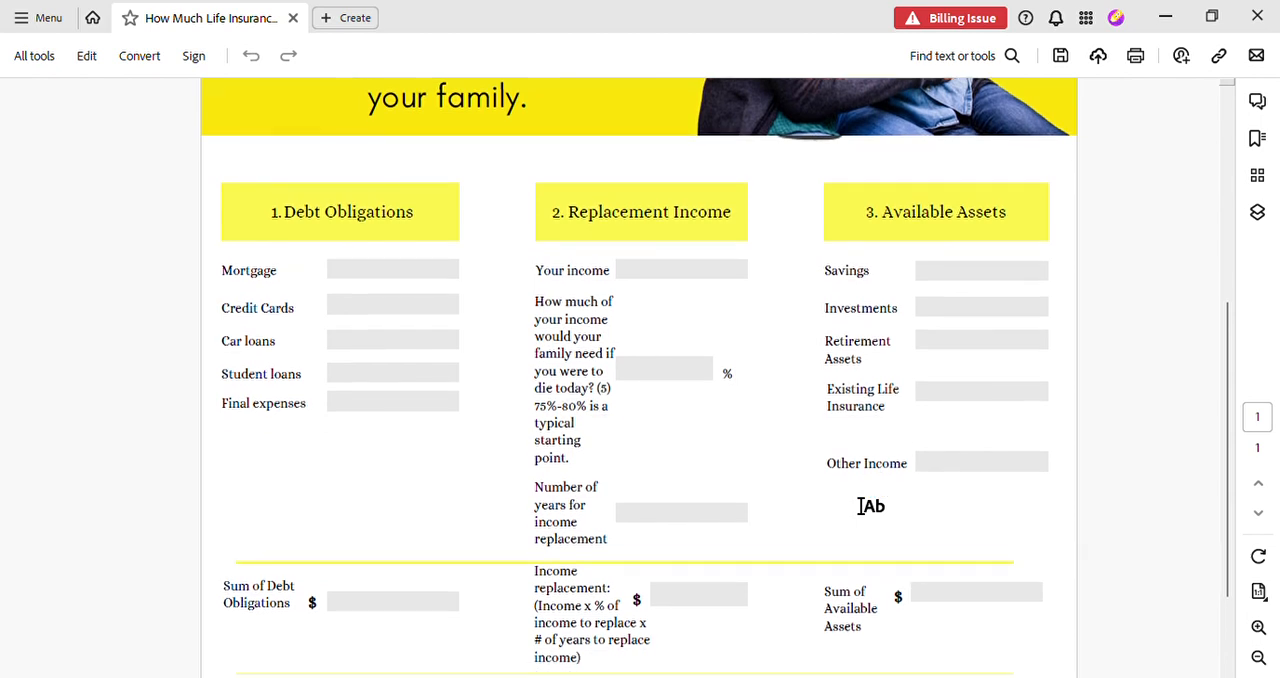
scroll("down", 3)
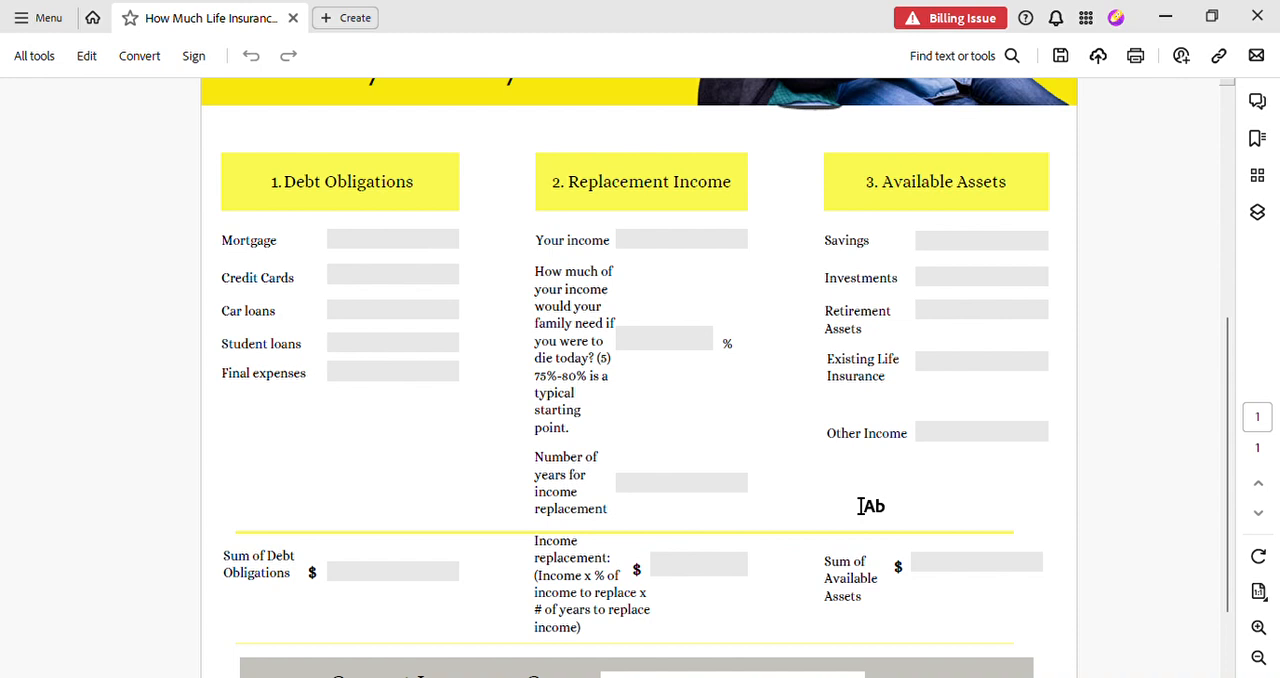
mouse_move(370, 261)
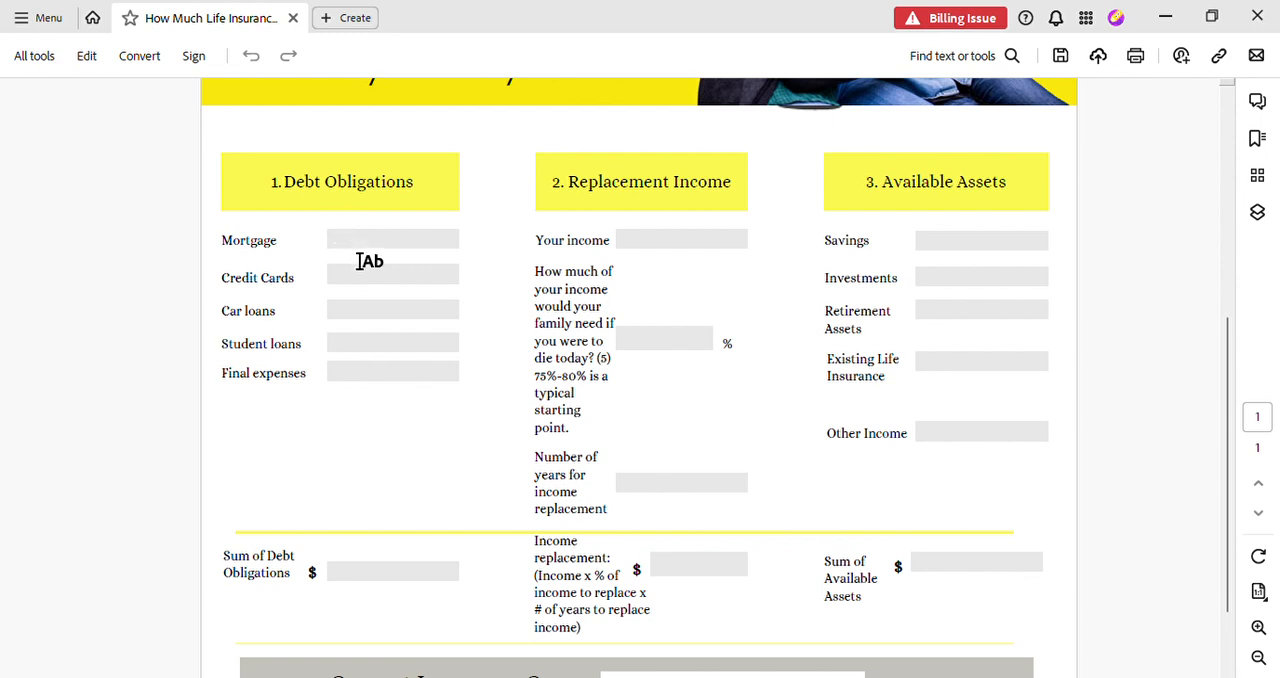
- Enter $300,000 for Mortgage and $3,000 for Credit Cards, repositioning the $3,000 entry
left_click(392, 261)
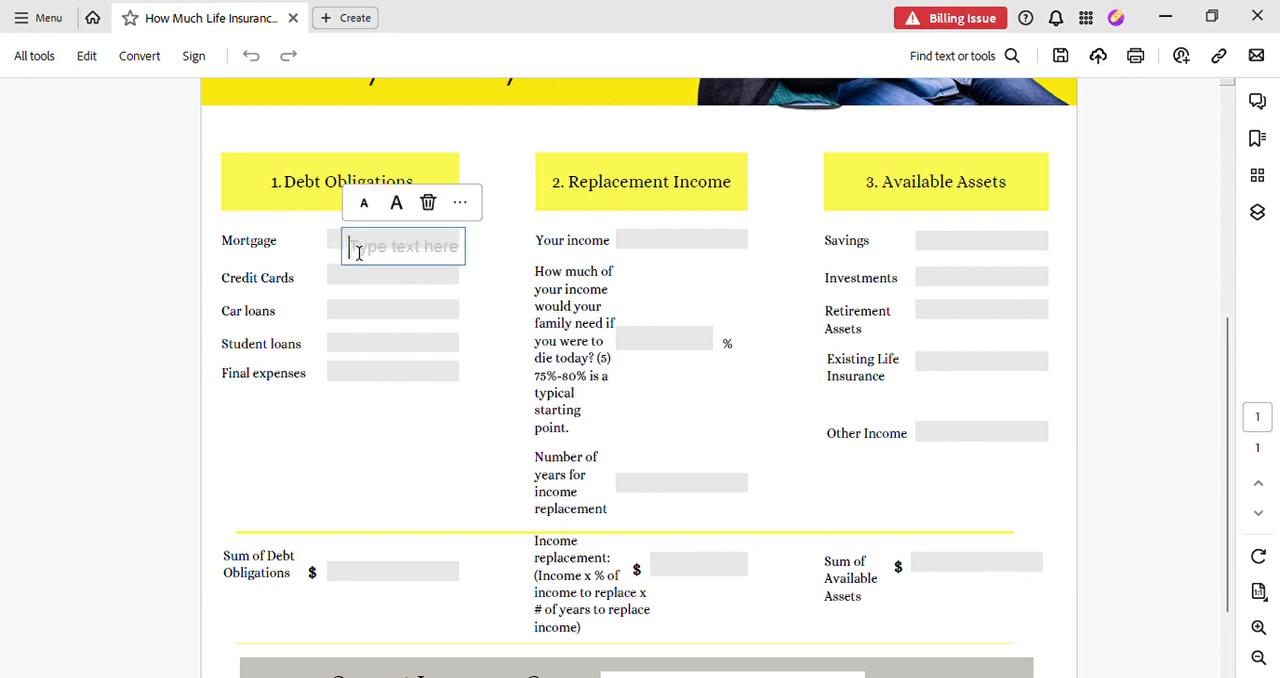
type("$3")
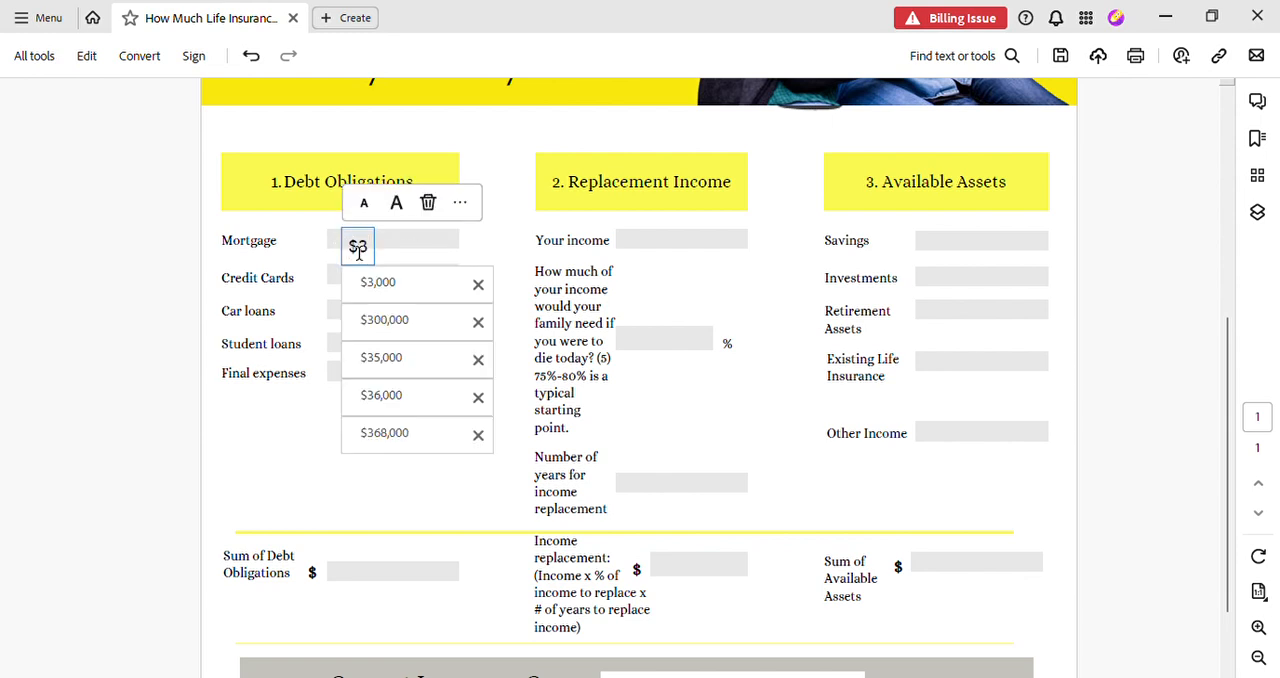
left_click(383, 321)
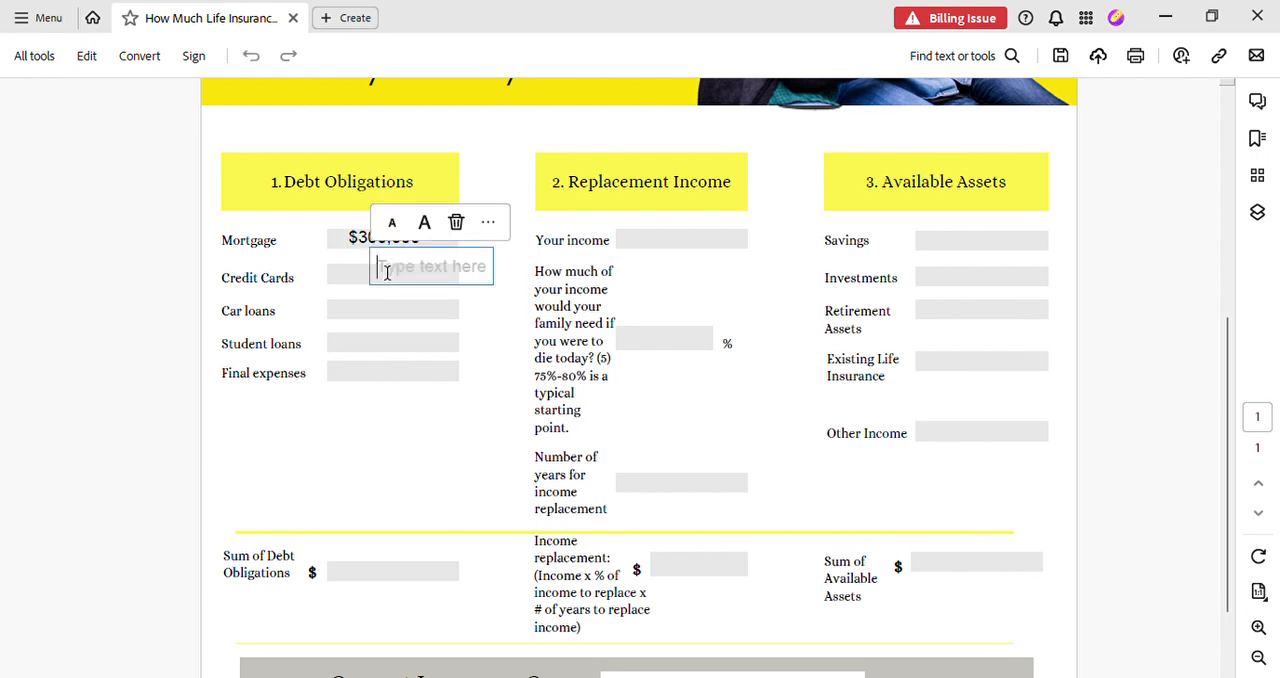
type("$3,000")
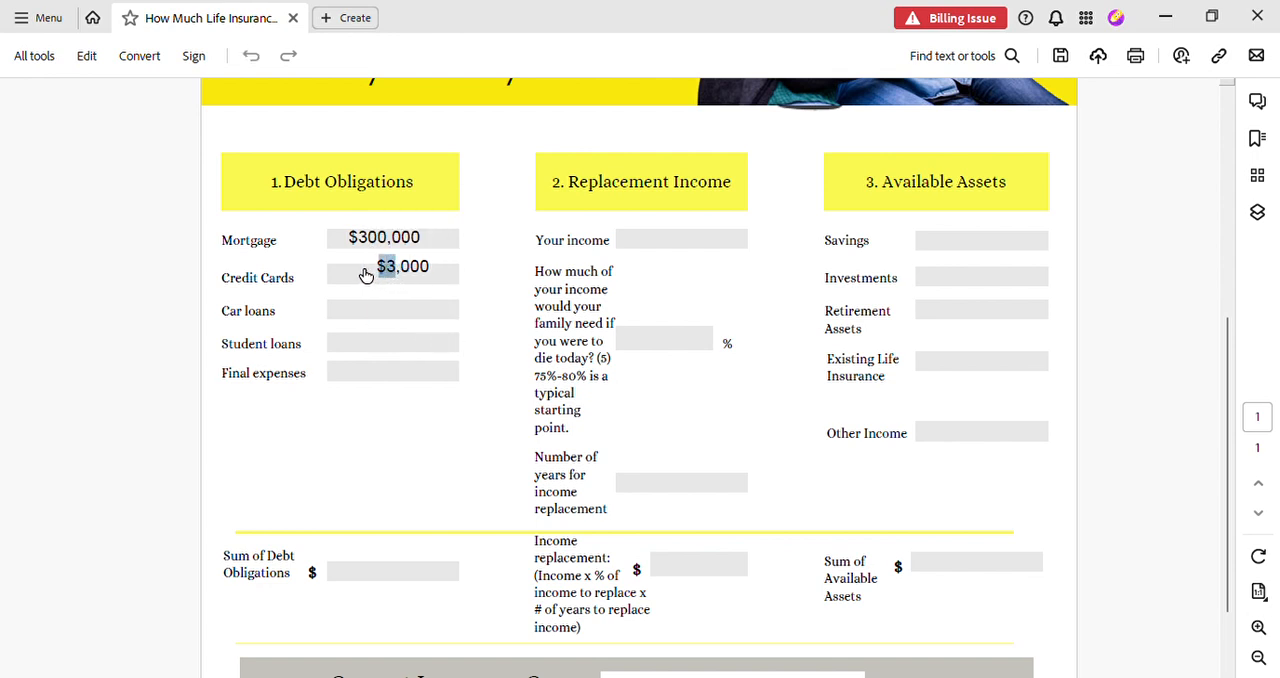
left_click(393, 267)
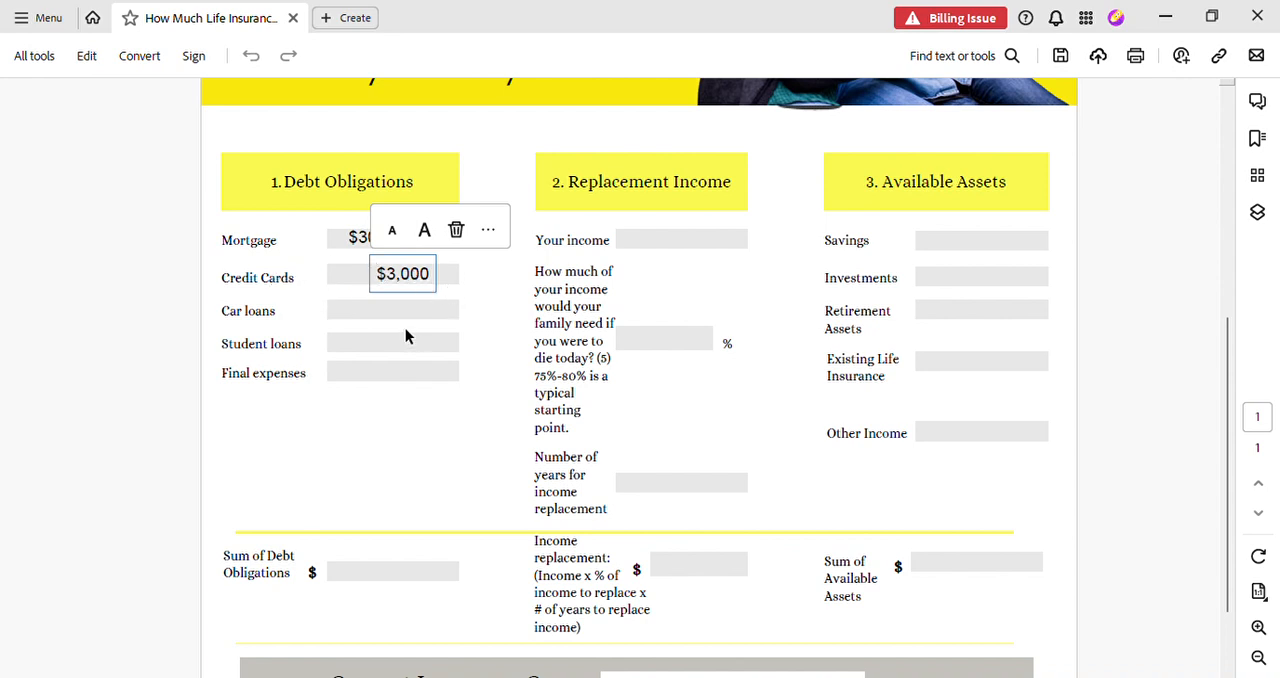
mouse_move(413, 298)
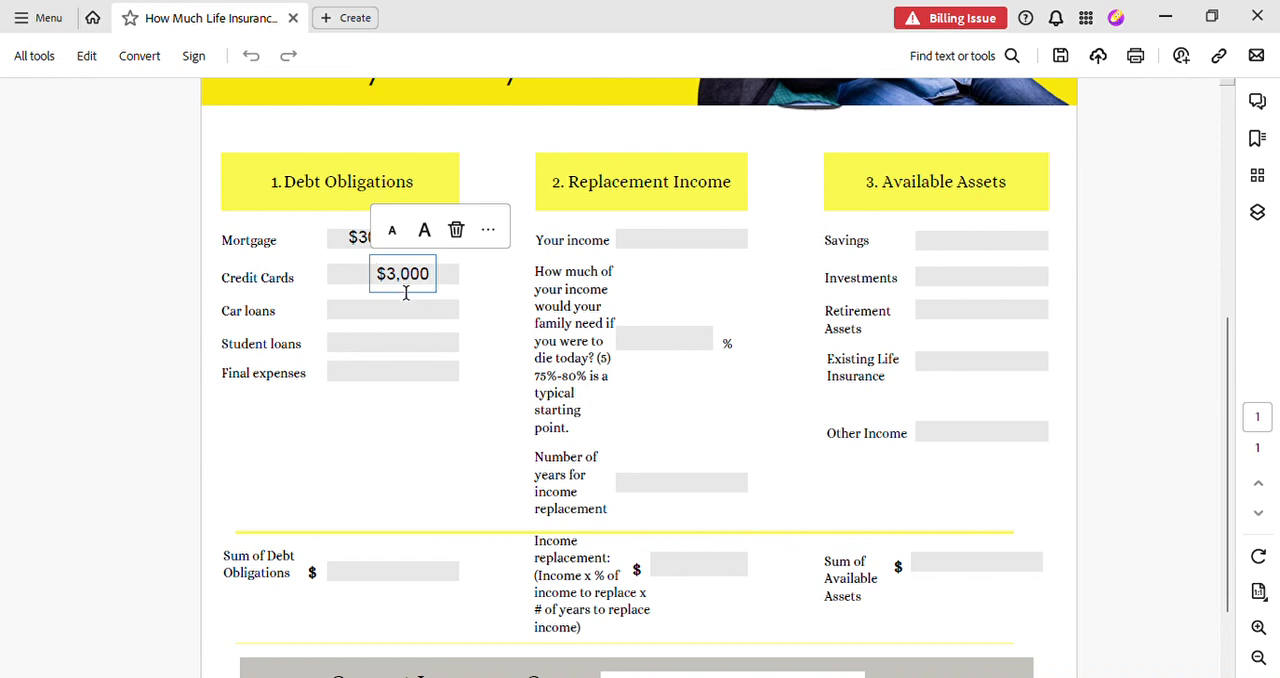
left_click(392, 237)
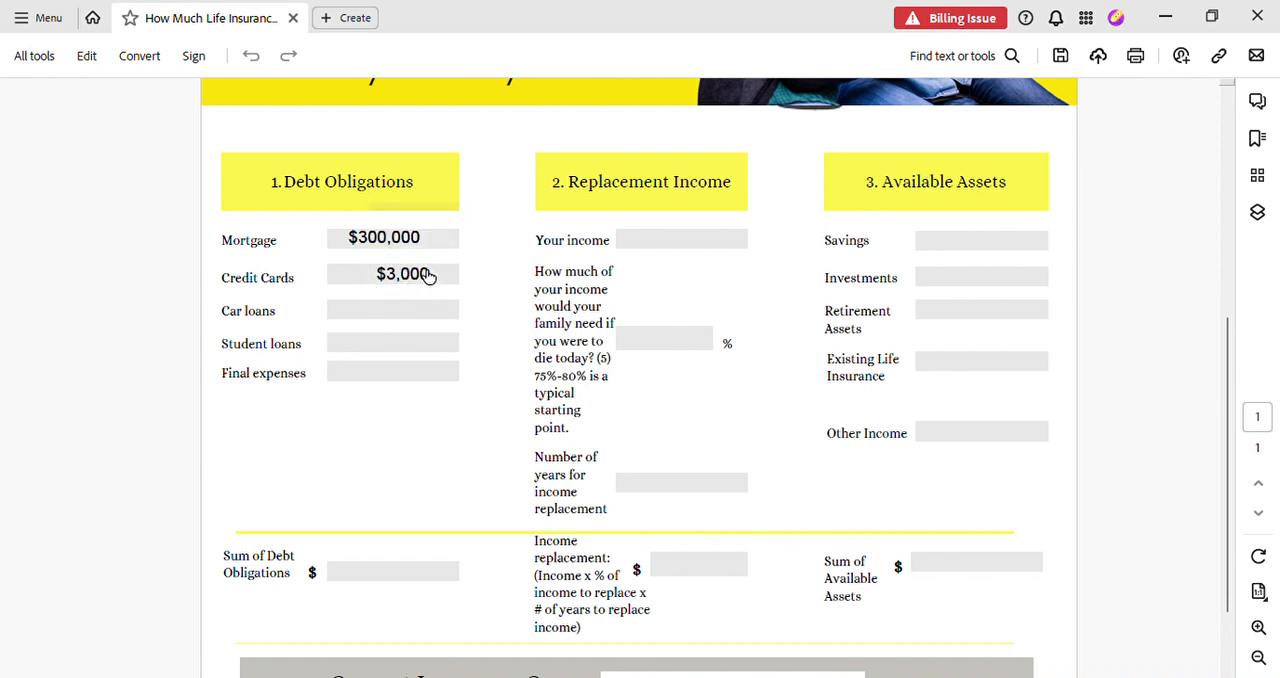
left_click(393, 274)
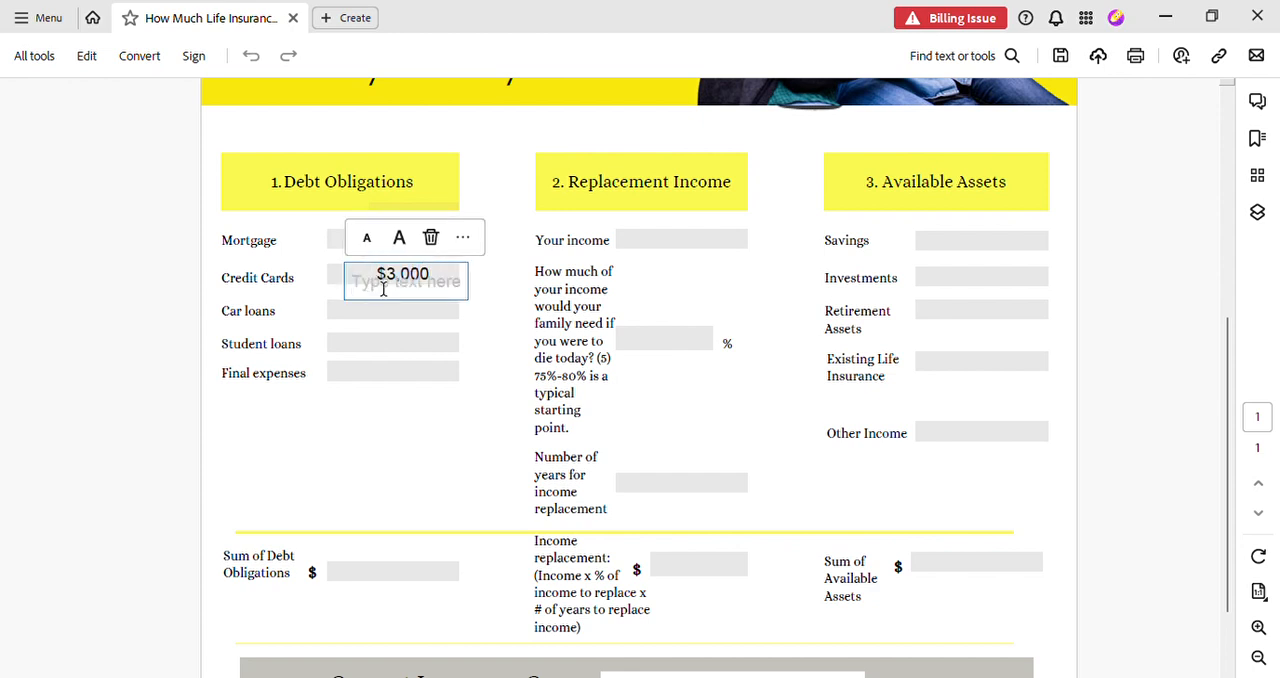
mouse_move(451, 309)
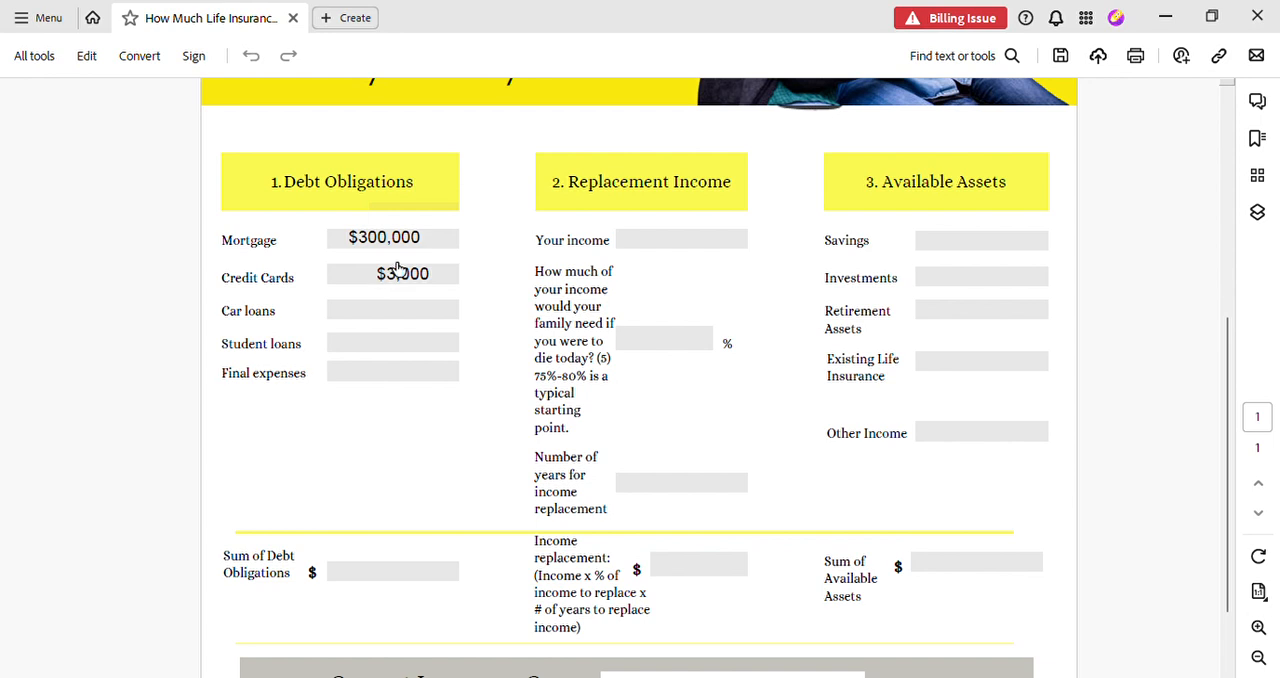
- Fill Car loans $10,000, Student loans $40,000 and Final expenses $15,000
left_click(392, 273)
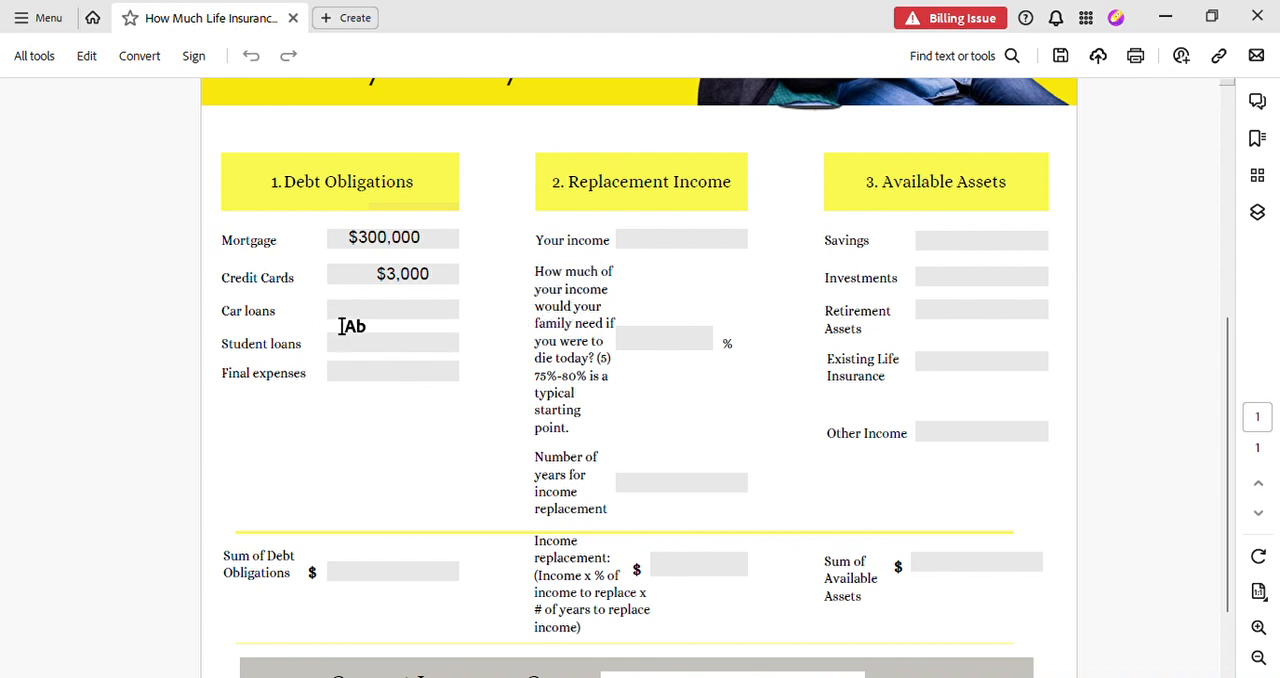
left_click(392, 321)
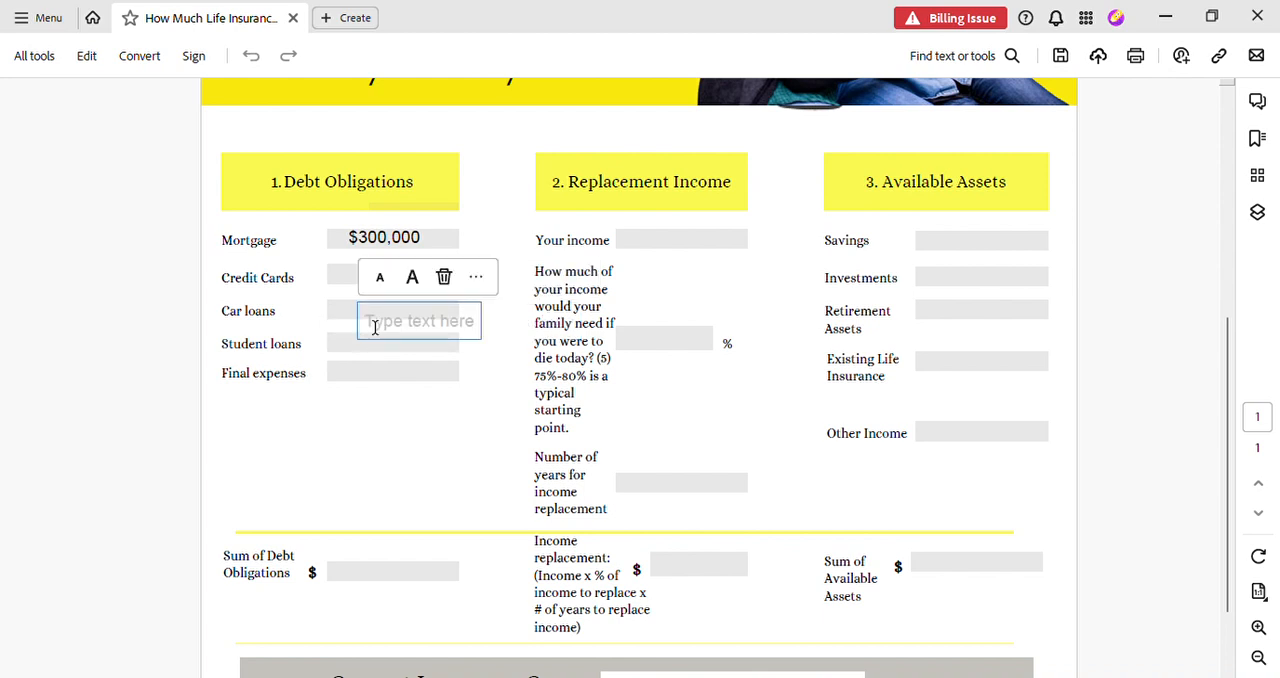
type("$10,000")
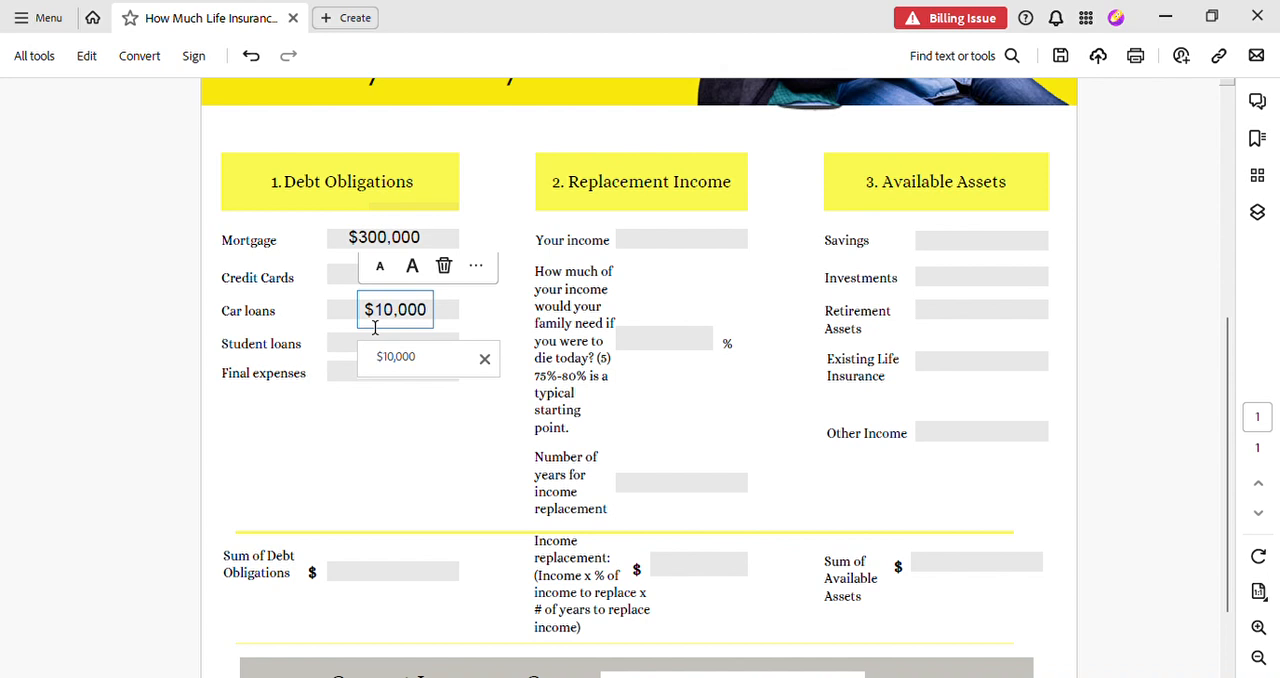
mouse_move(351, 352)
type("$40,000")
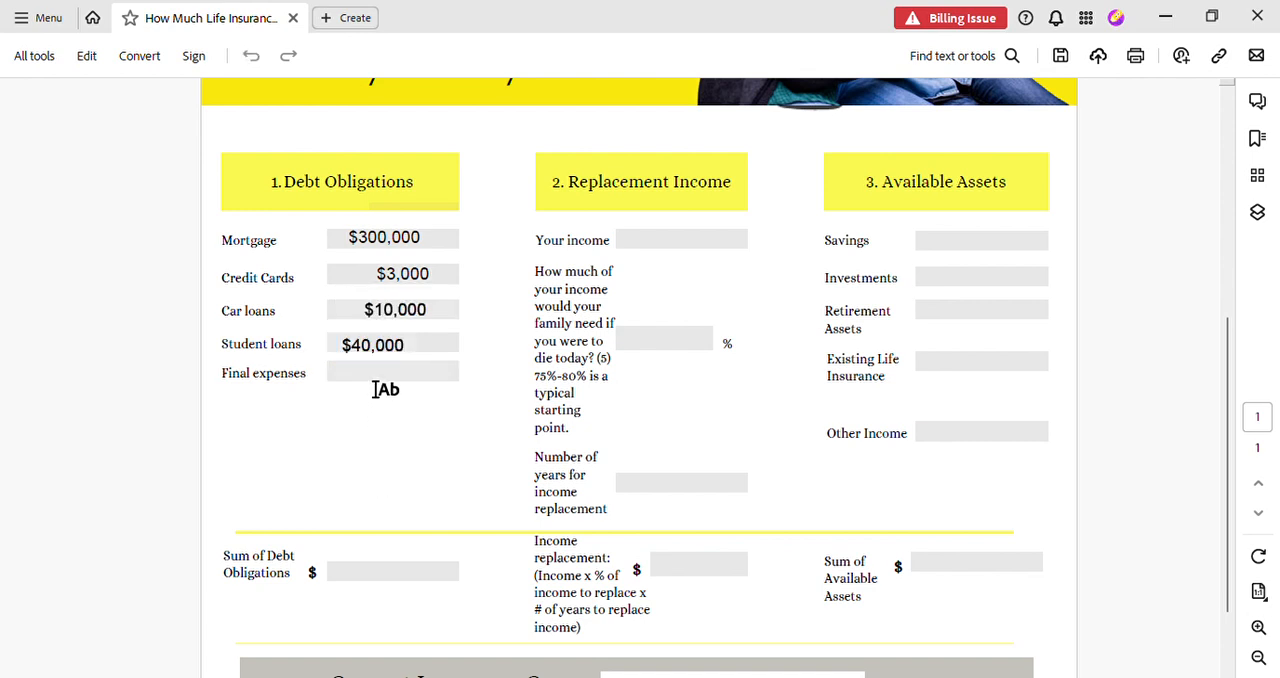
left_click(392, 381)
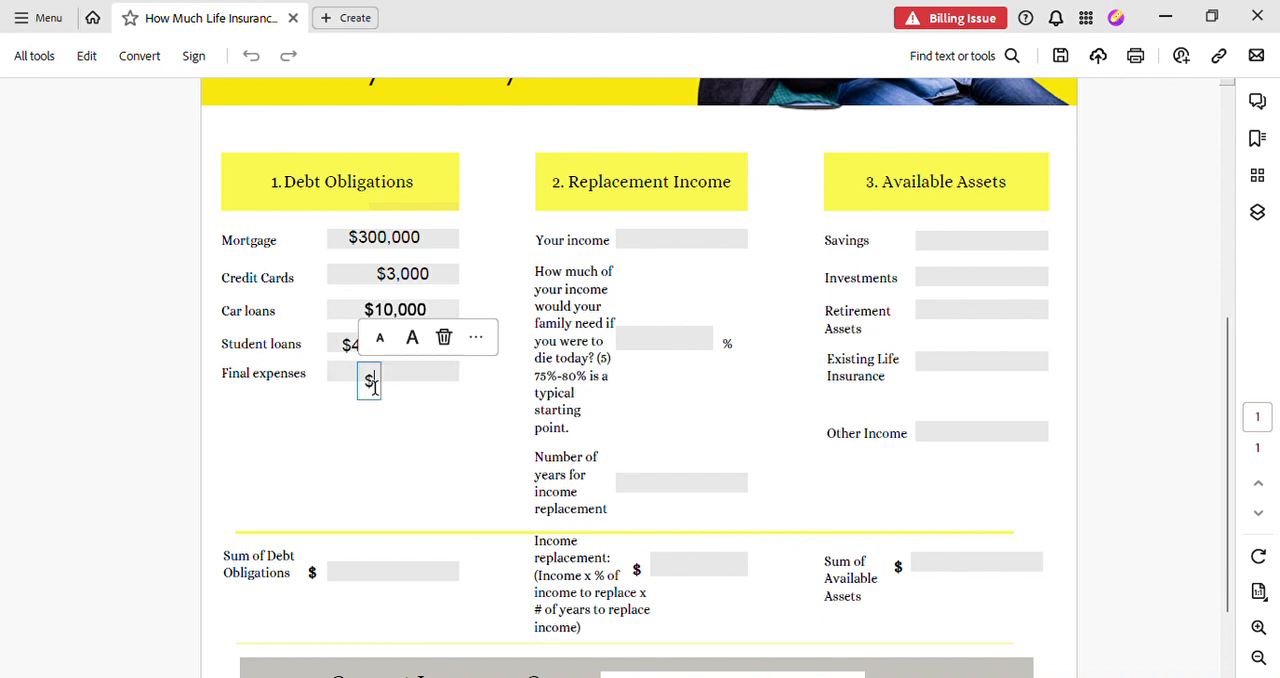
type("15,000")
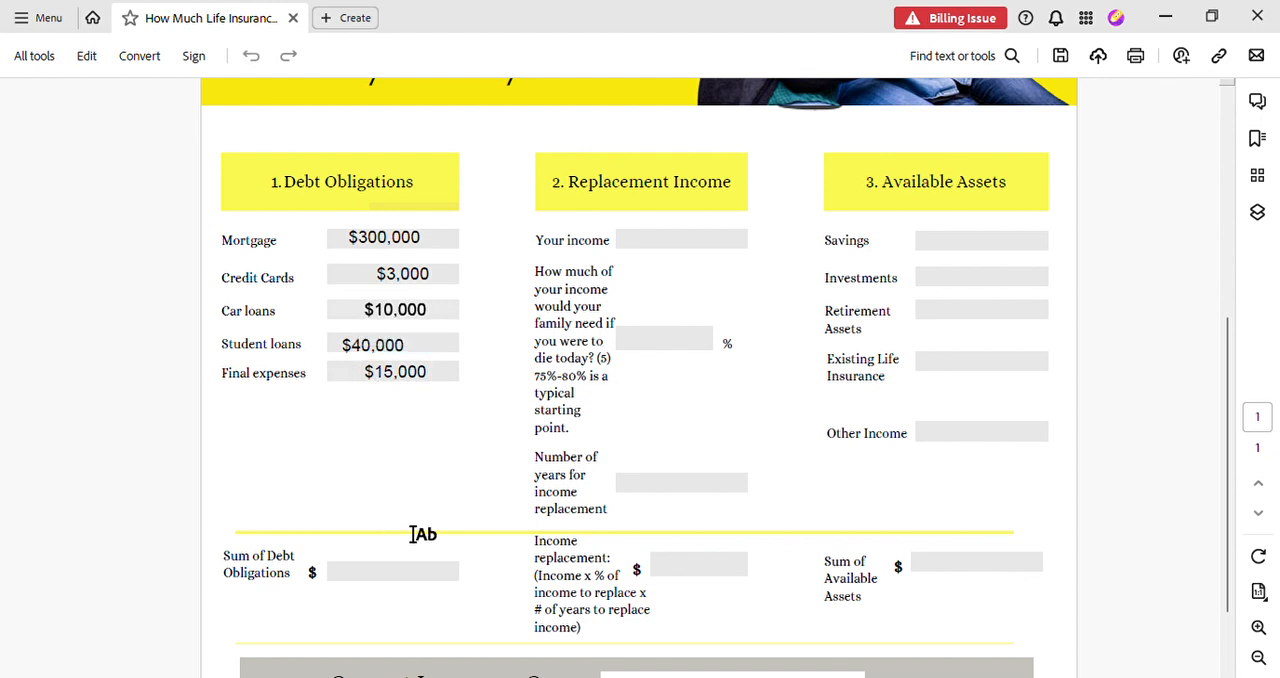
mouse_move(662, 256)
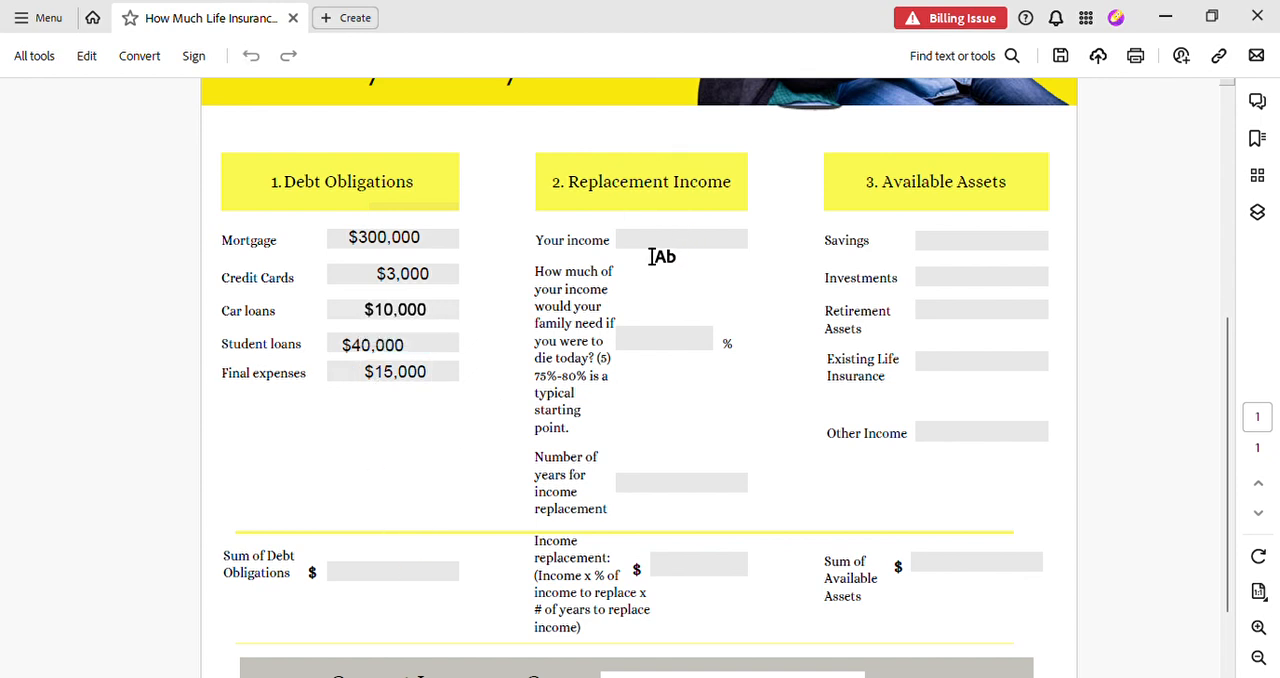
mouse_move(393, 571)
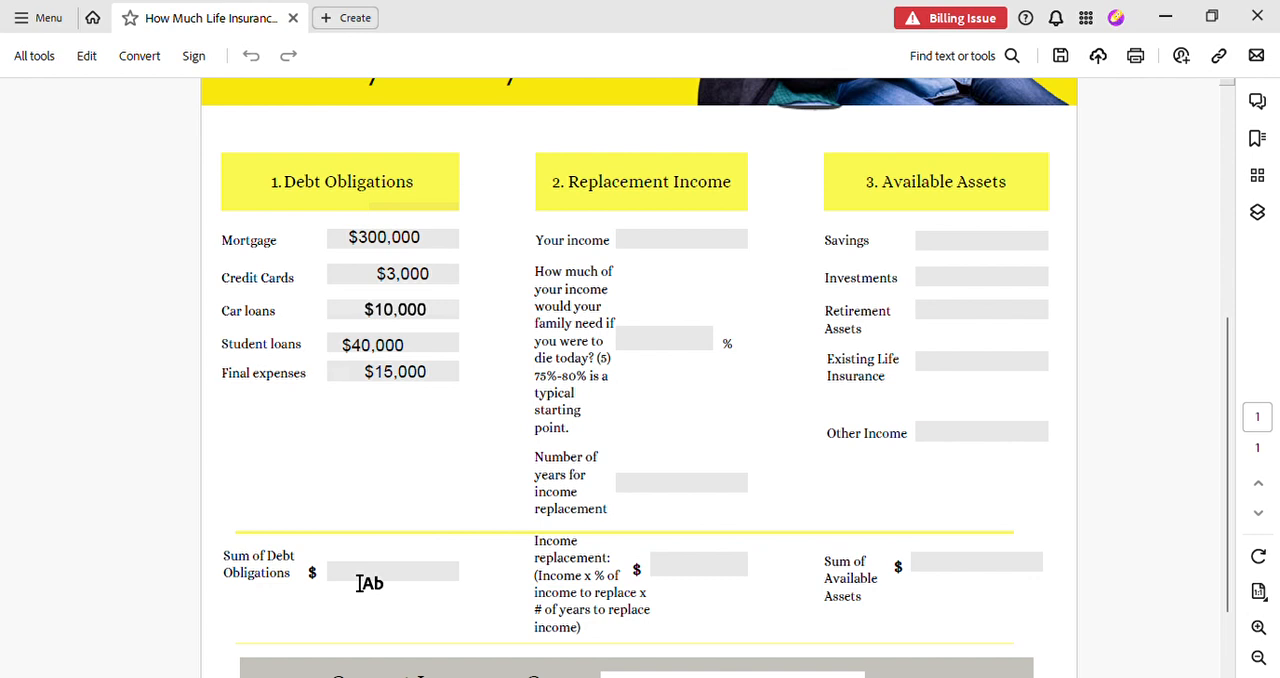
- Enter the $368,000 debt total in Sum of Debt Obligations using the autofill suggestion
left_click(392, 570)
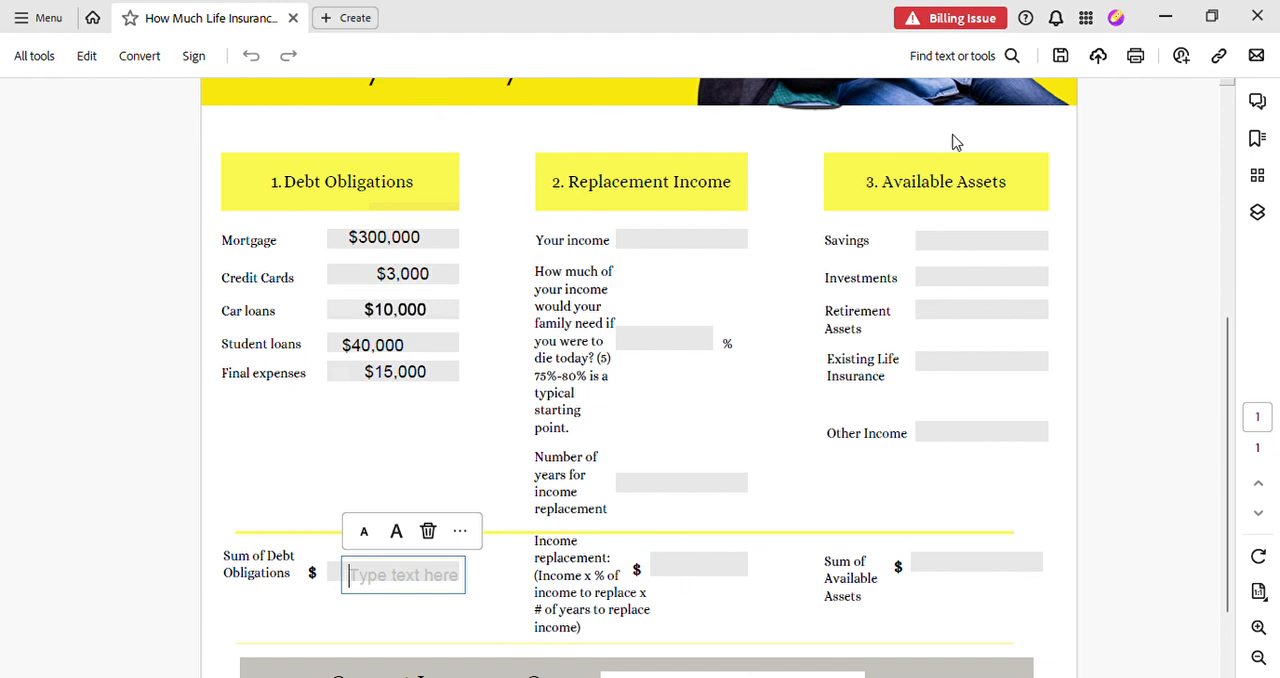
mouse_move(855, 601)
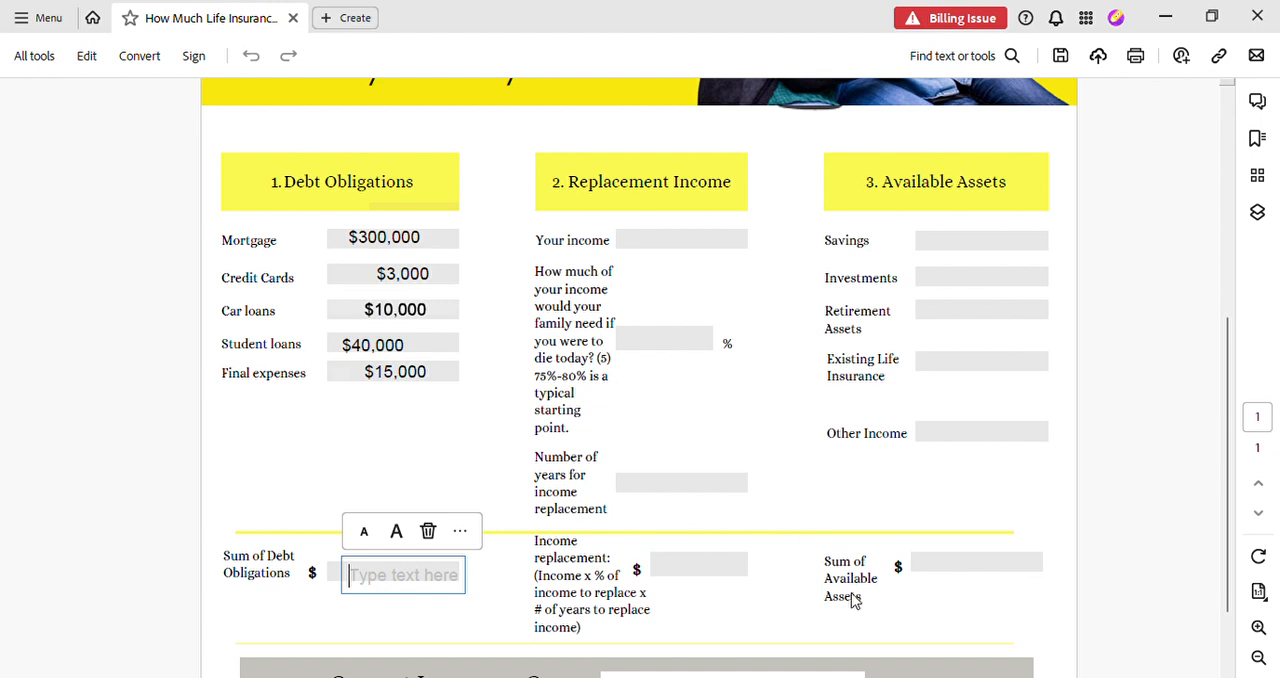
mouse_move(780, 671)
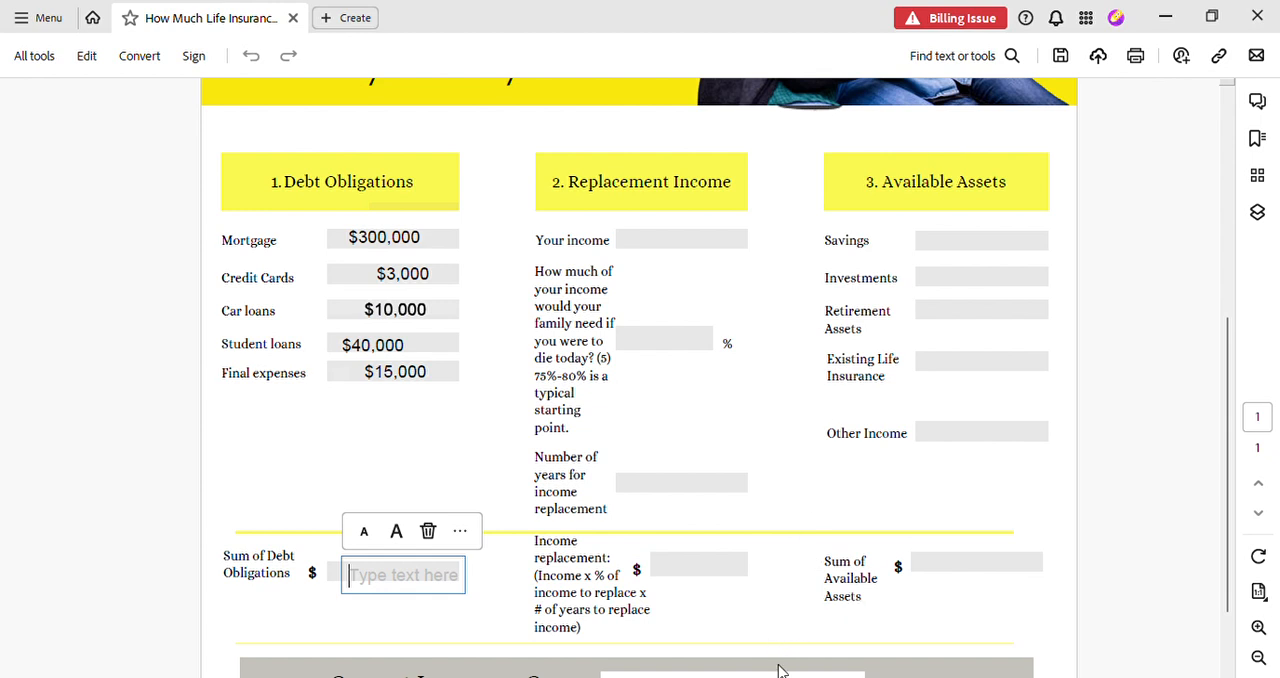
mouse_move(1040, 649)
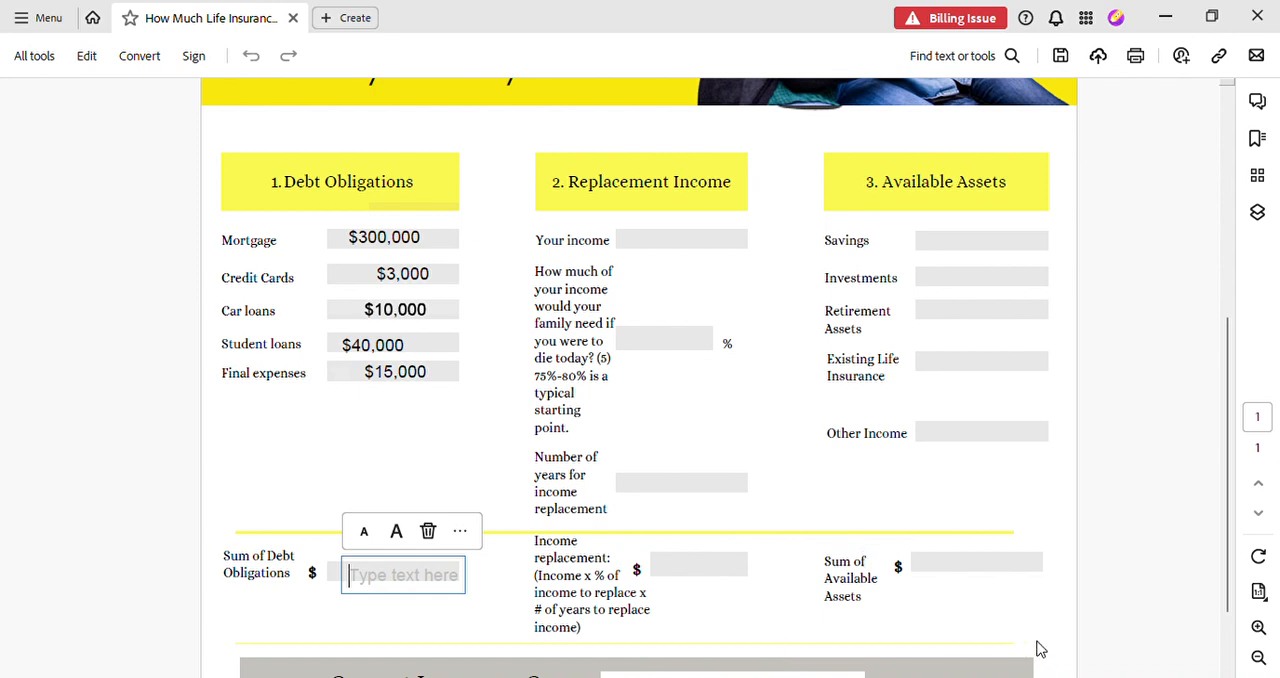
mouse_move(890, 615)
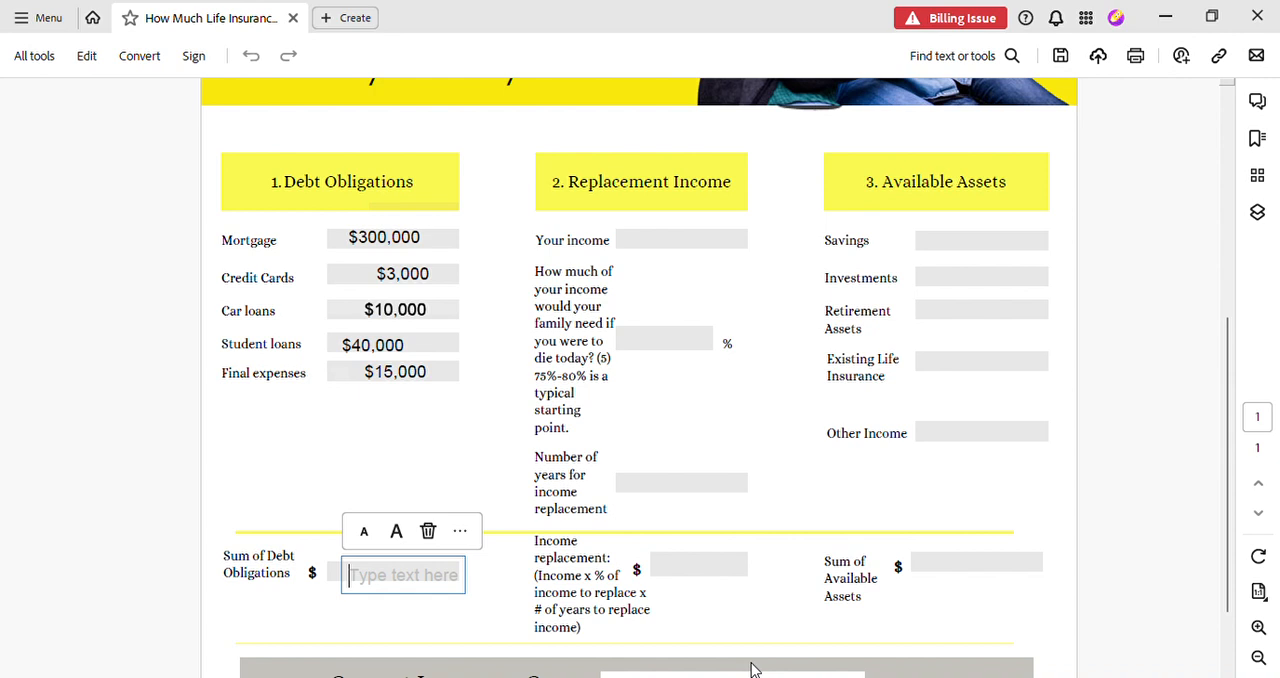
mouse_move(987, 614)
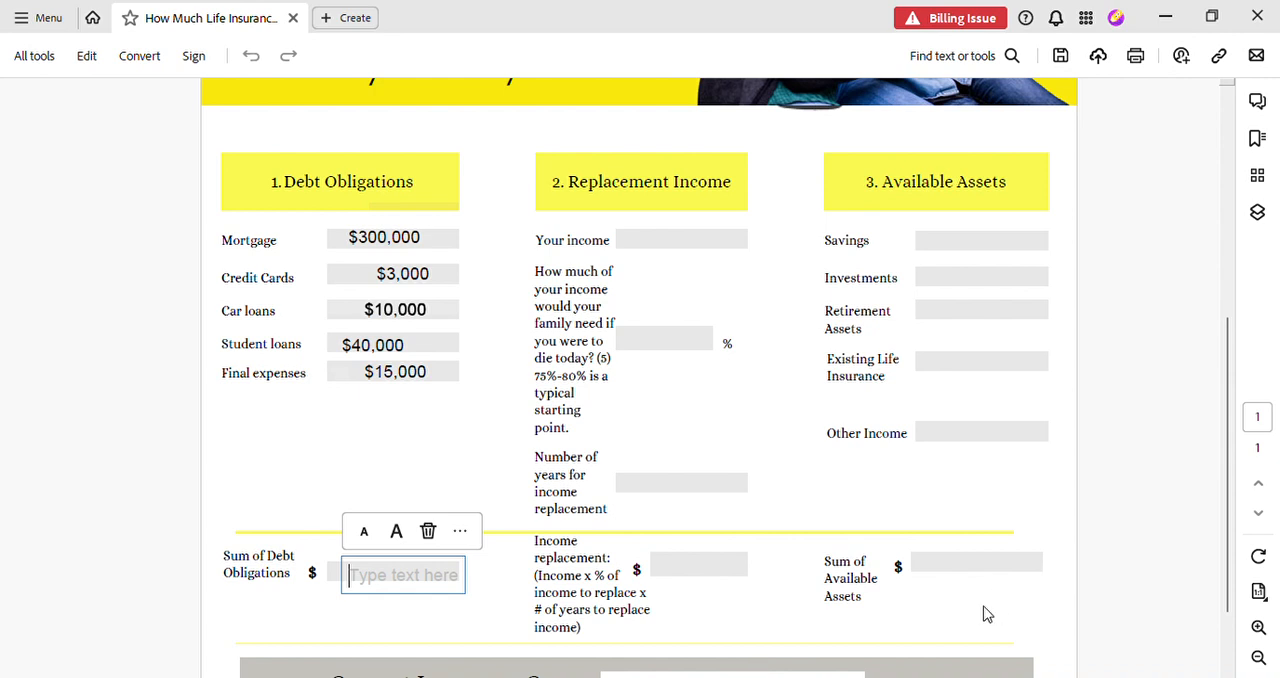
mouse_move(646, 636)
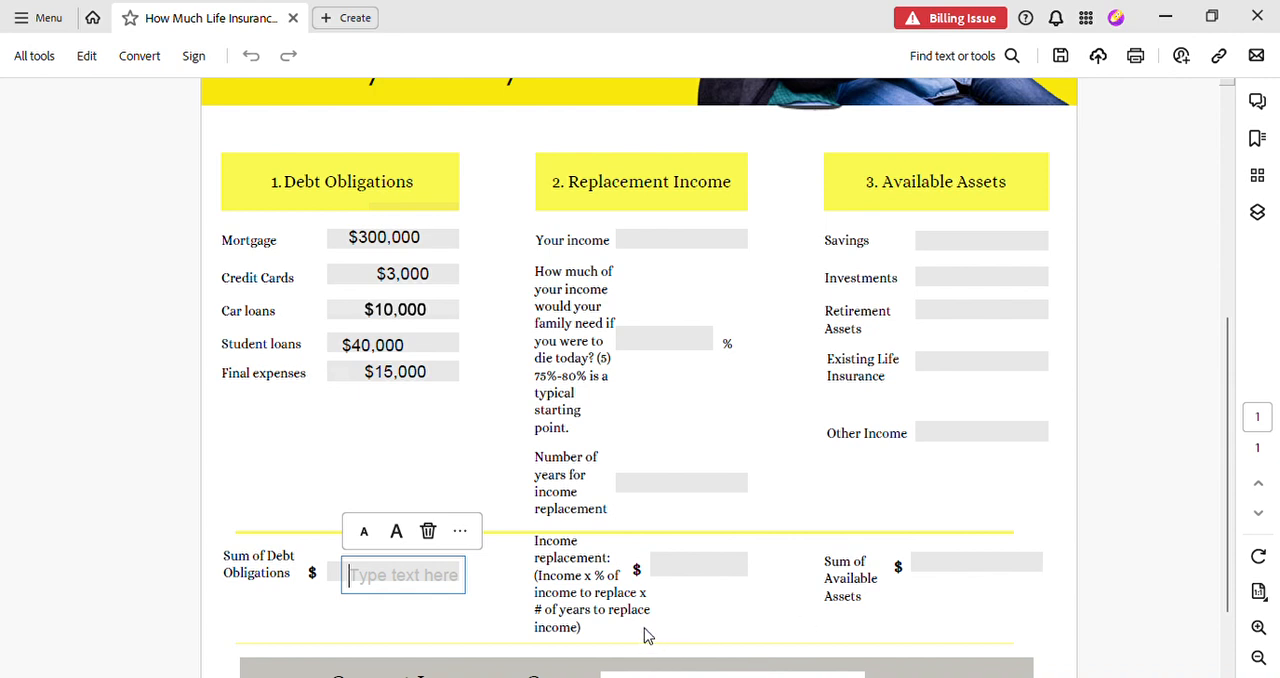
mouse_move(750, 658)
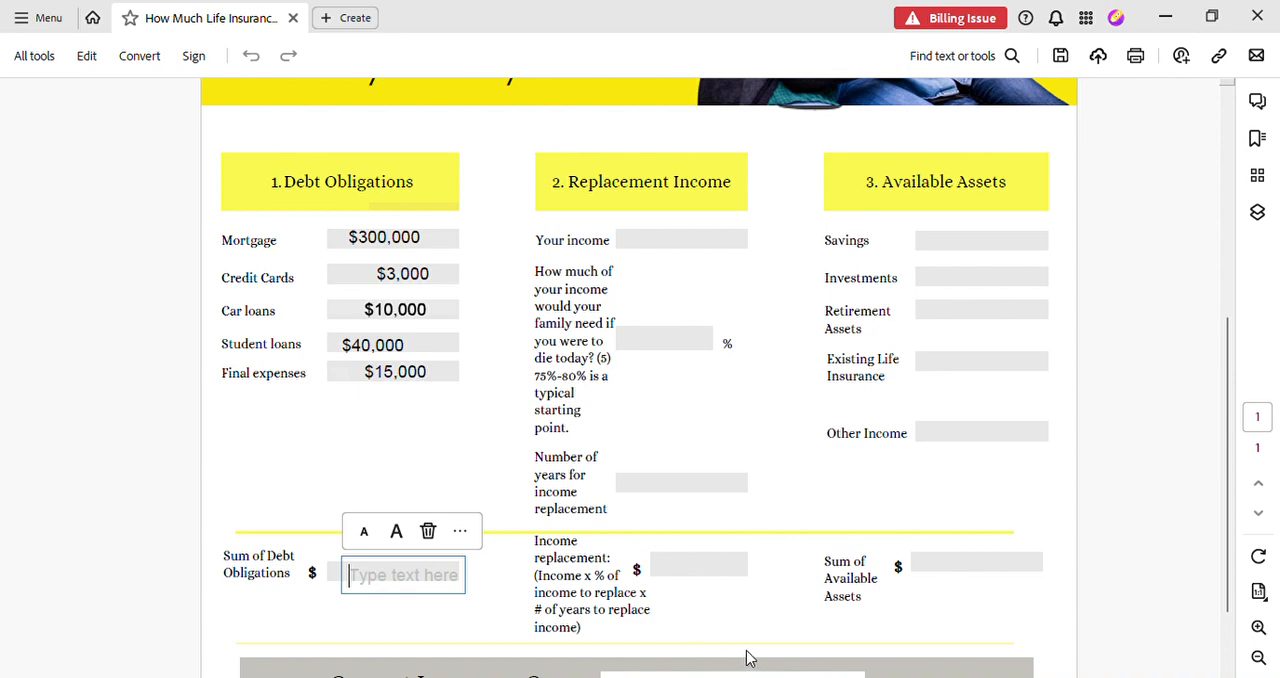
mouse_move(965, 628)
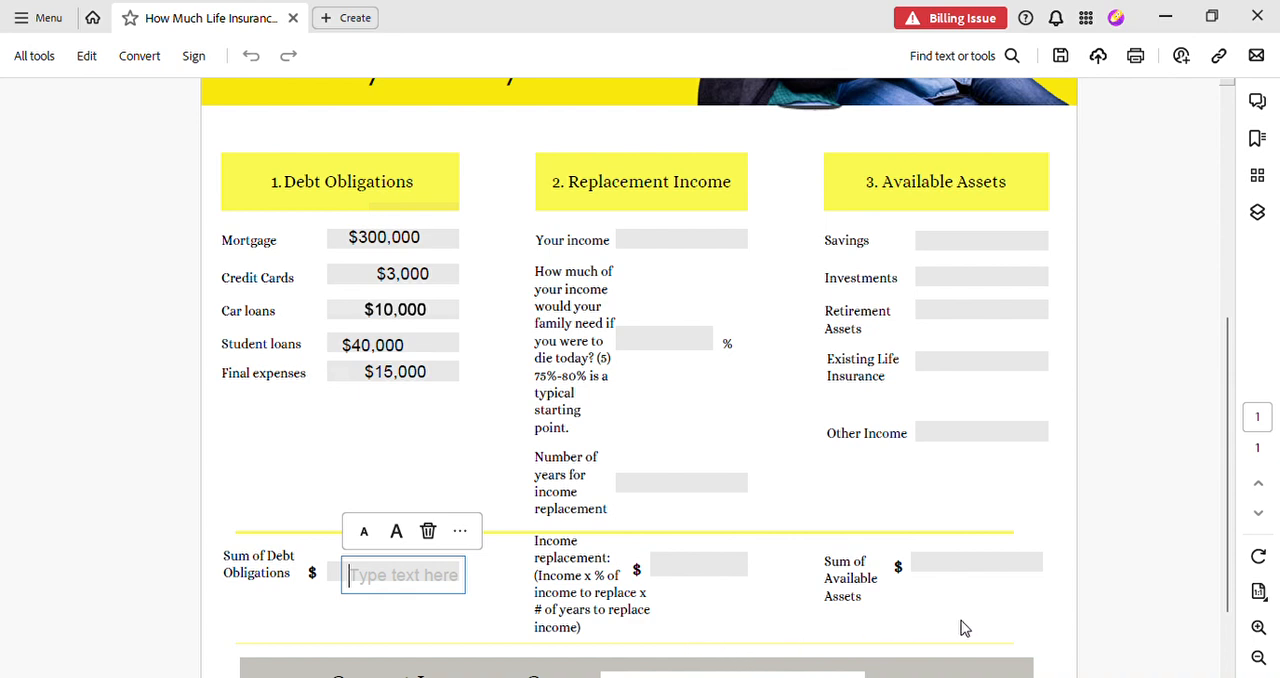
mouse_move(624, 558)
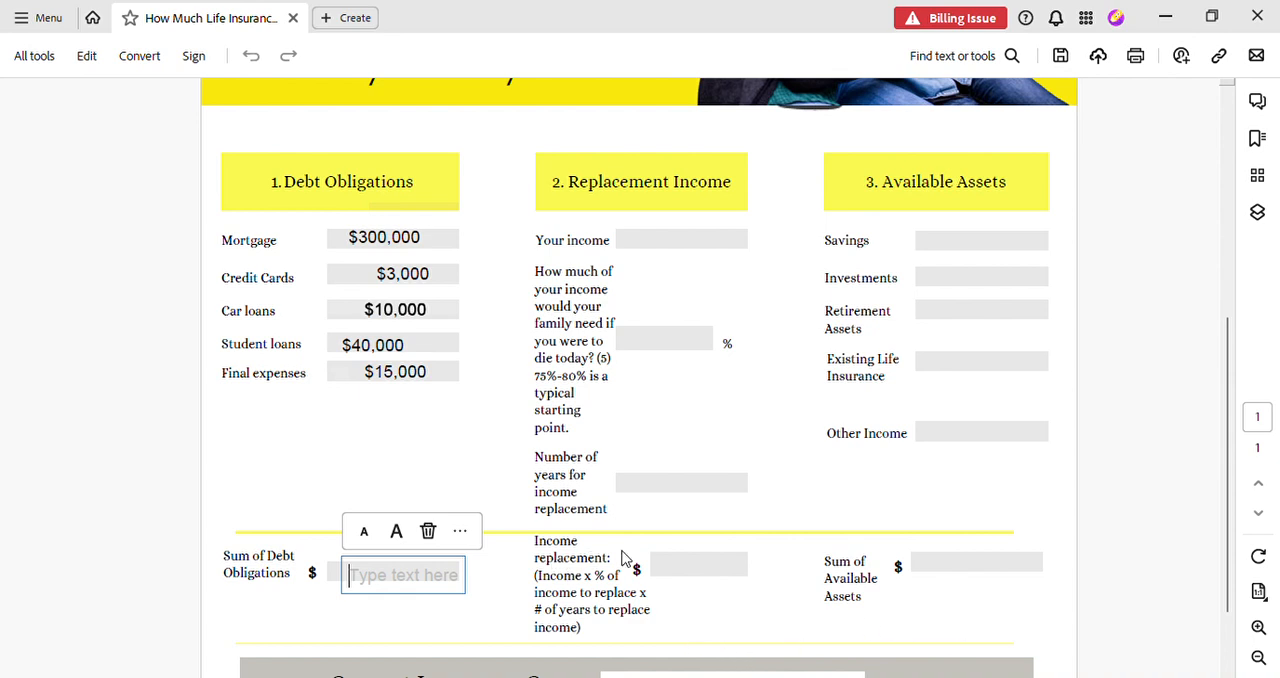
mouse_move(758, 634)
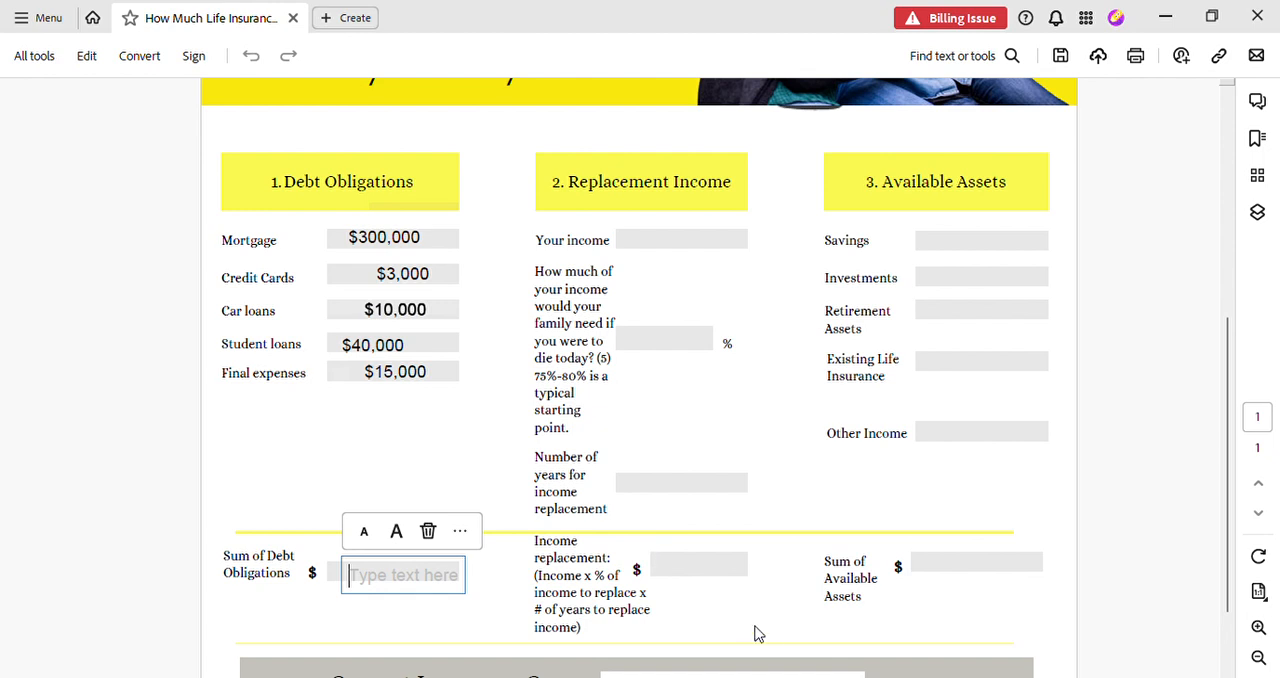
mouse_move(782, 644)
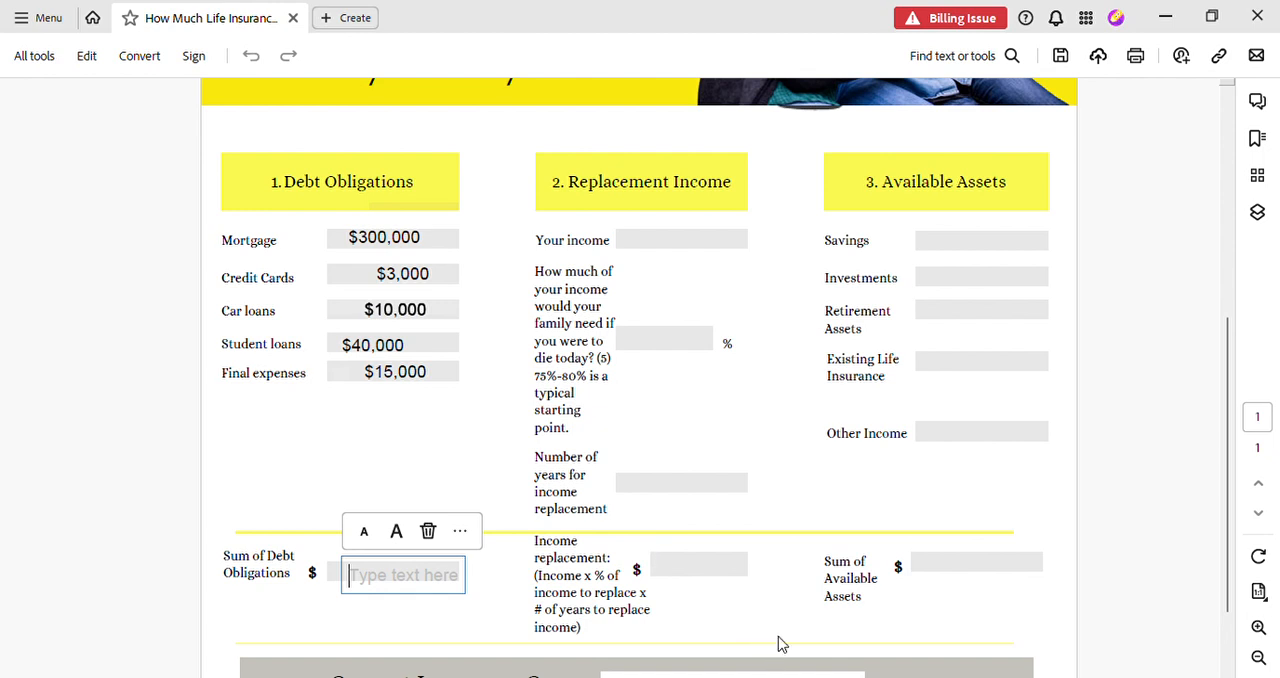
mouse_move(993, 393)
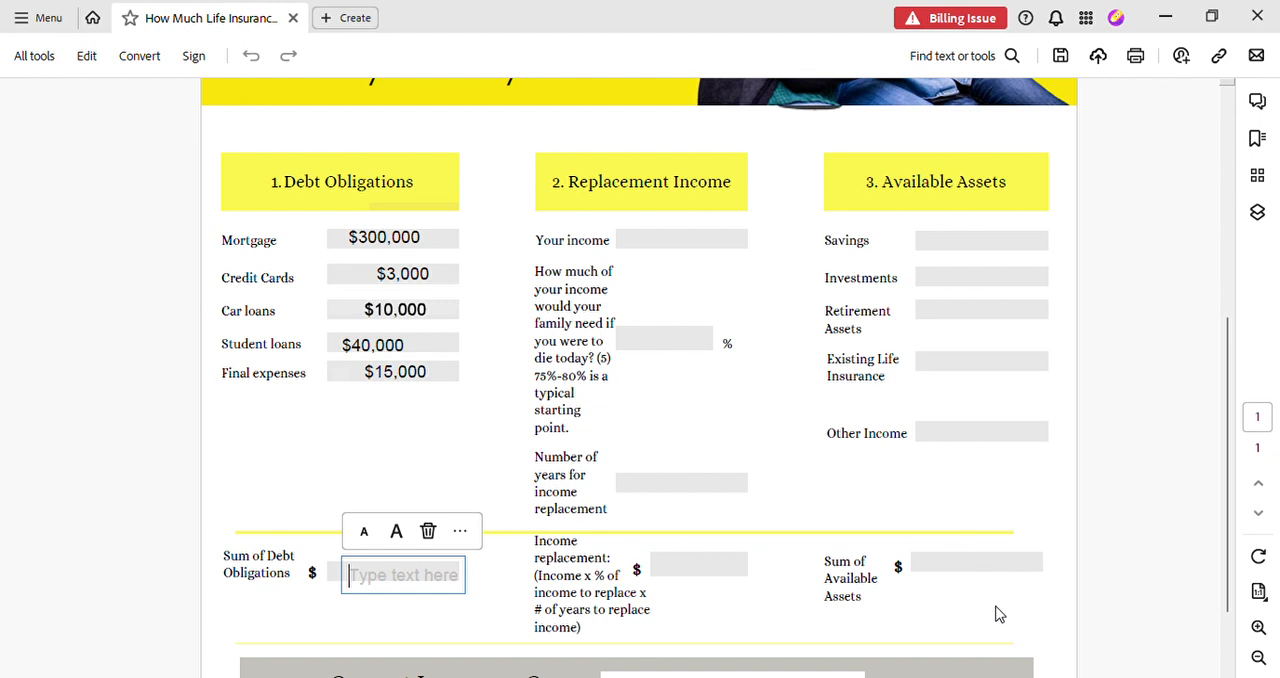
mouse_move(643, 611)
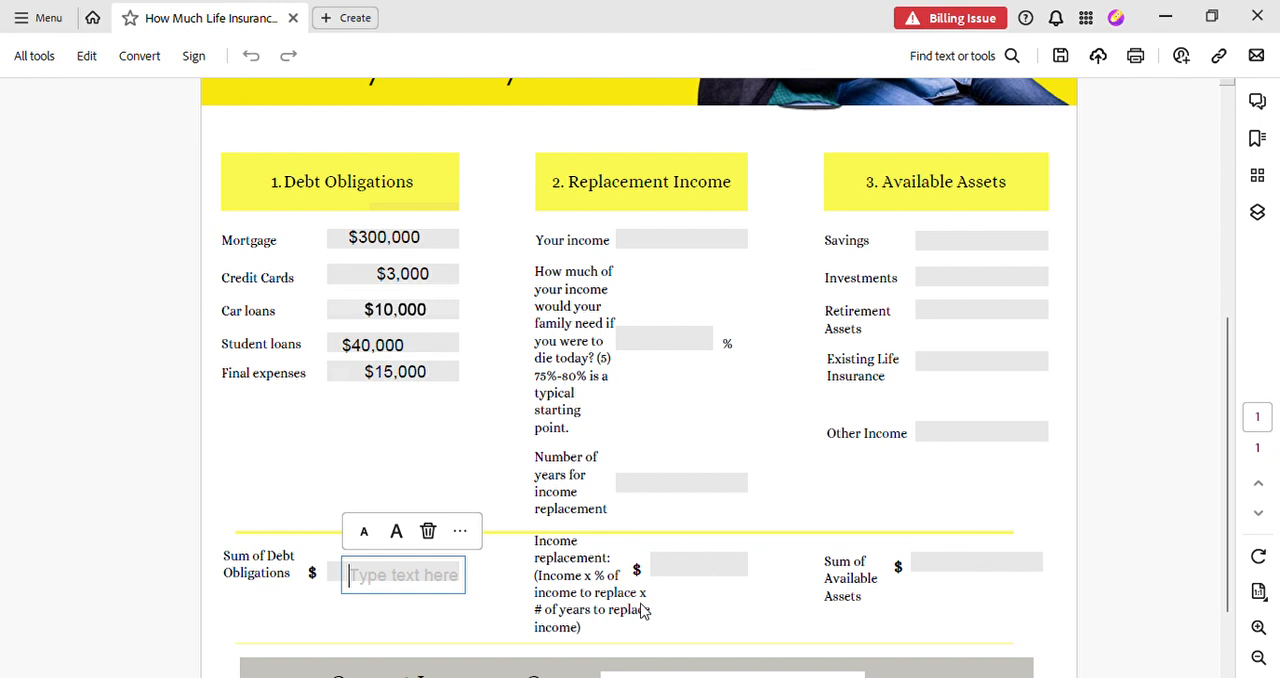
mouse_move(755, 557)
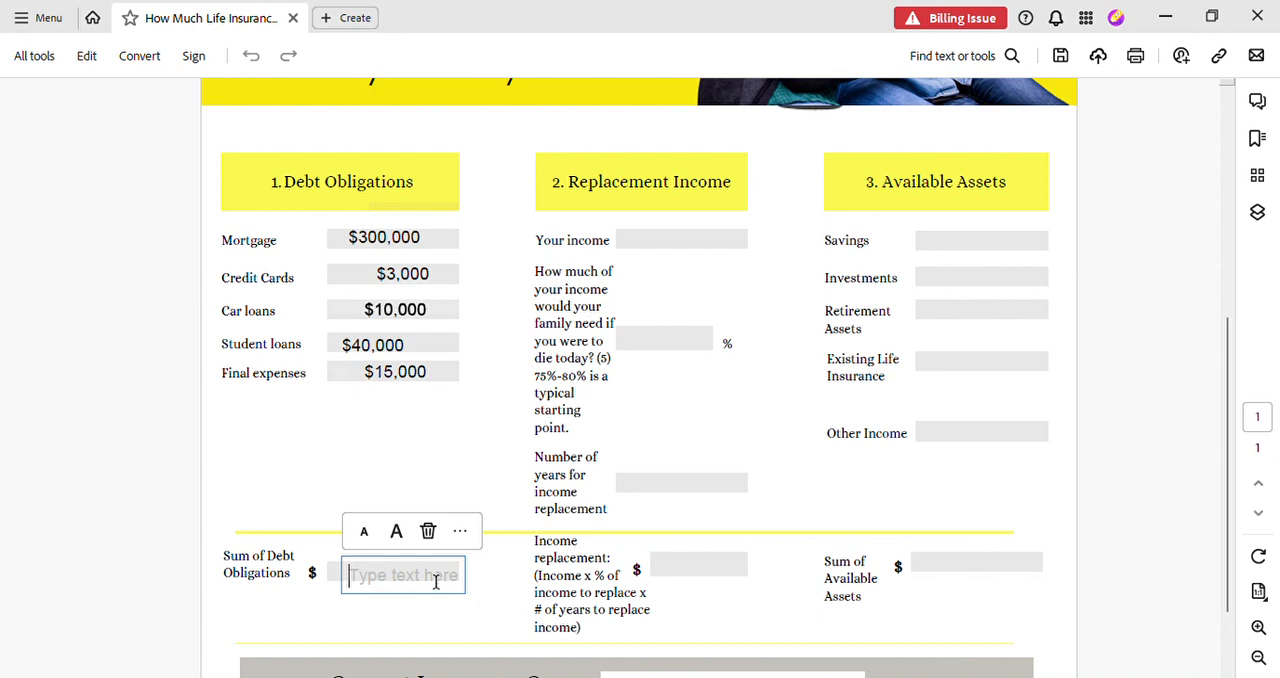
type("$368")
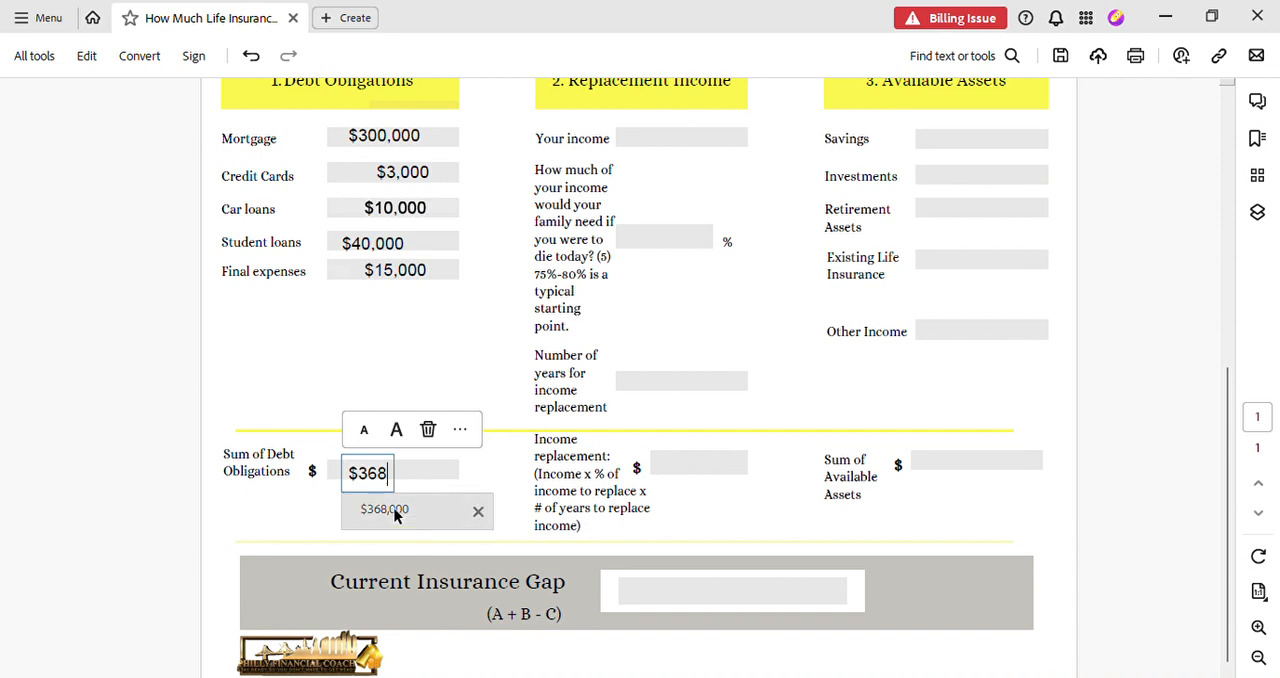
left_click(384, 509)
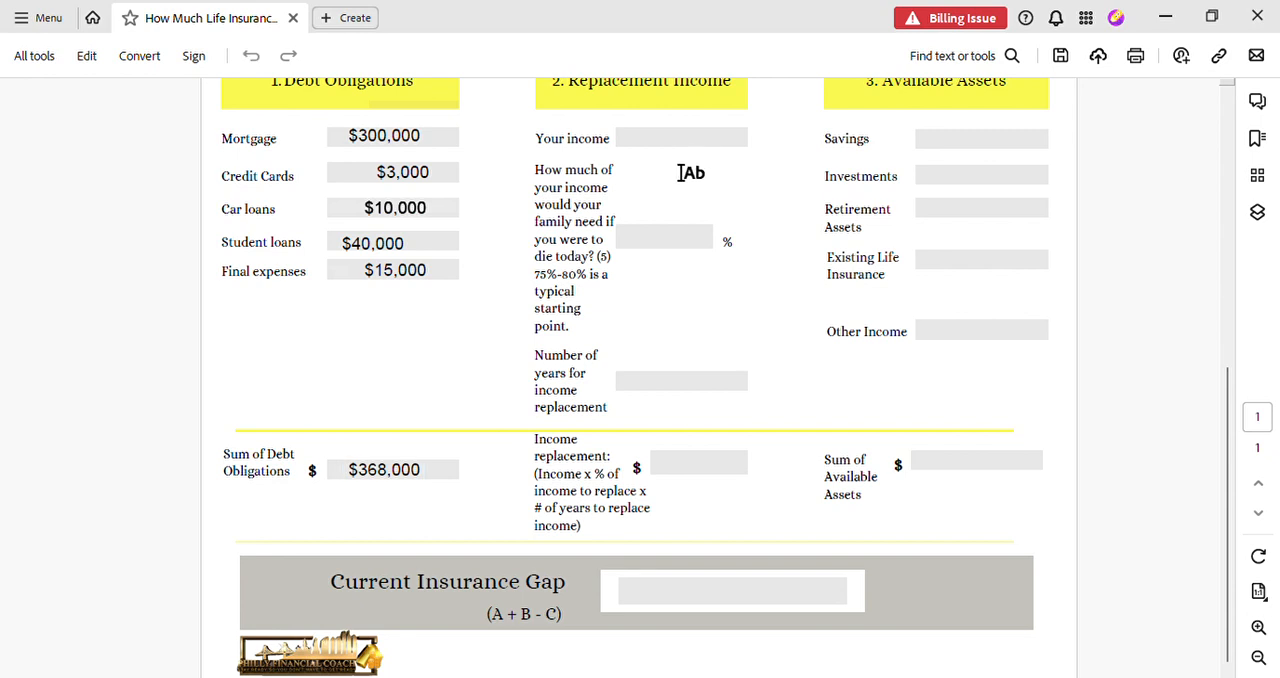
- Type $48,000 into the Your income field of Replacement Income
scroll("down", 3)
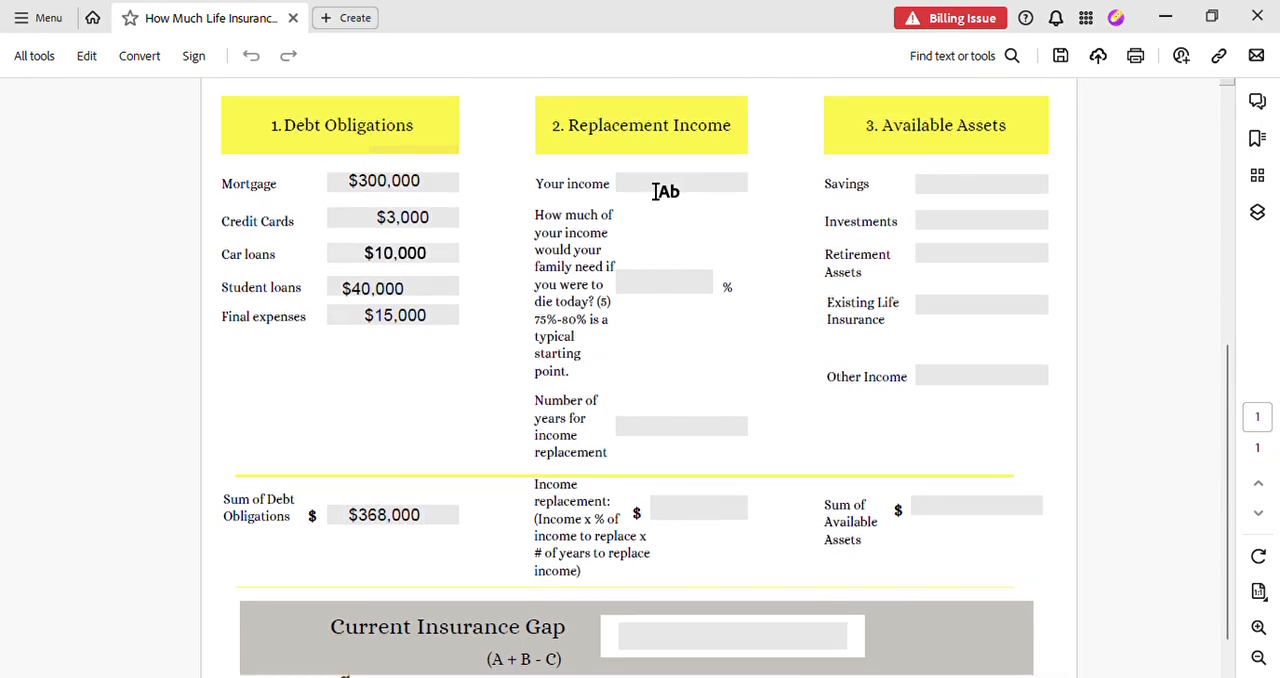
left_click(681, 182)
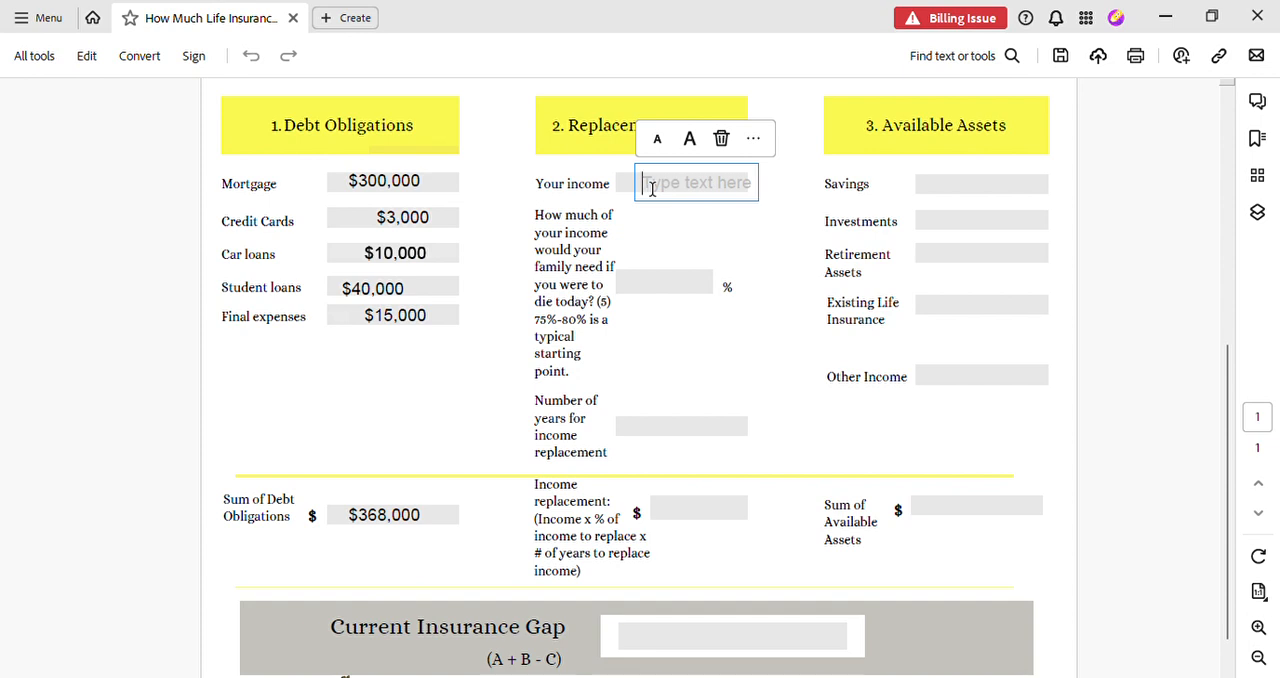
type("$")
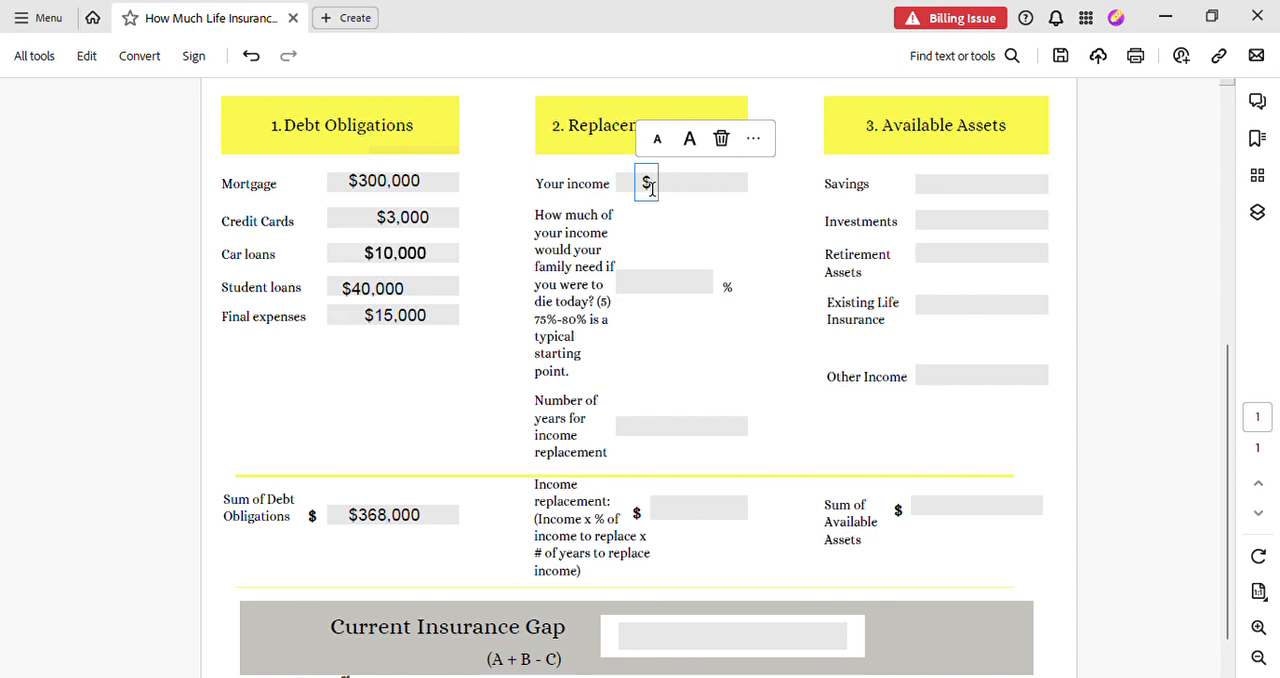
type("48")
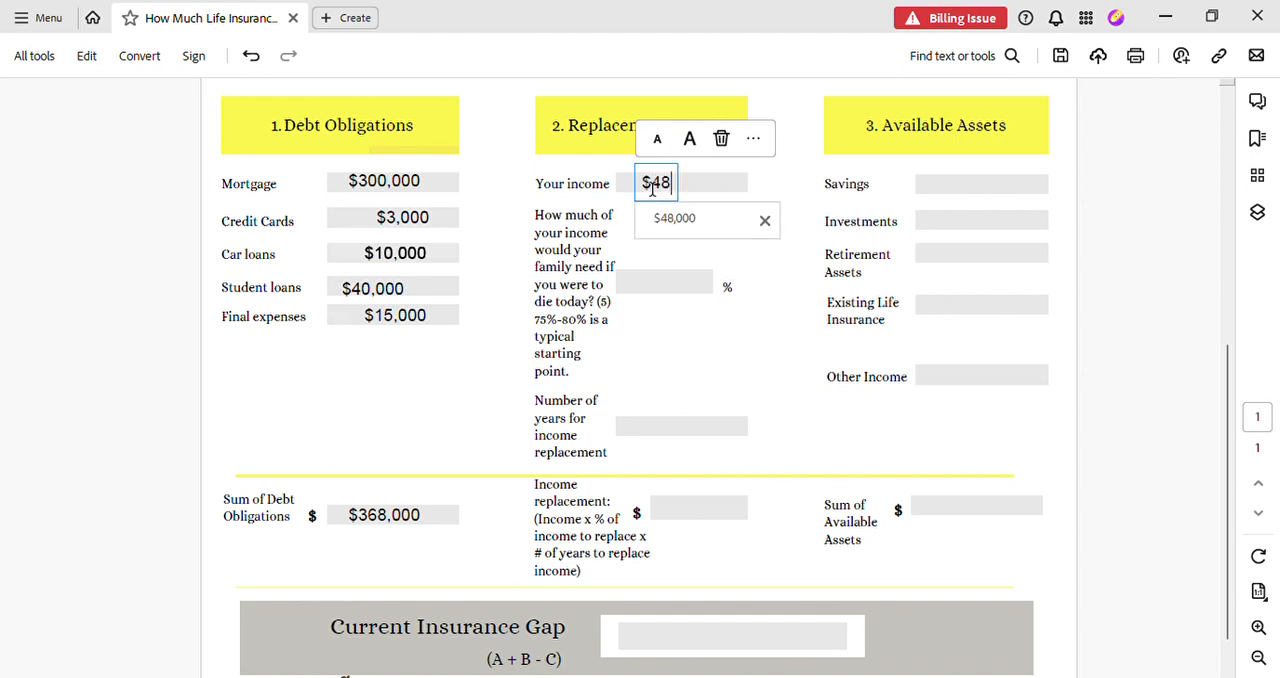
type(",000")
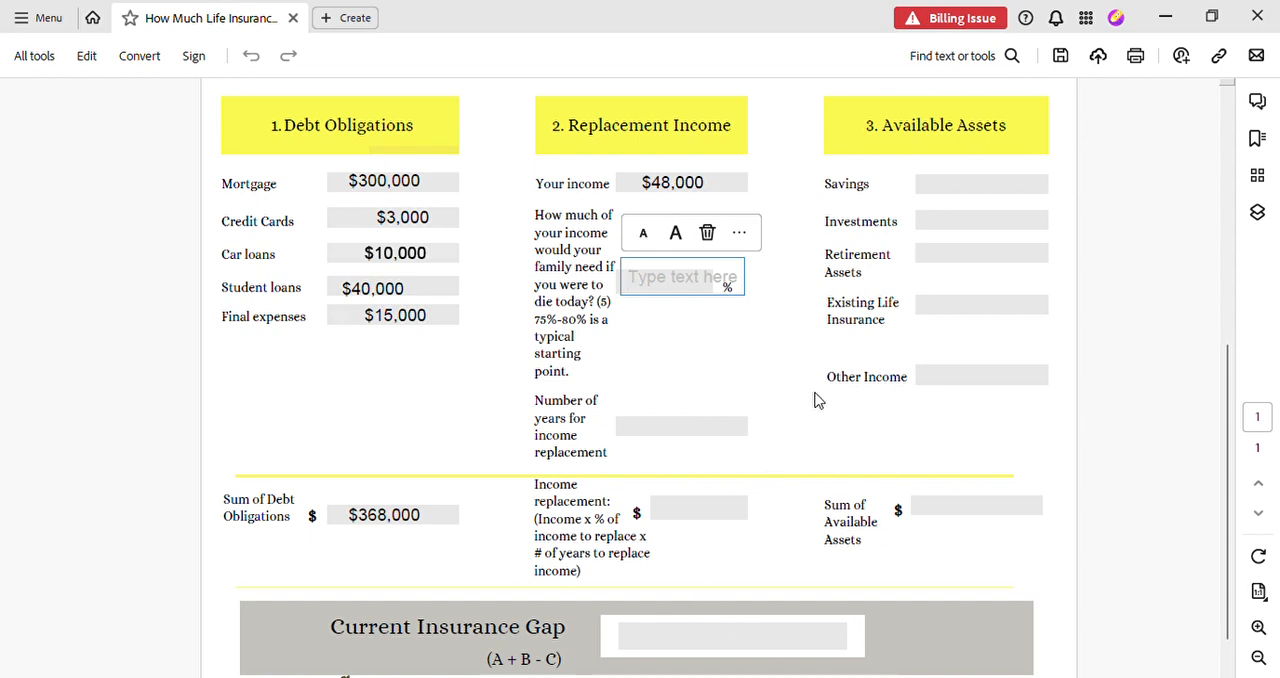
mouse_move(669, 579)
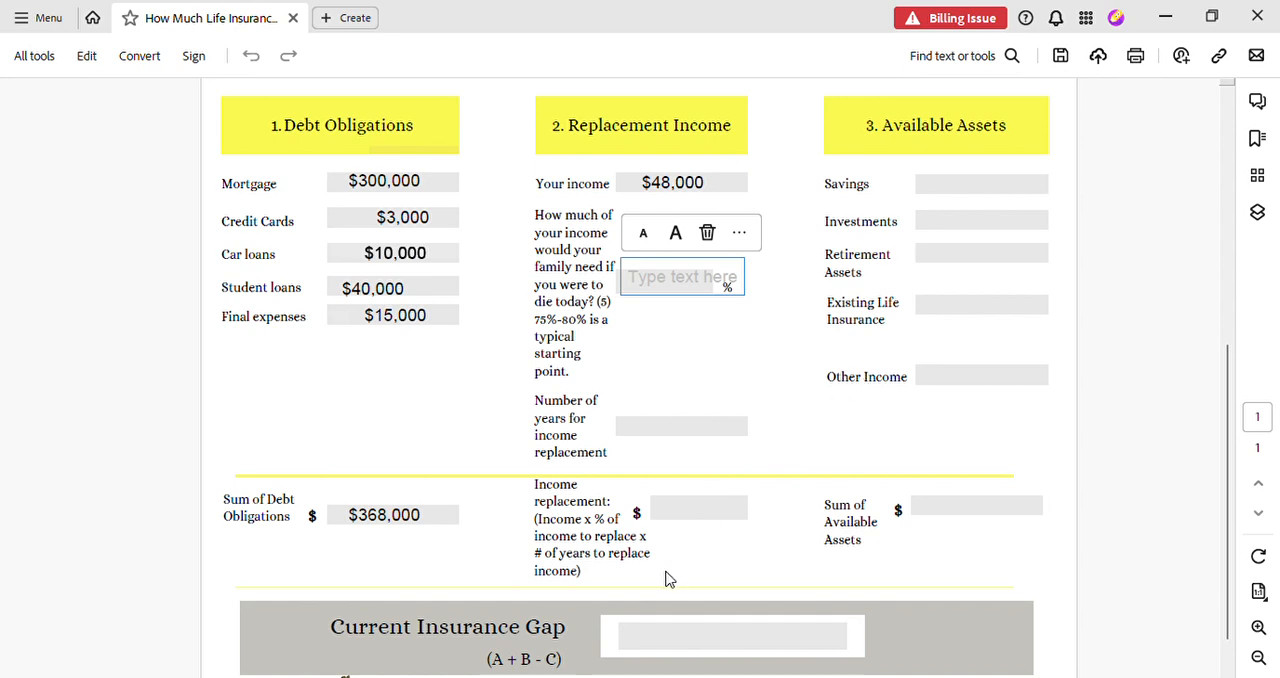
mouse_move(745, 518)
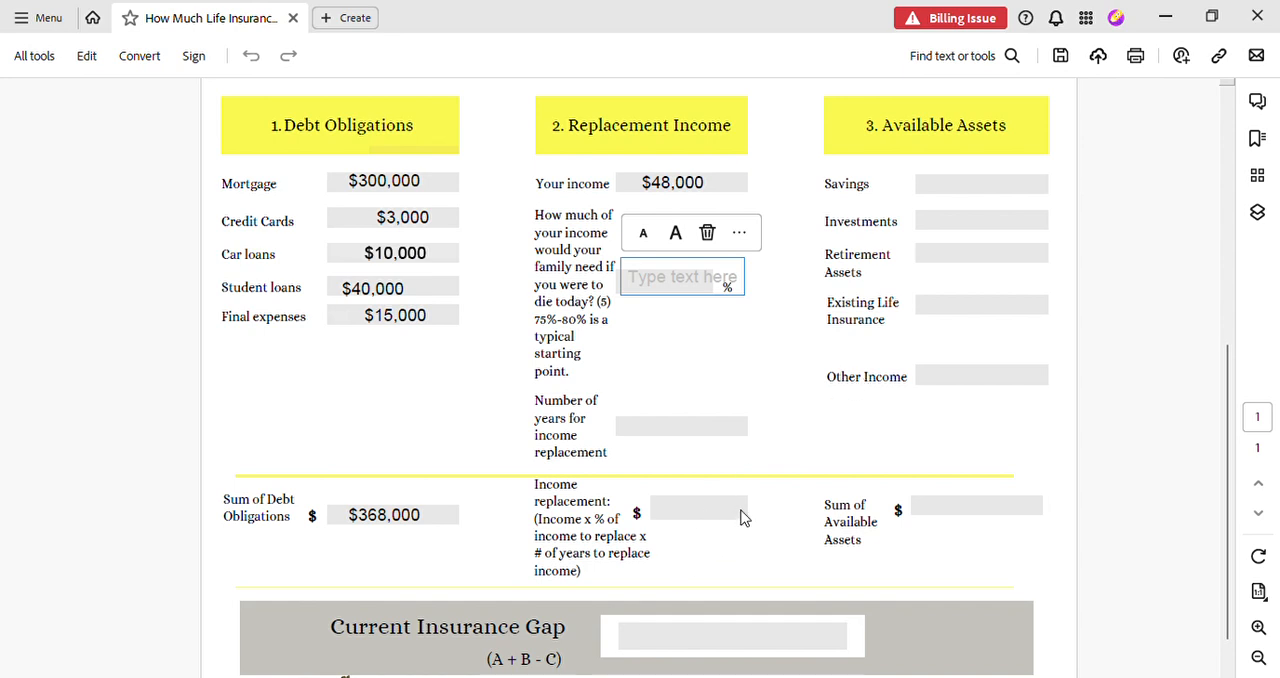
mouse_move(765, 668)
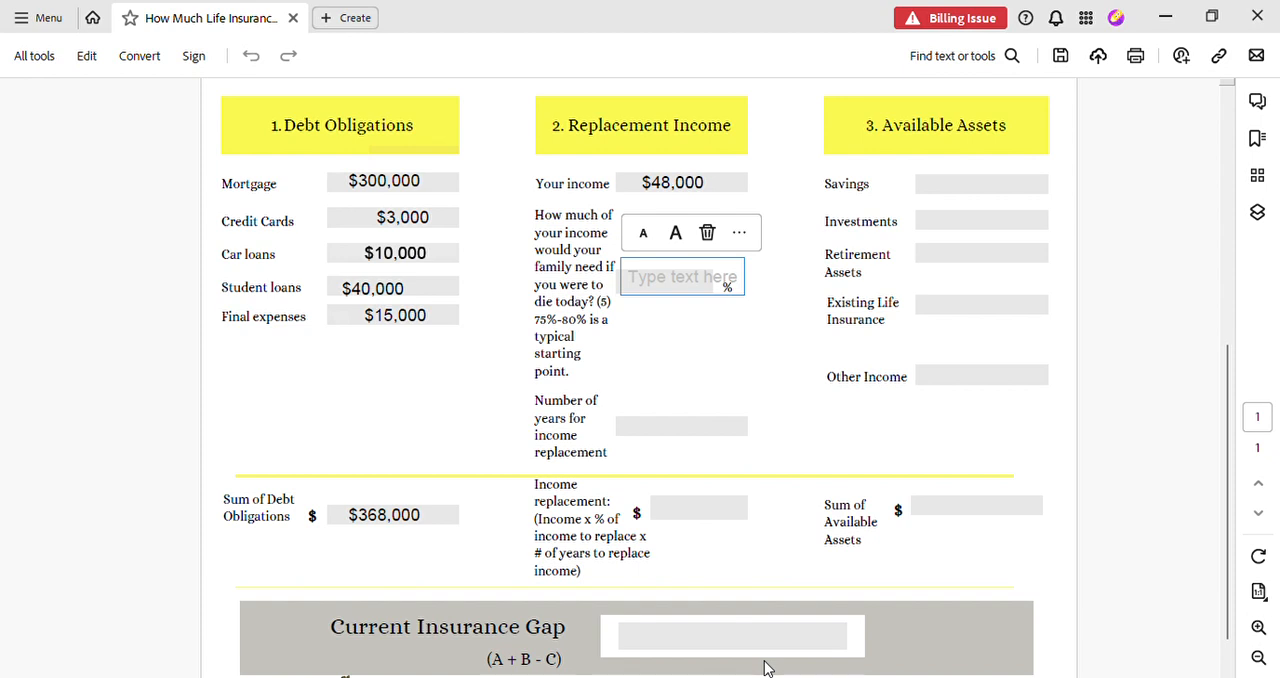
mouse_move(1008, 483)
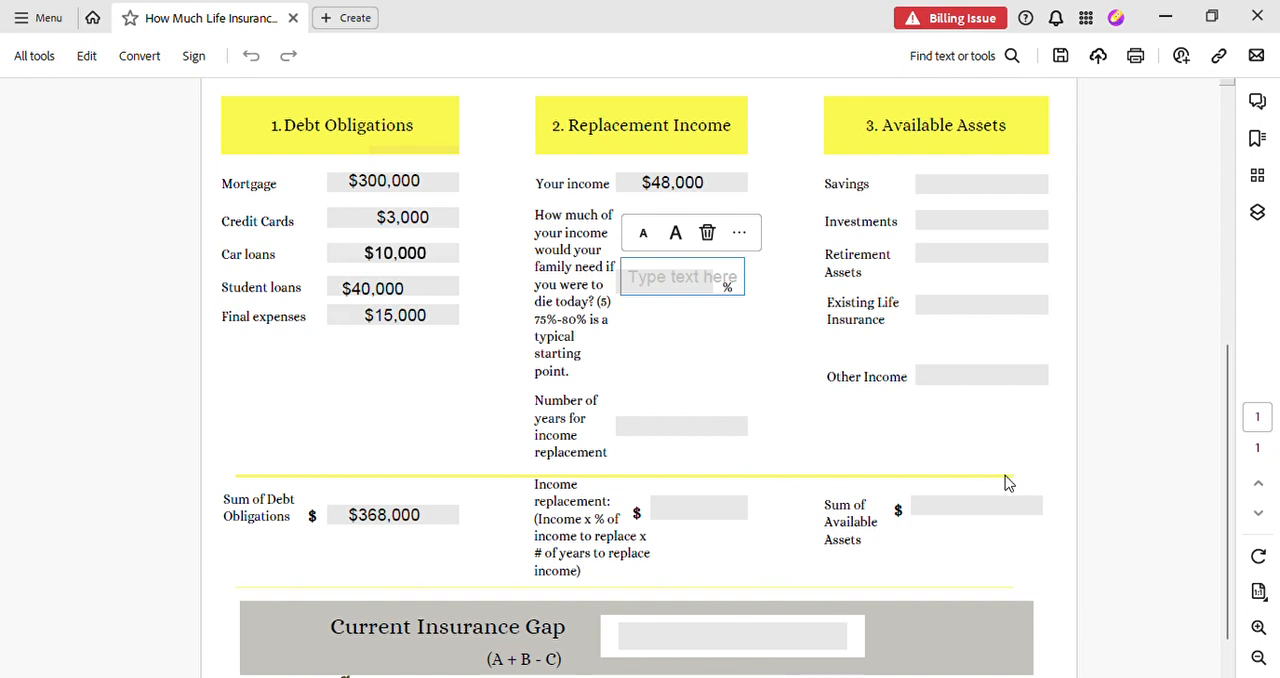
mouse_move(700, 494)
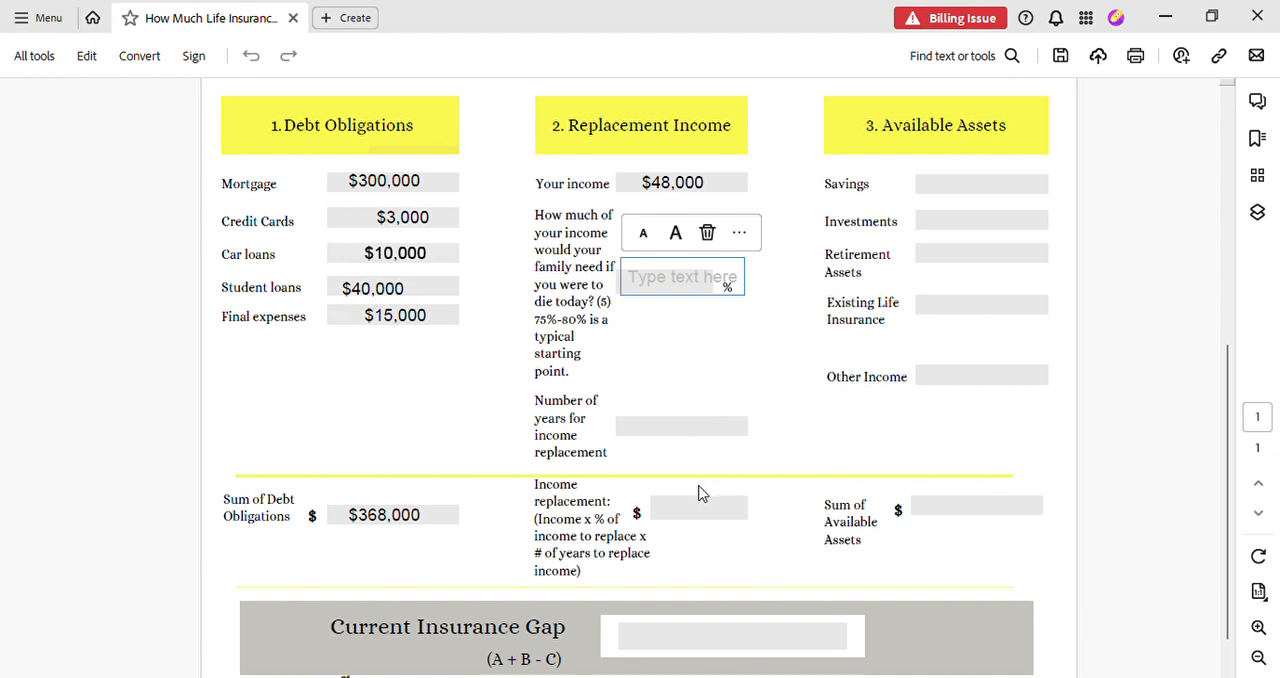
mouse_move(768, 553)
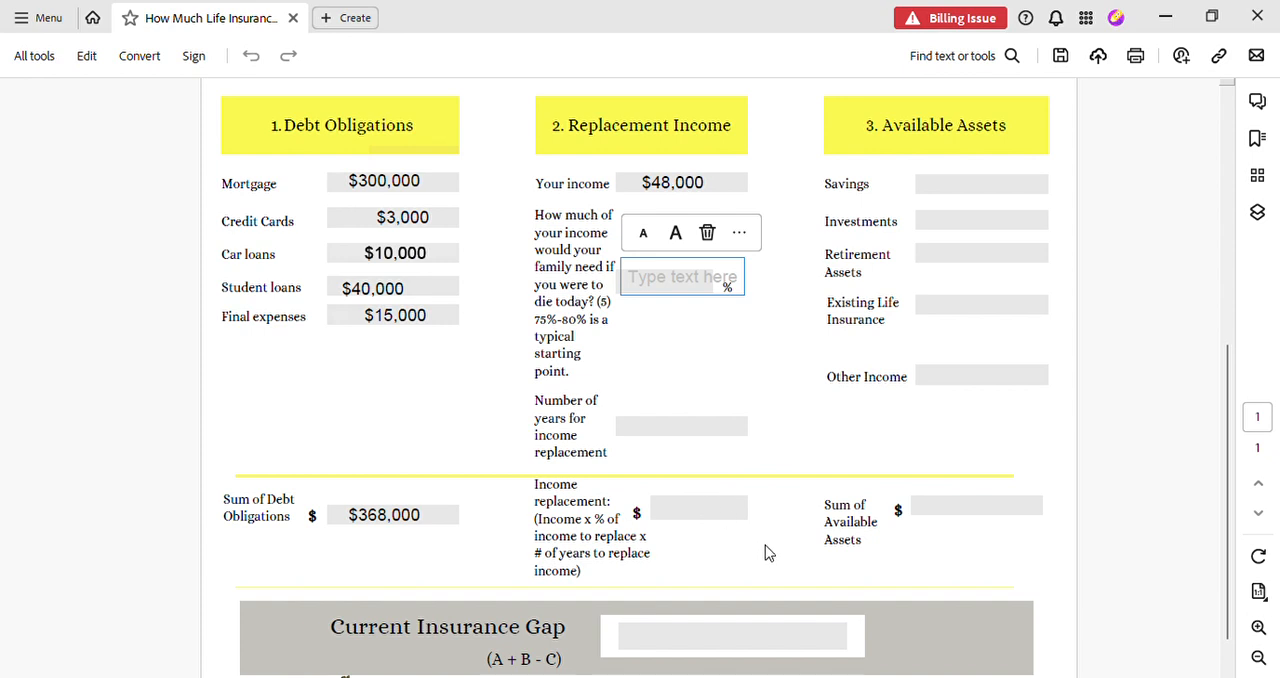
mouse_move(622, 362)
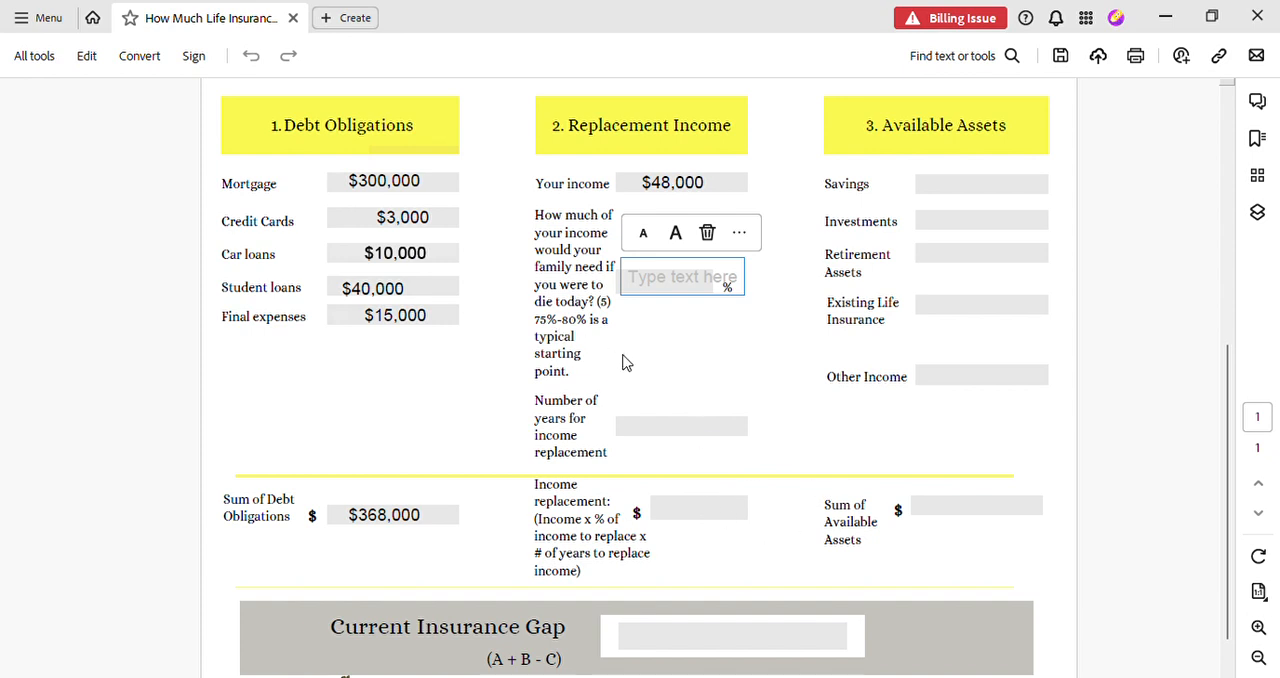
mouse_move(977, 662)
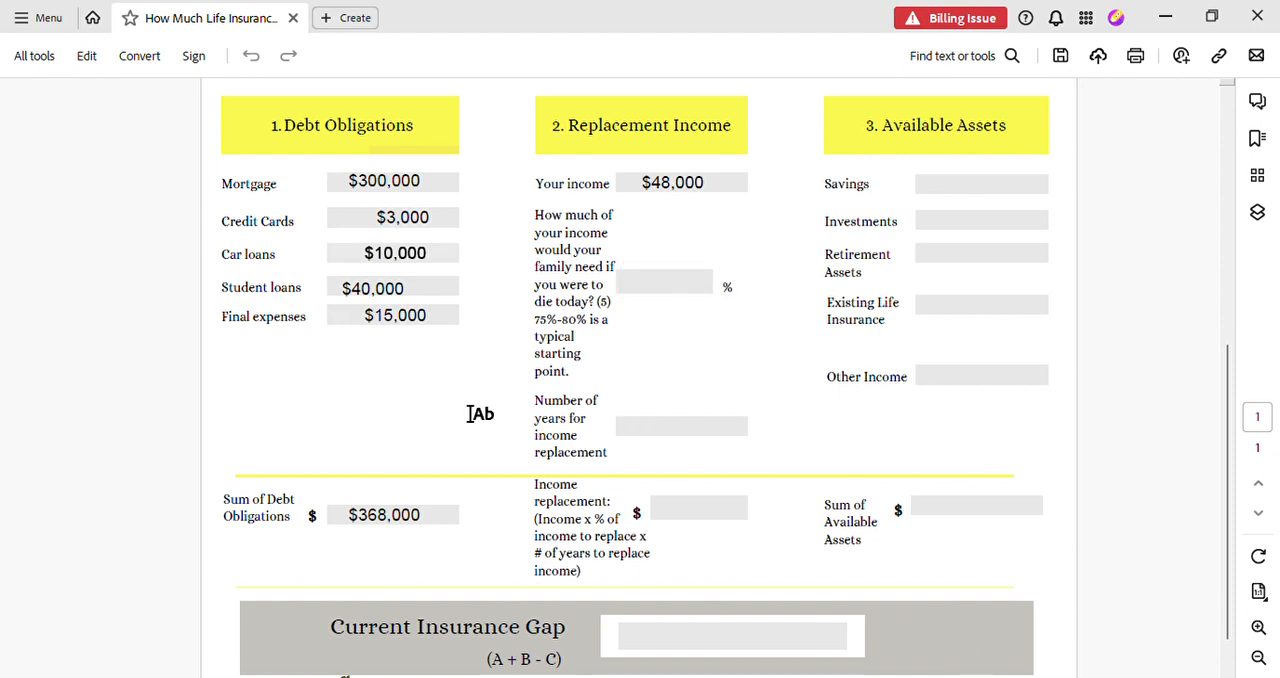
- Enter $36,000 in the family income need percentage field via autofill
left_click(665, 287)
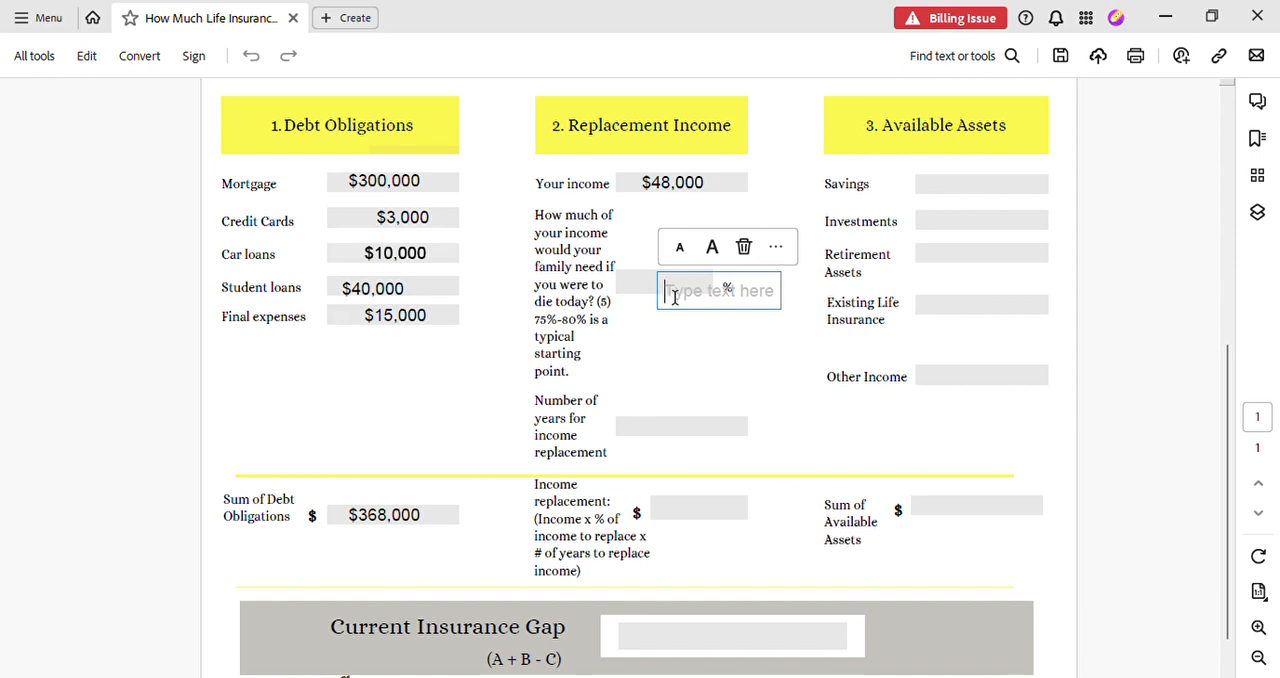
type("36")
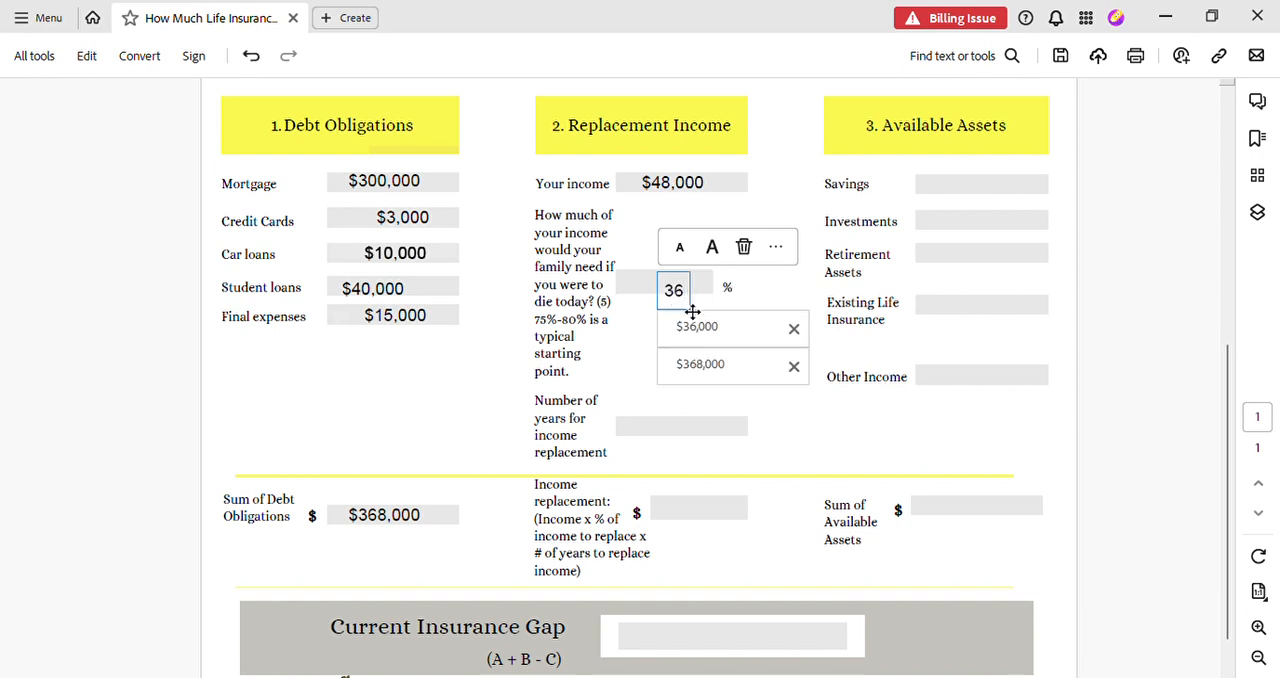
left_click(696, 327)
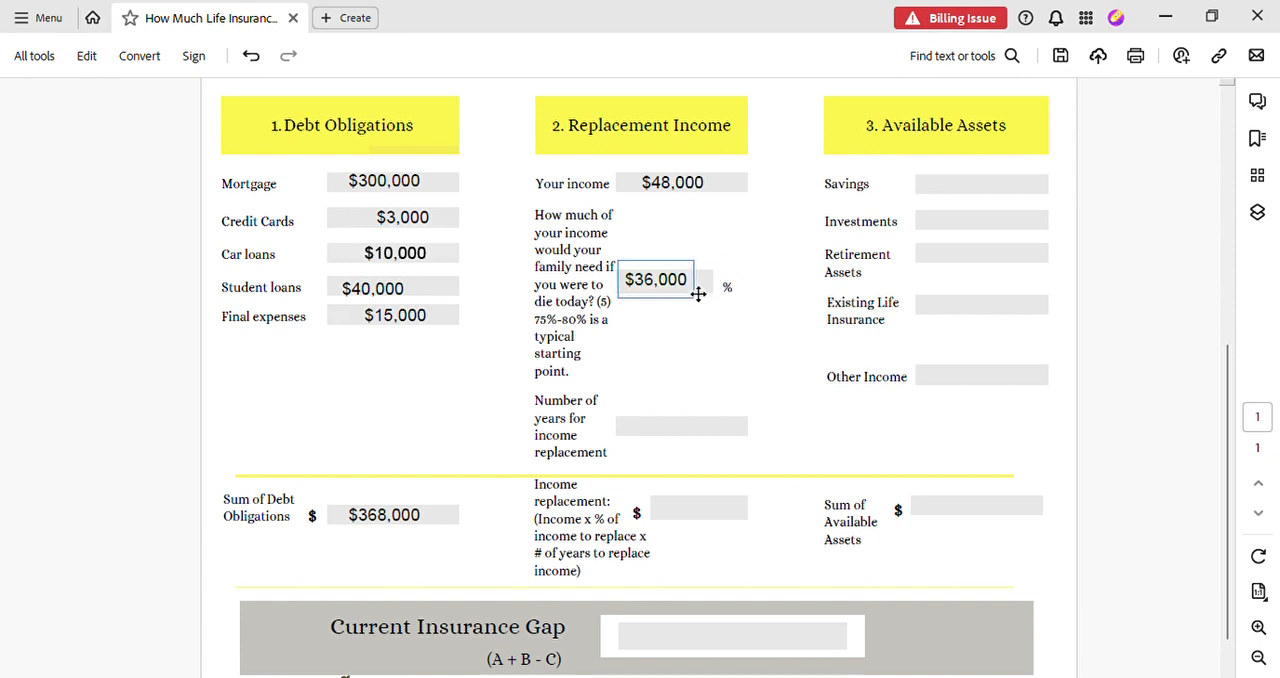
left_click(656, 280)
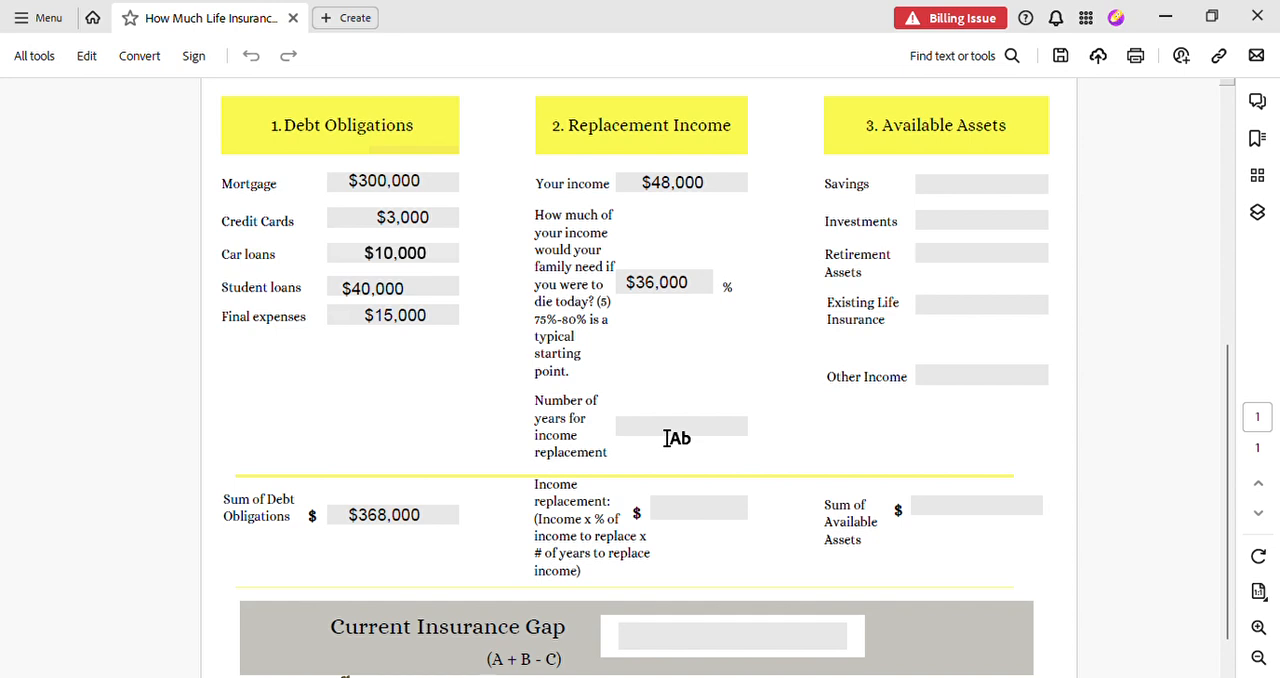
left_click(710, 428)
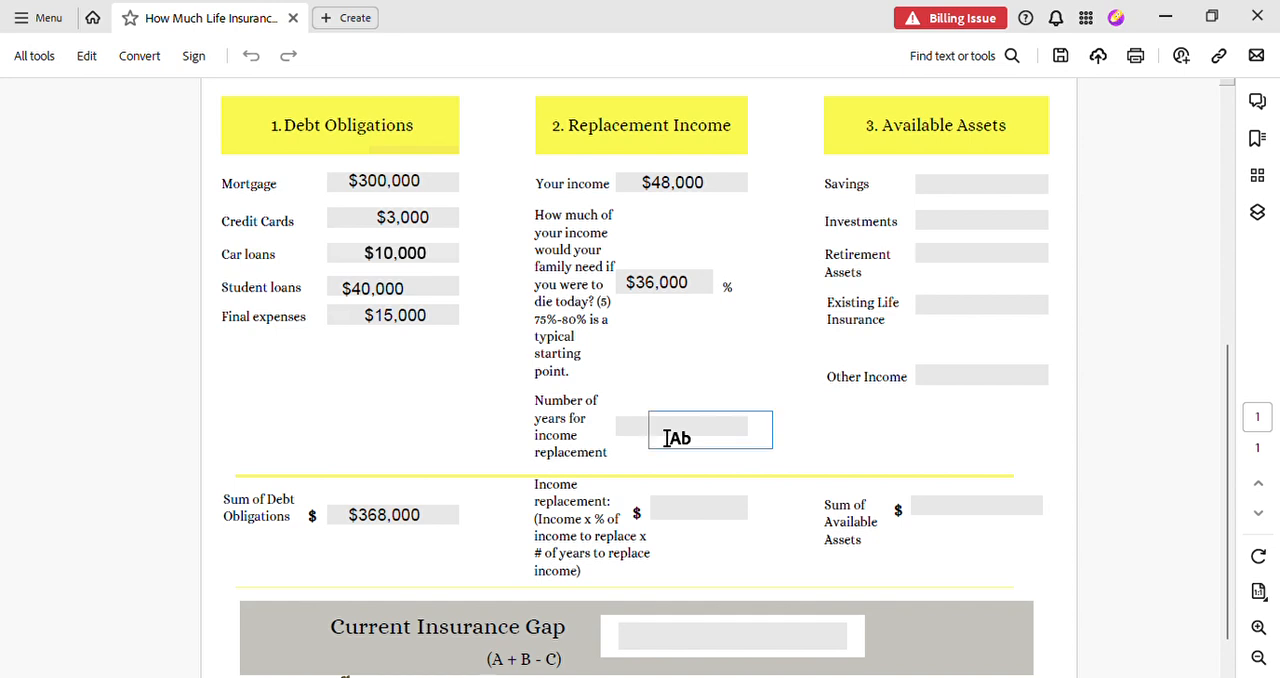
type("14")
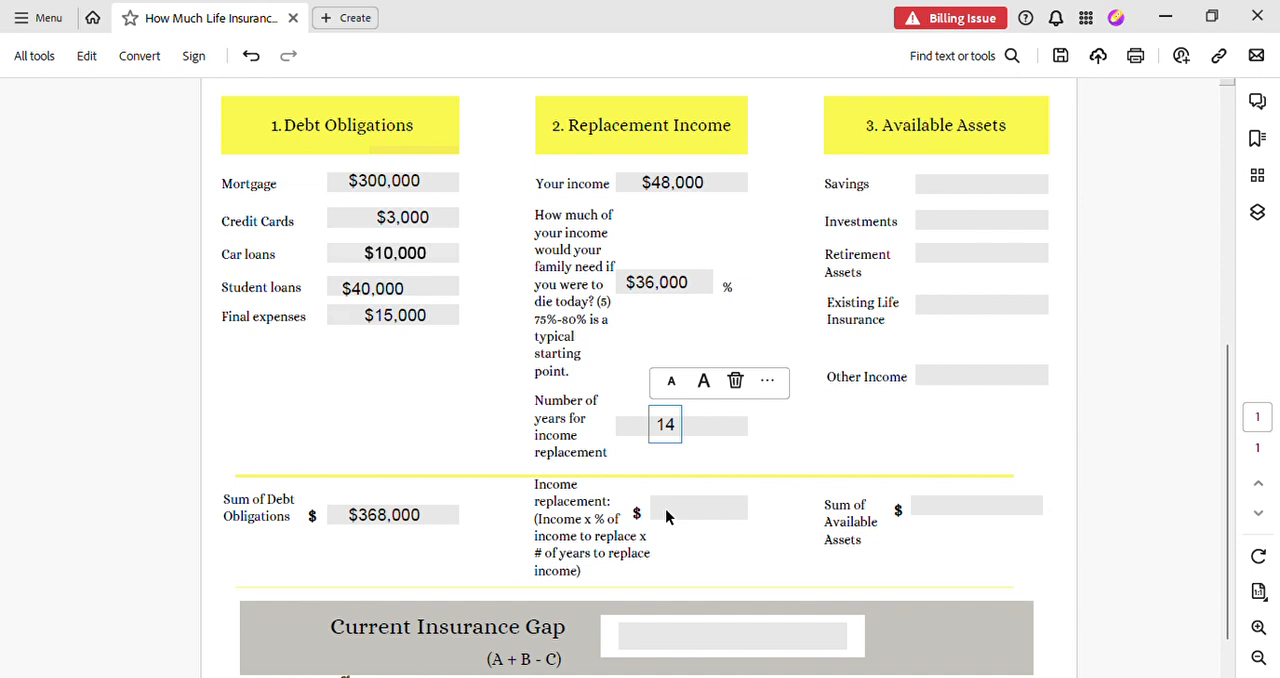
mouse_move(668, 517)
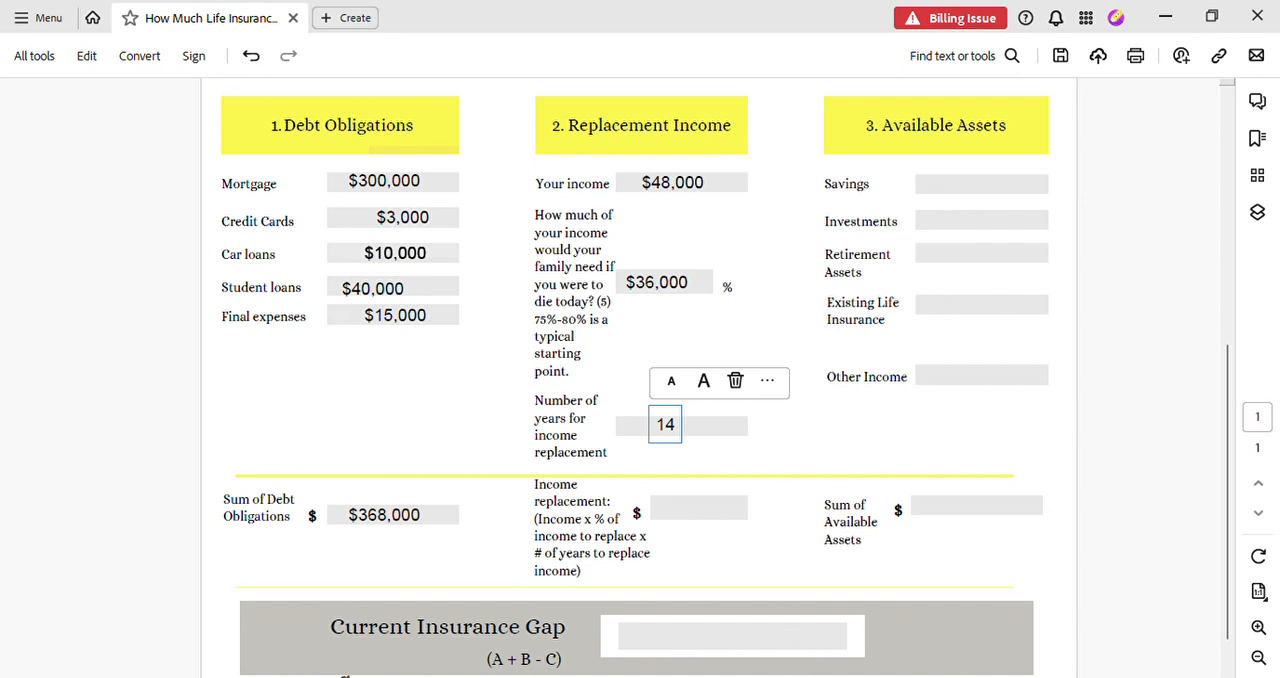
mouse_move(884, 383)
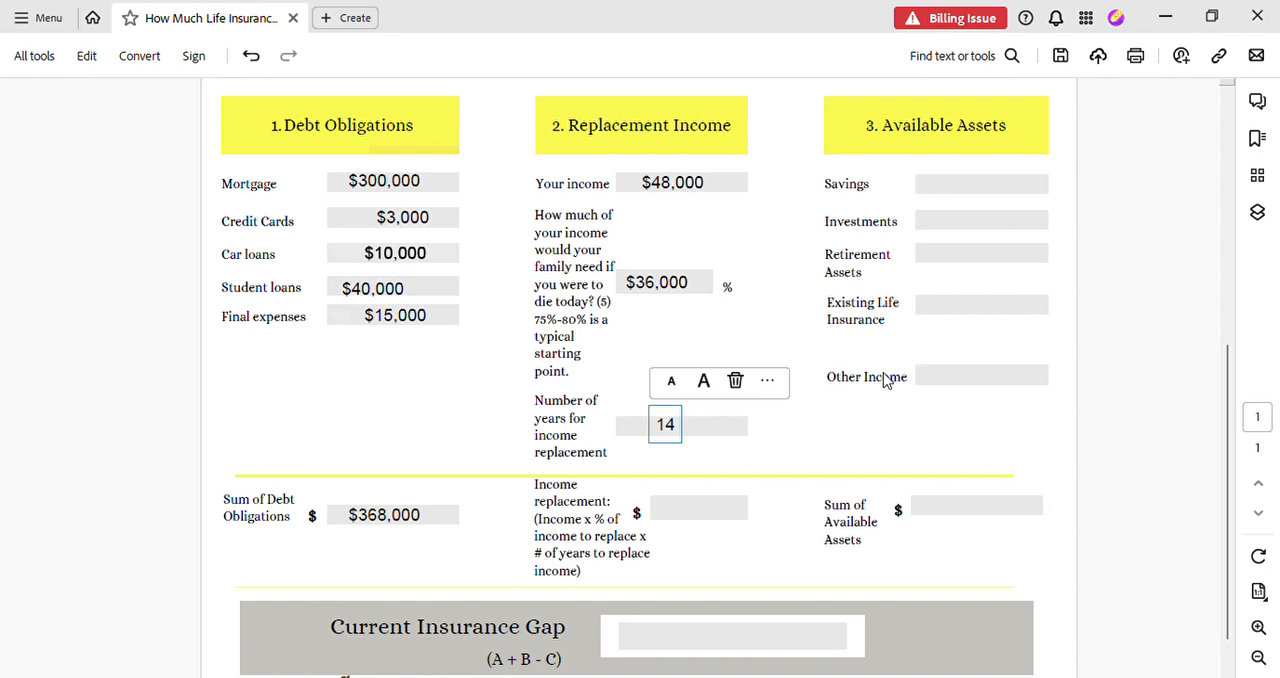
mouse_move(862, 196)
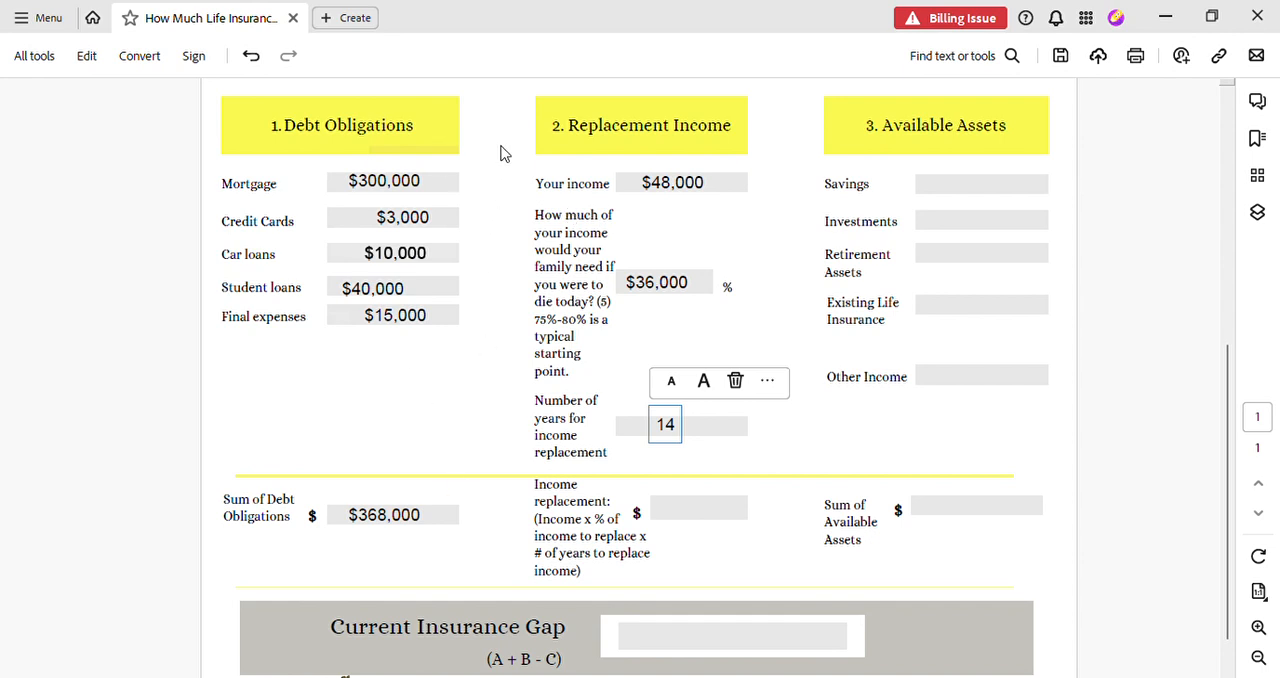
mouse_move(560, 627)
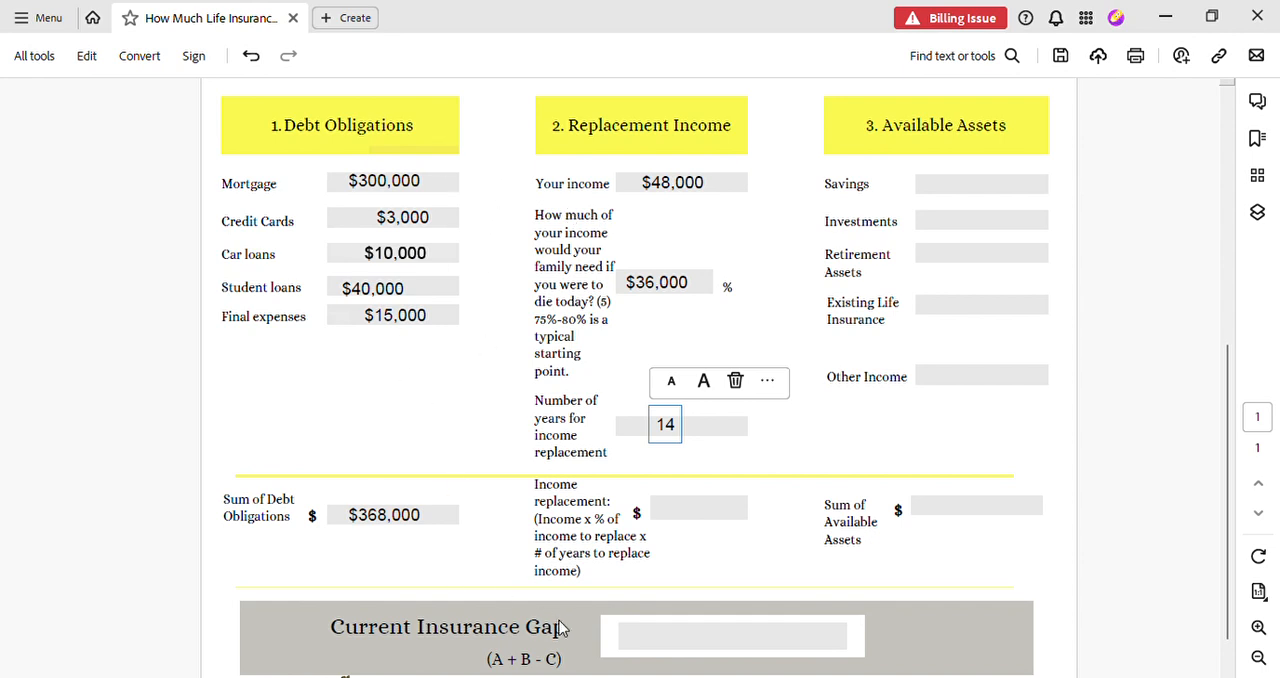
mouse_move(393, 660)
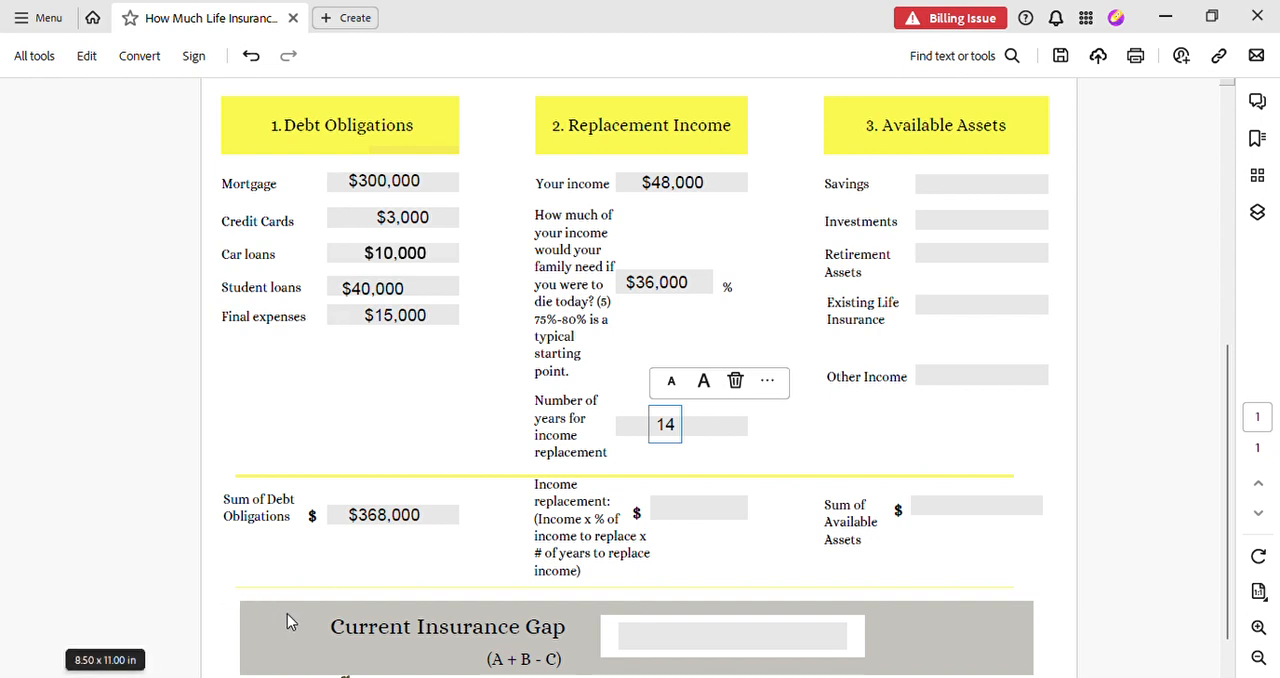
mouse_move(460, 642)
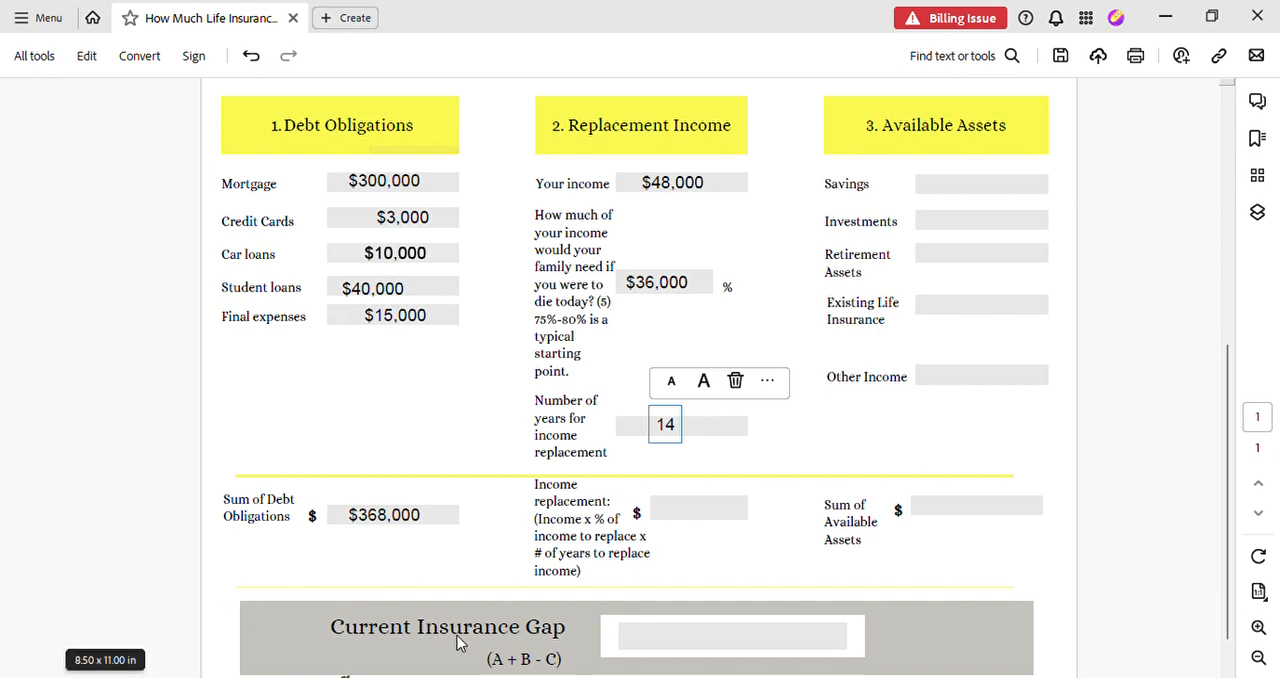
mouse_move(630, 675)
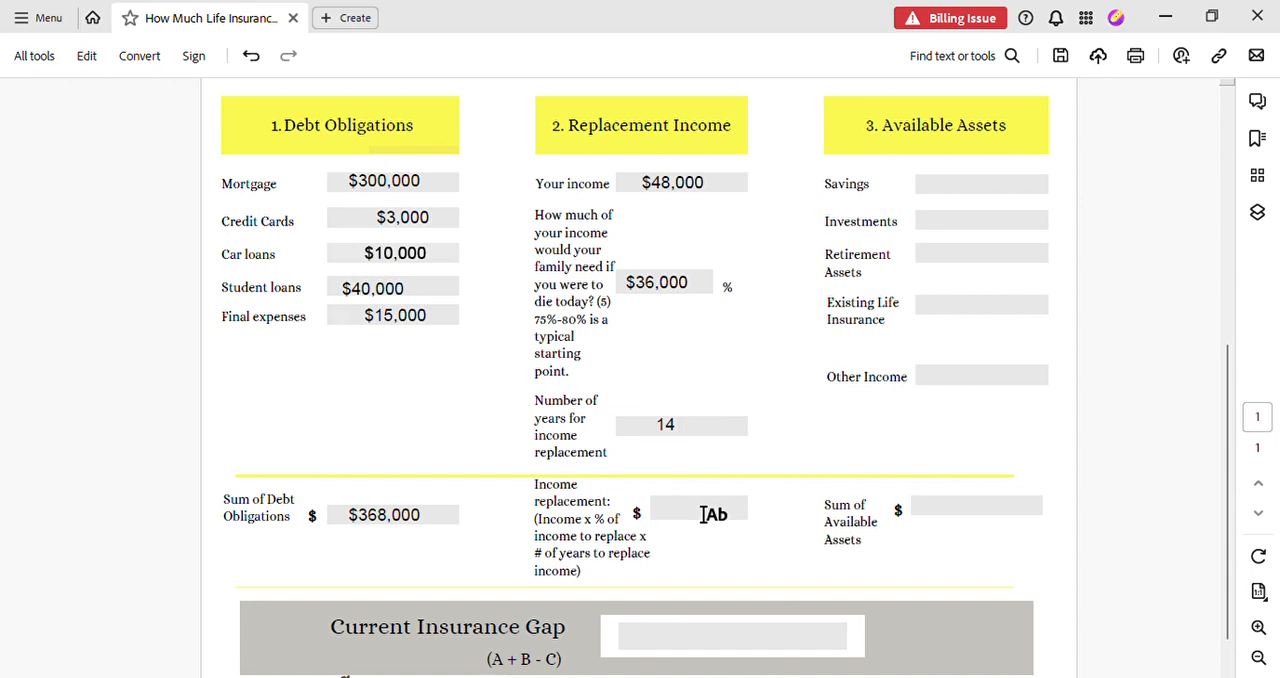
- Type $504,000 into the Income replacement field
left_click(714, 506)
type("$")
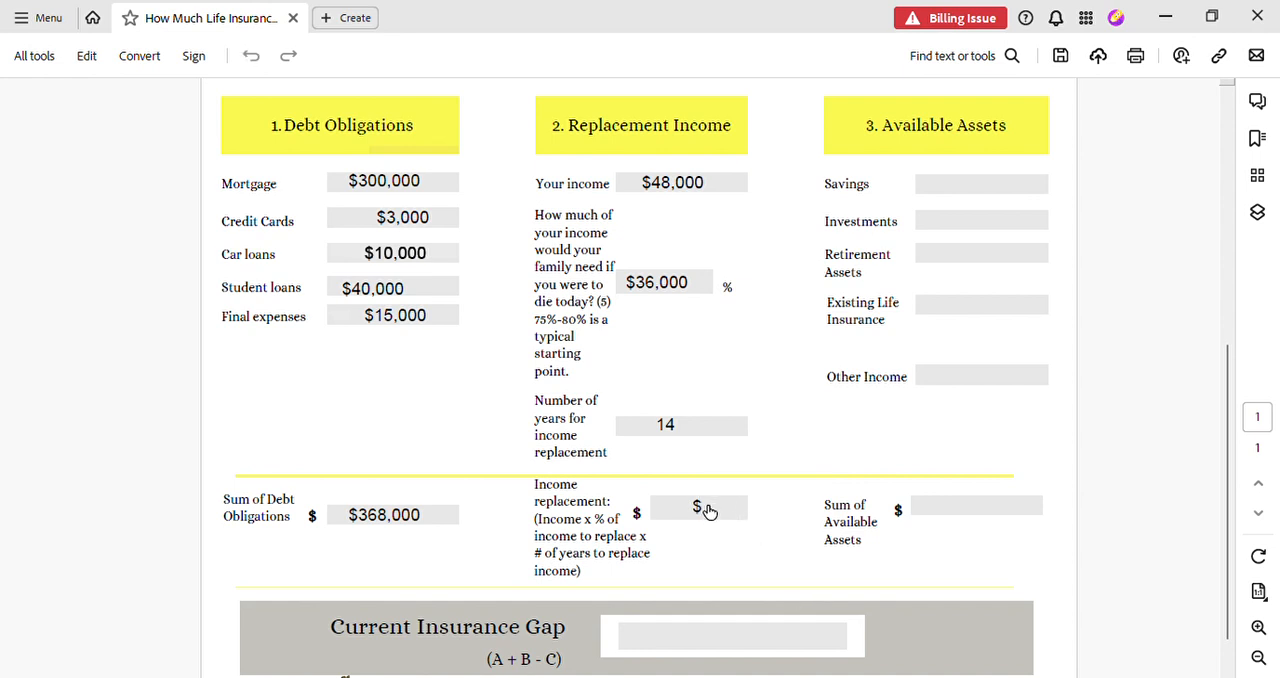
left_click(697, 507)
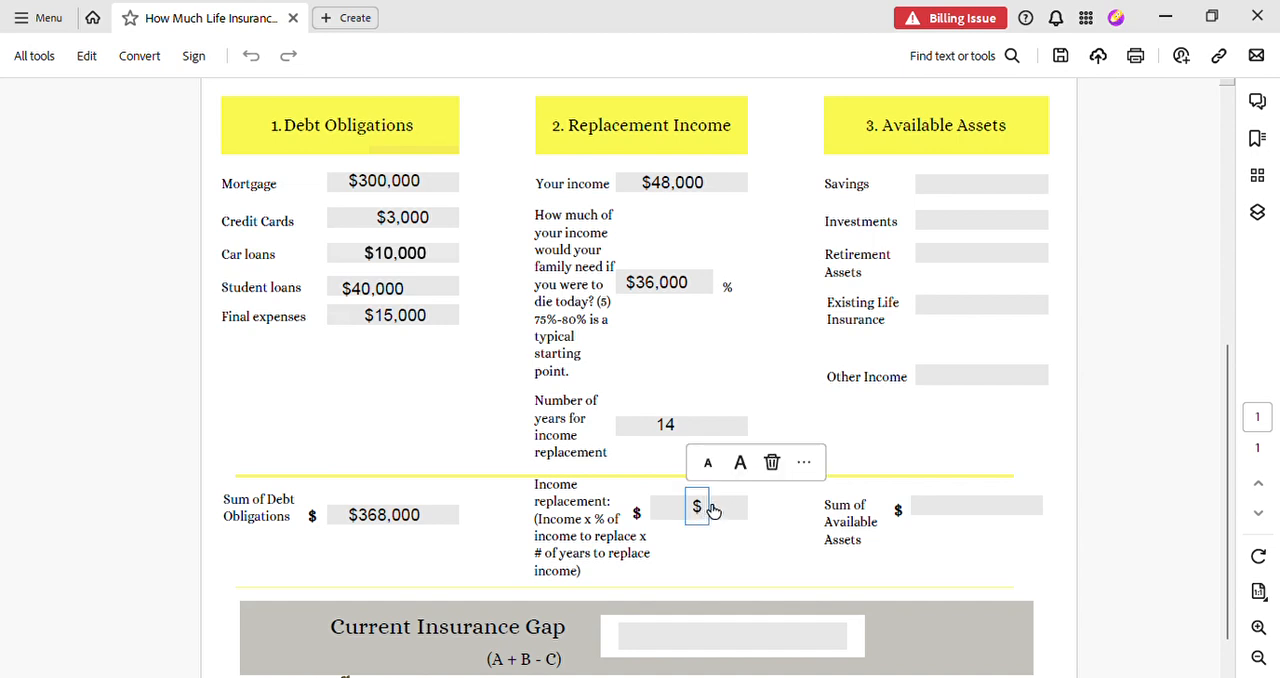
type("504,")
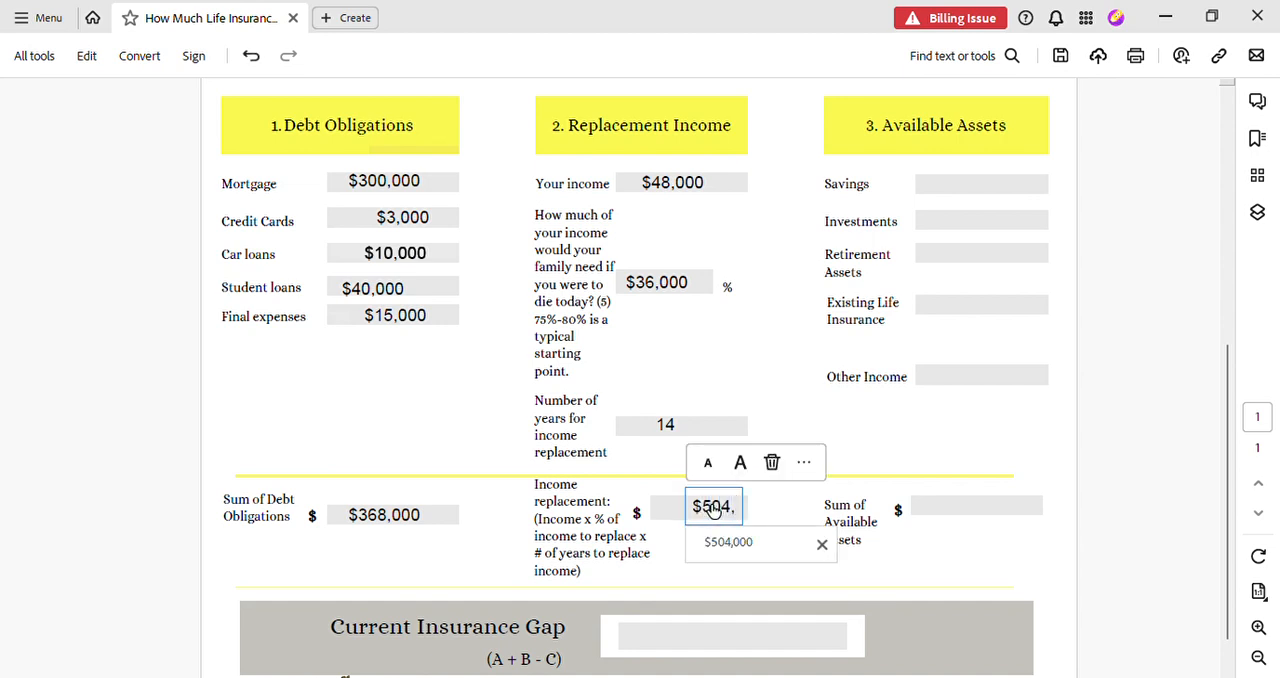
type("000")
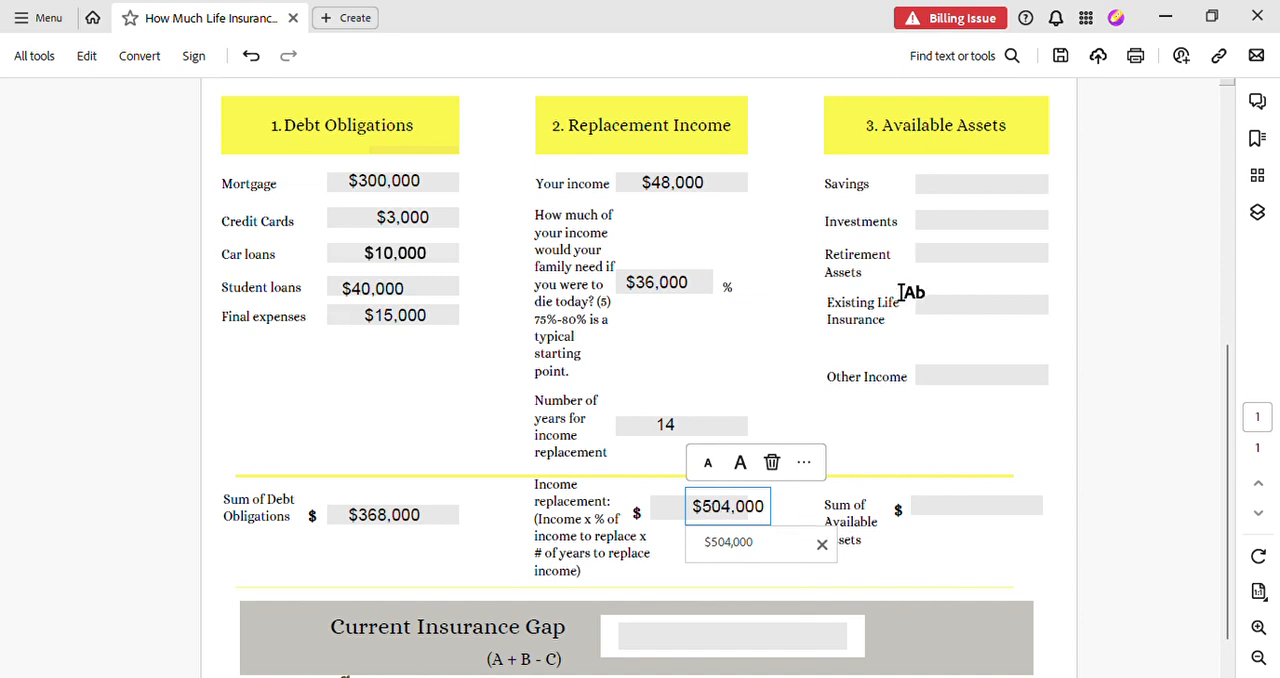
left_click(981, 184)
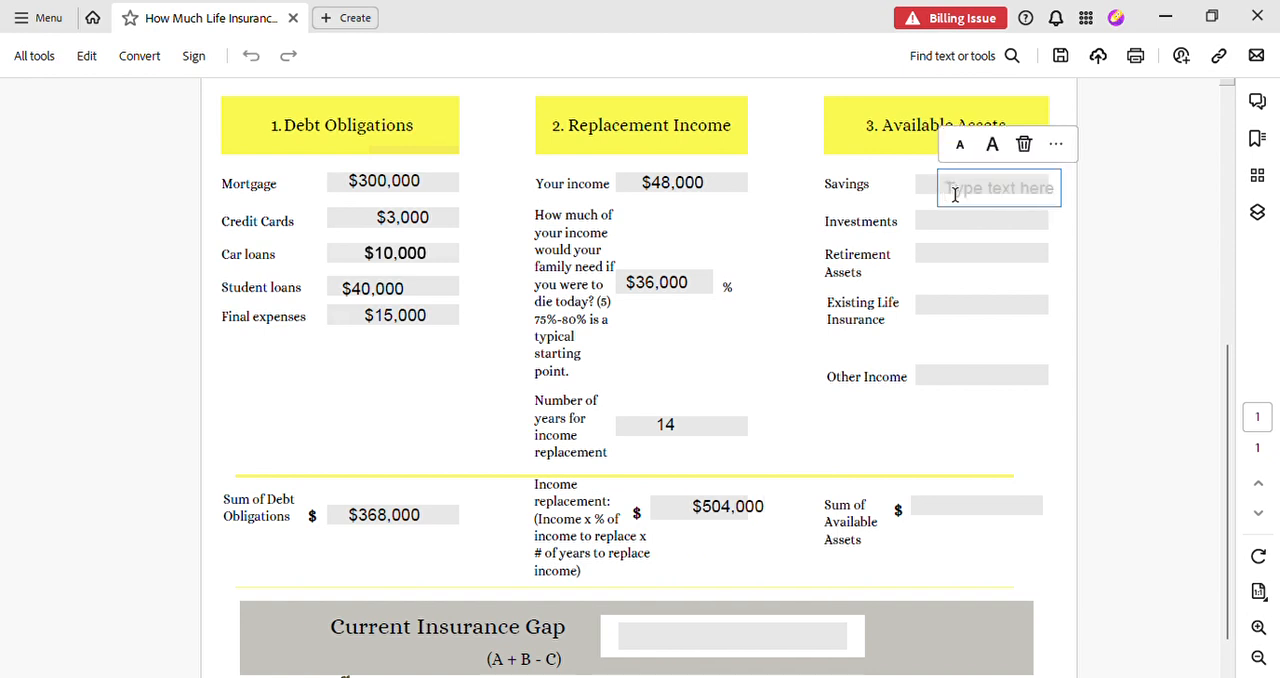
- Enter $35,000 for Savings and $15,000 for Investments
type("3")
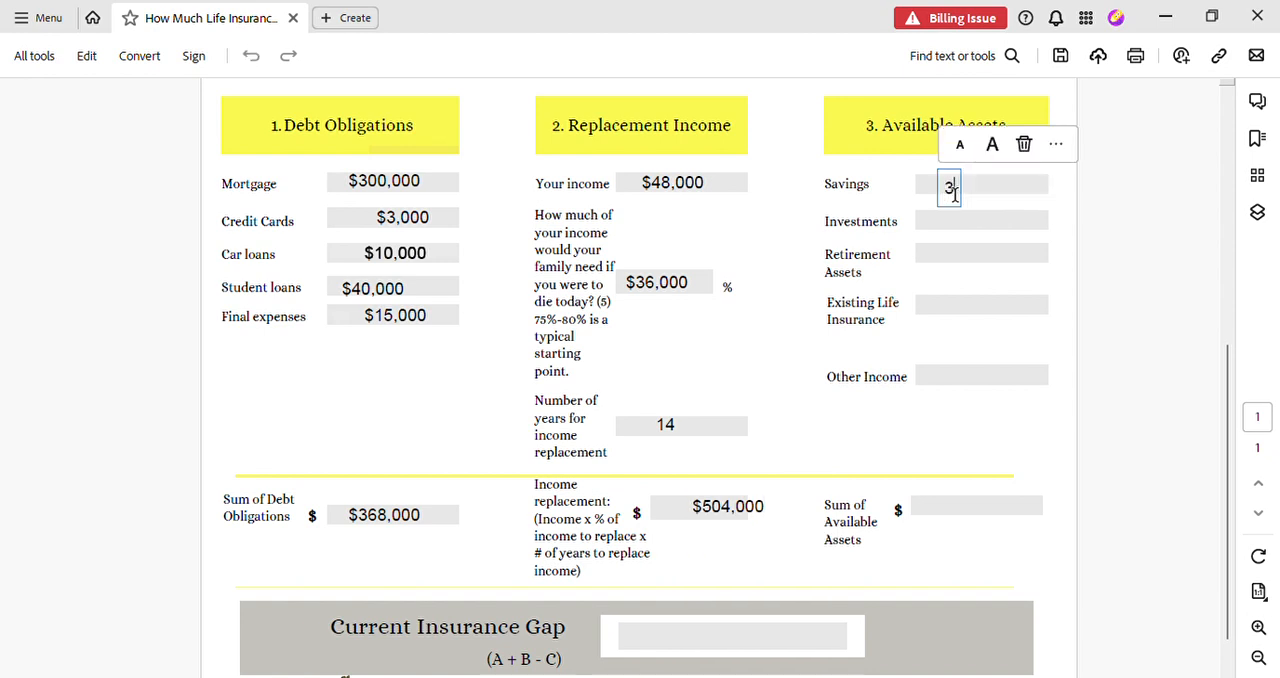
type("4")
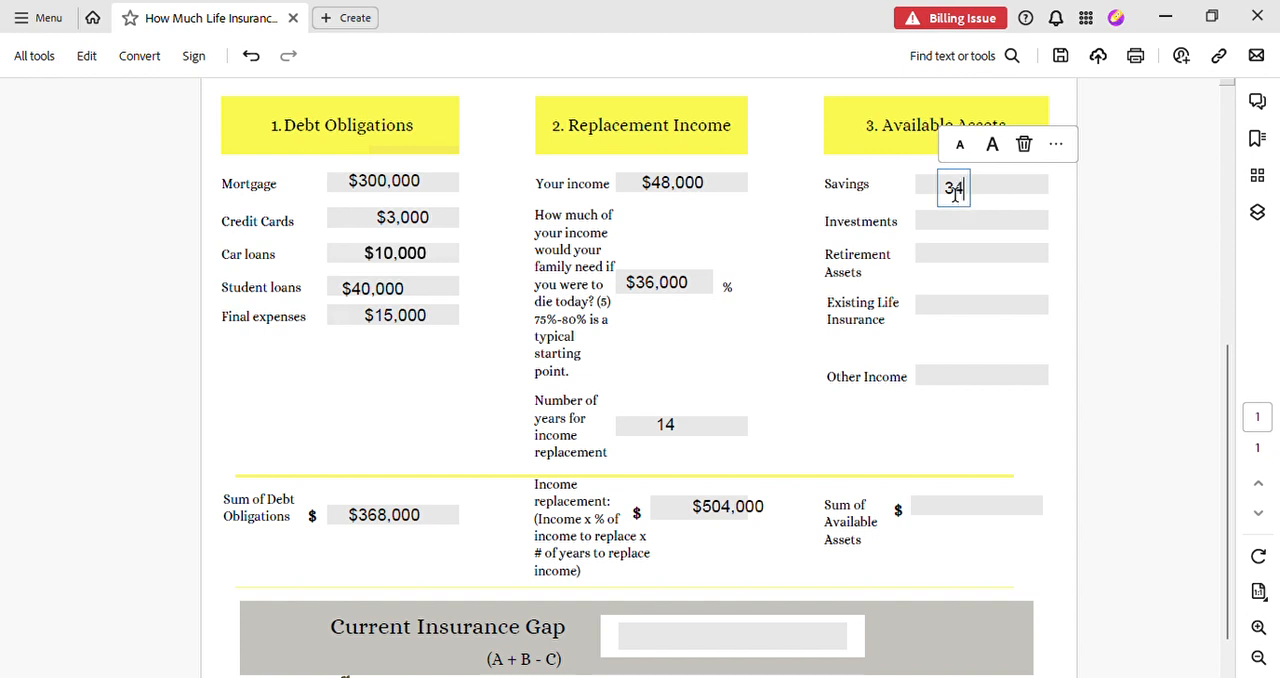
type(".")
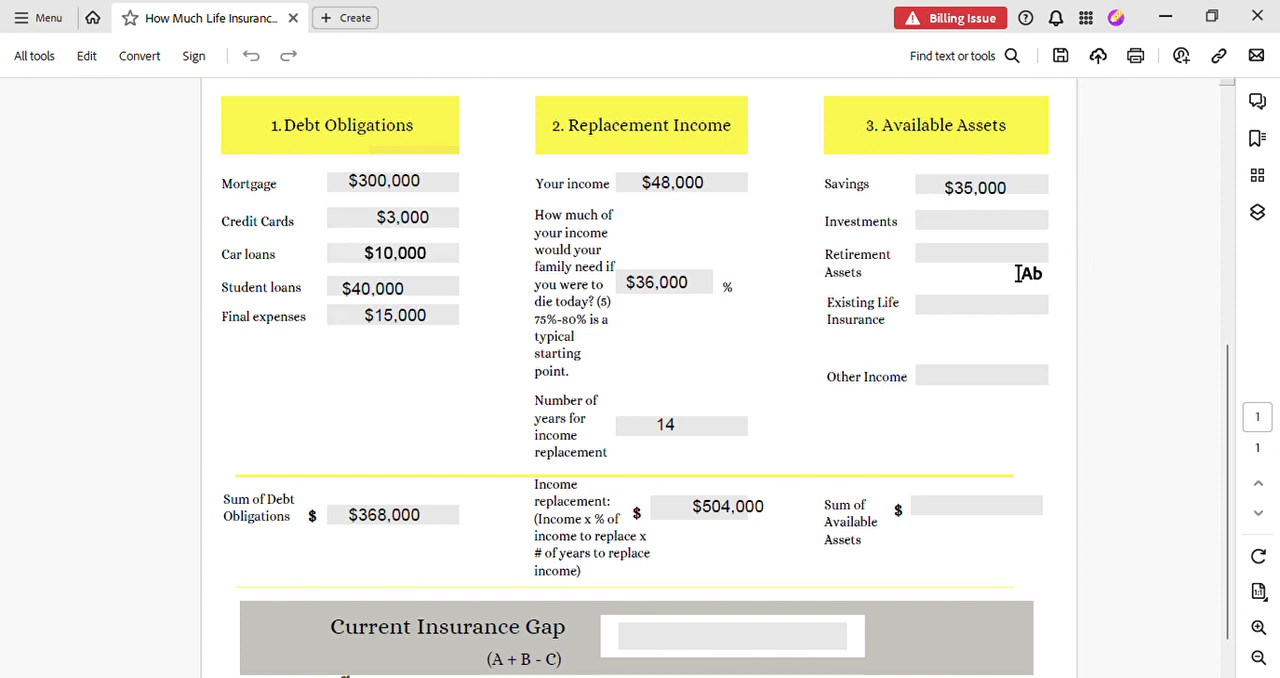
left_click(980, 221)
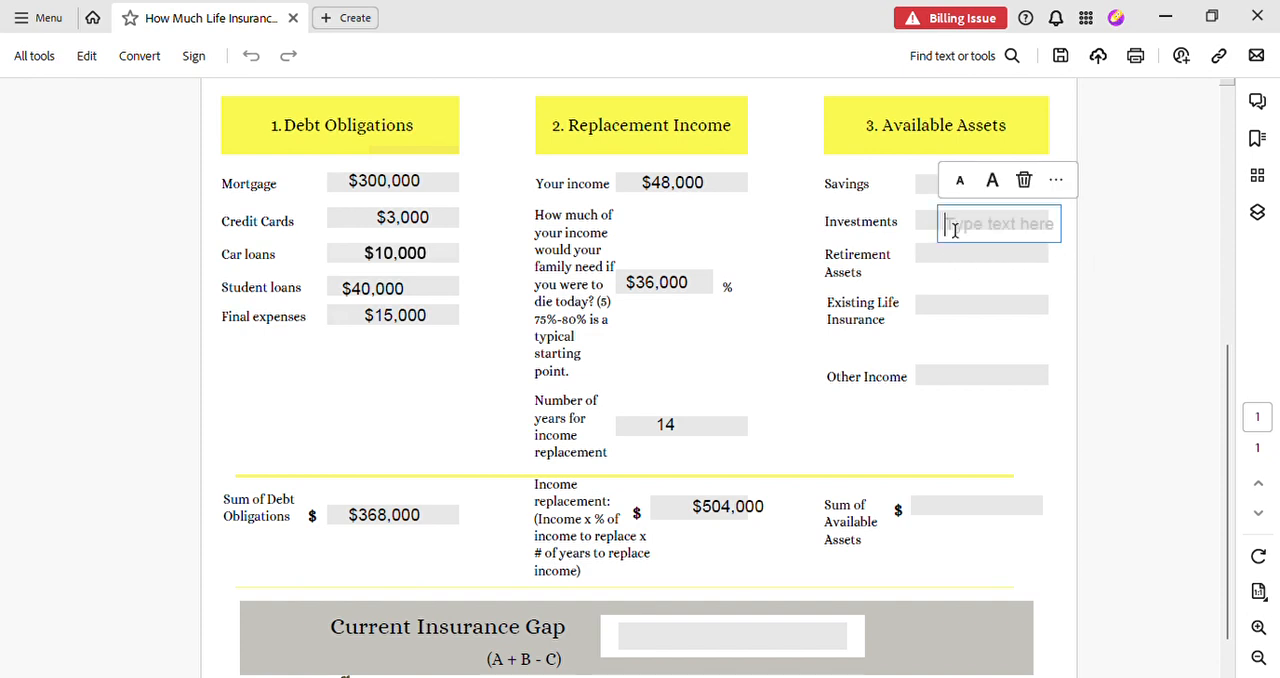
type("$15,000")
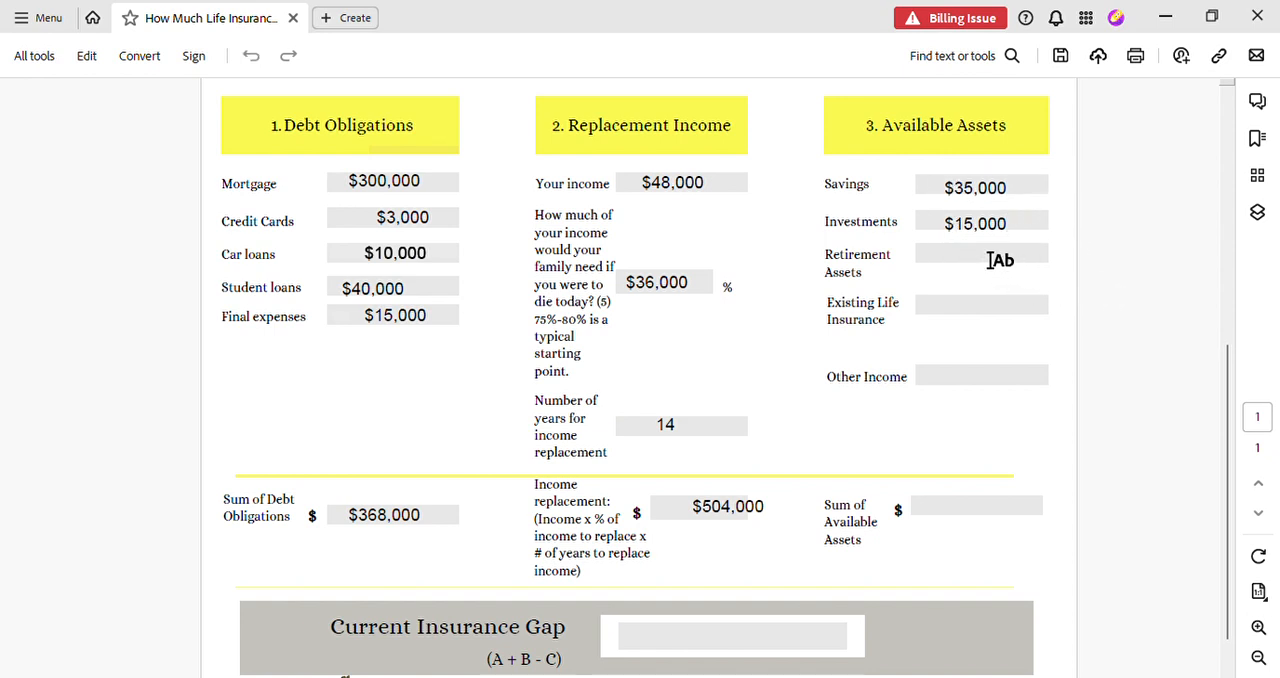
mouse_move(975, 326)
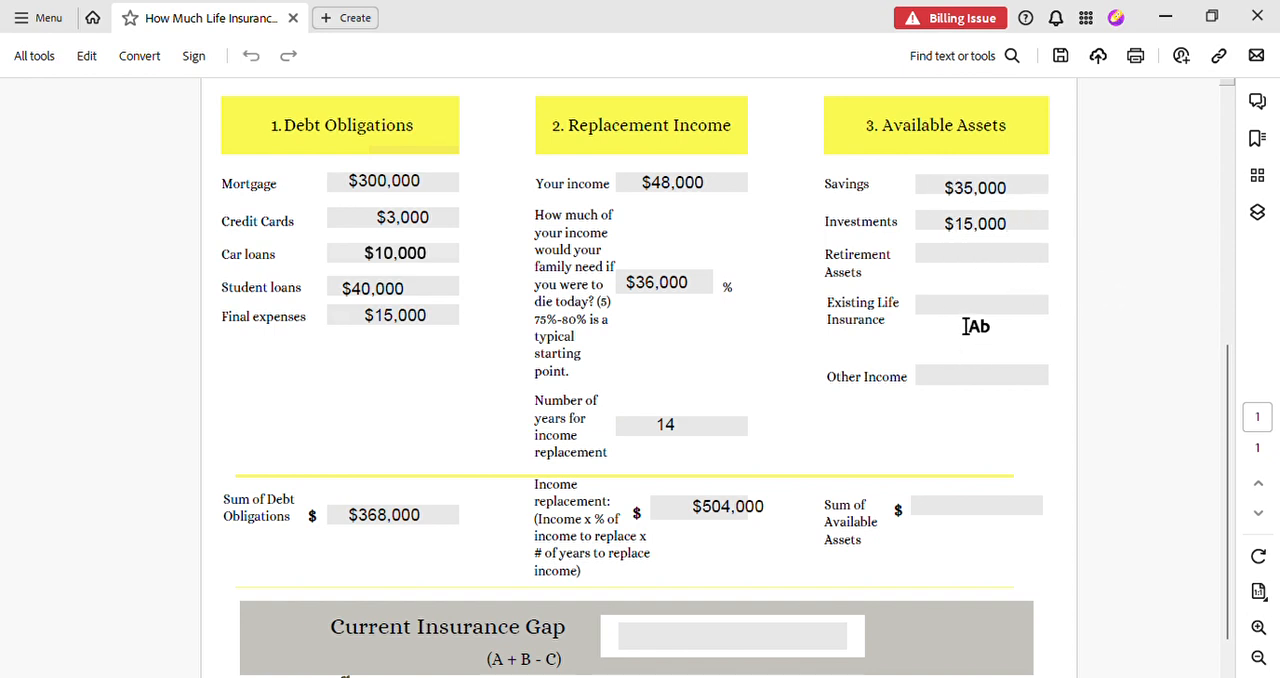
mouse_move(983, 400)
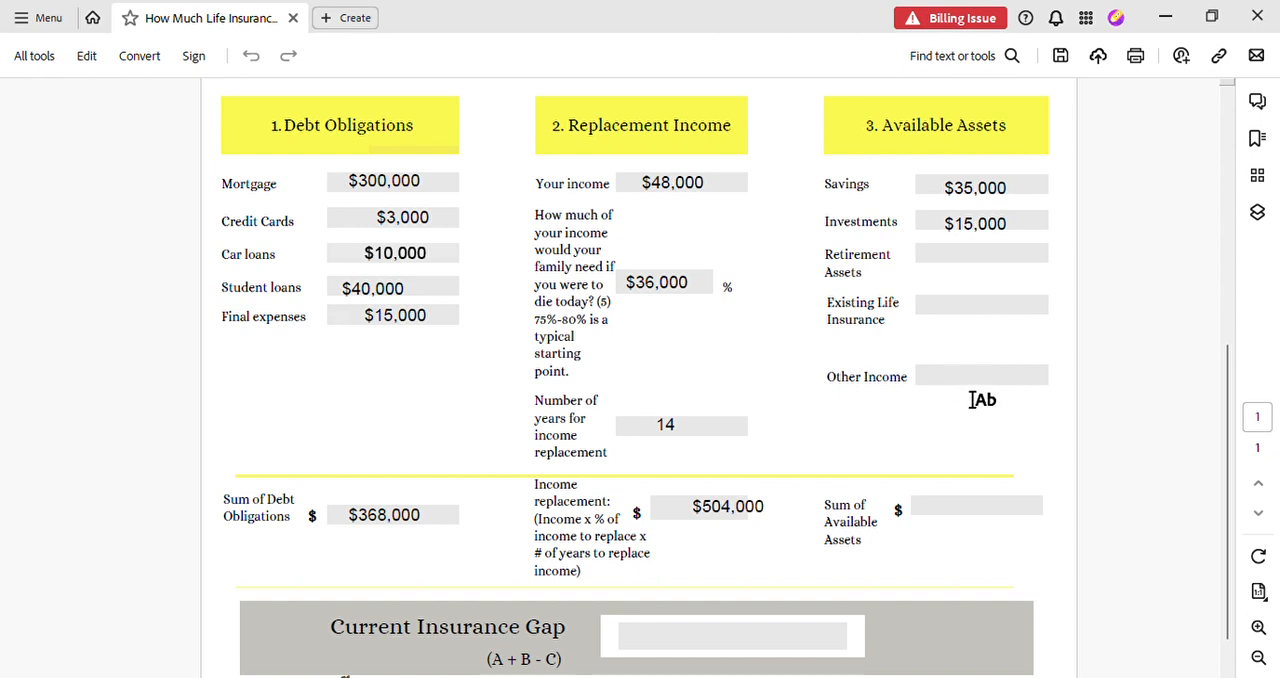
mouse_move(980, 473)
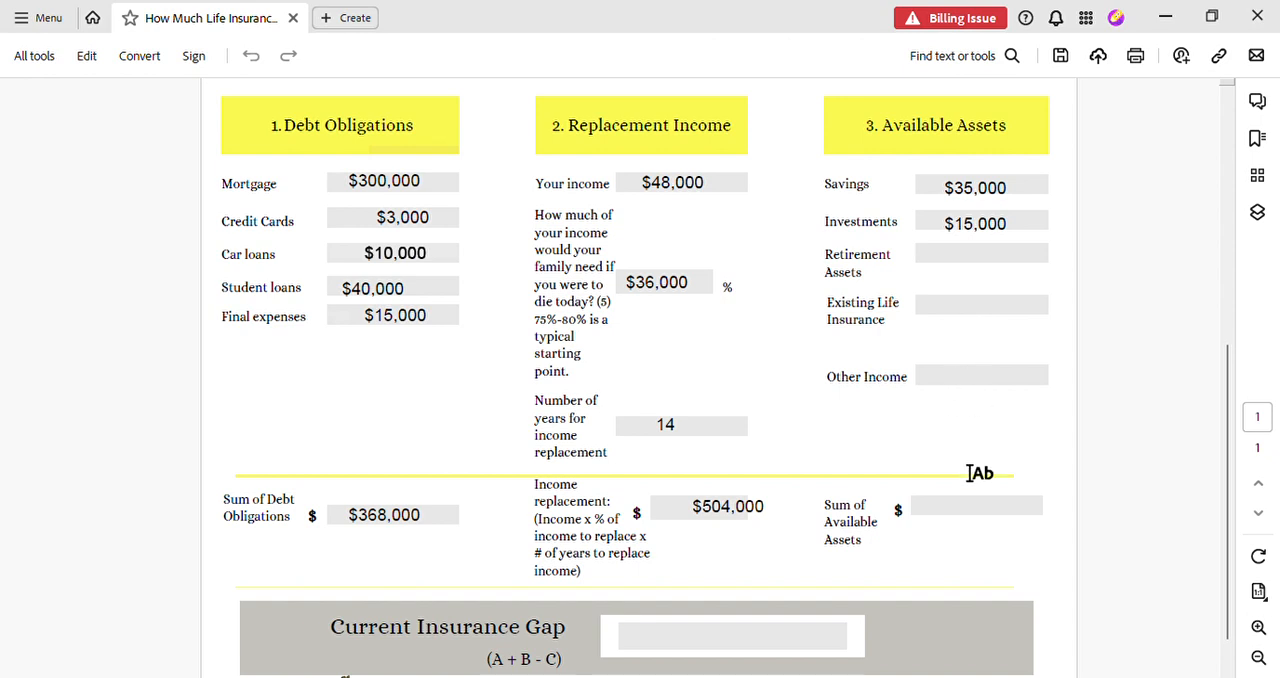
left_click(975, 508)
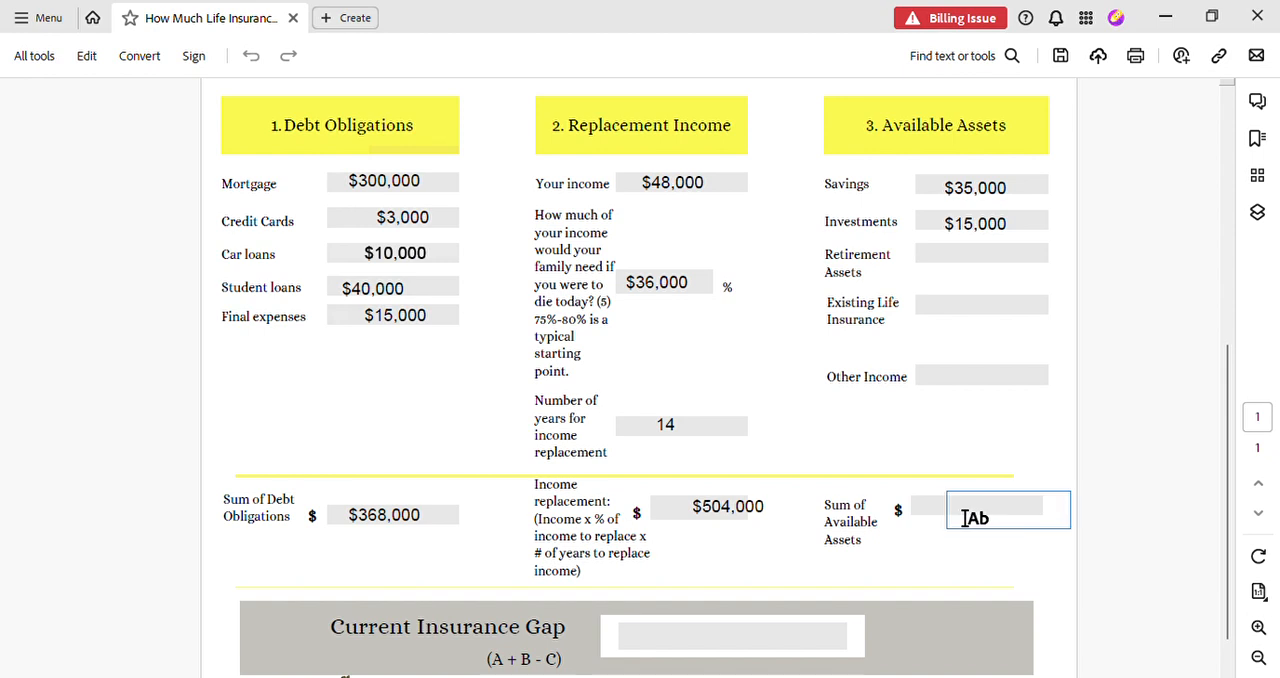
- Enter $50,000 in Sum of Available Assets, then select the $504,000 entry
left_click(1000, 509)
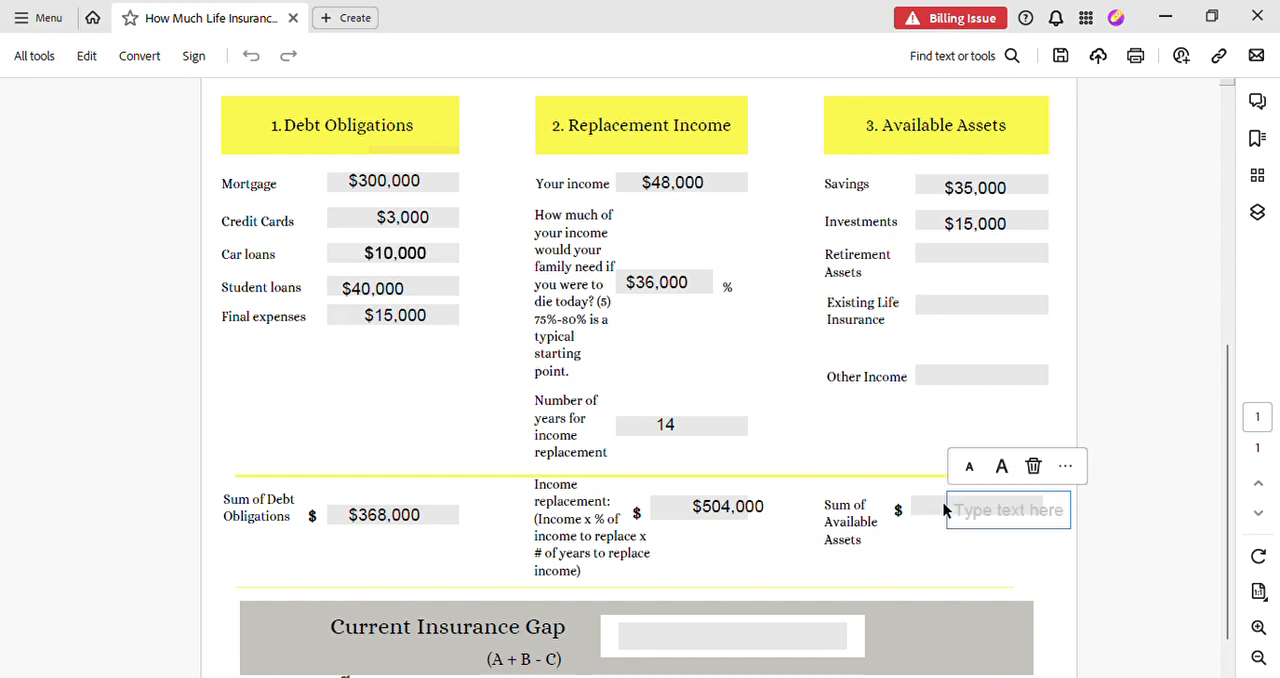
type("$50,000")
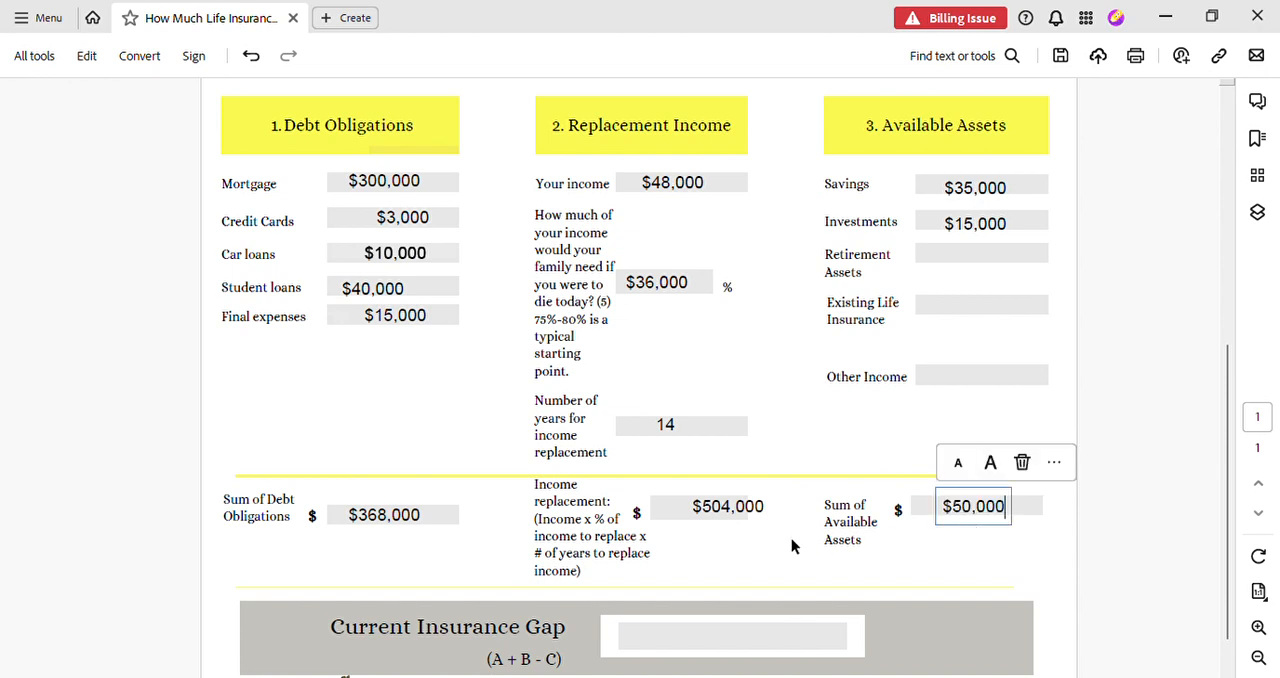
left_click(728, 506)
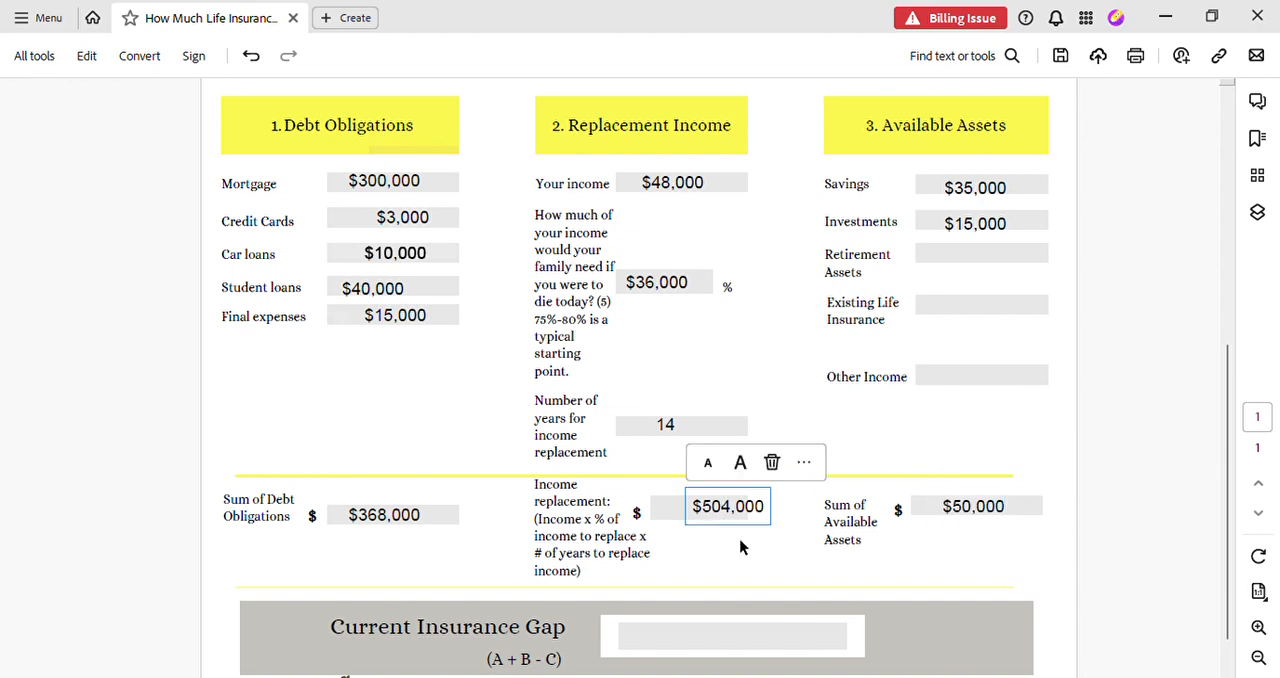
mouse_move(732, 535)
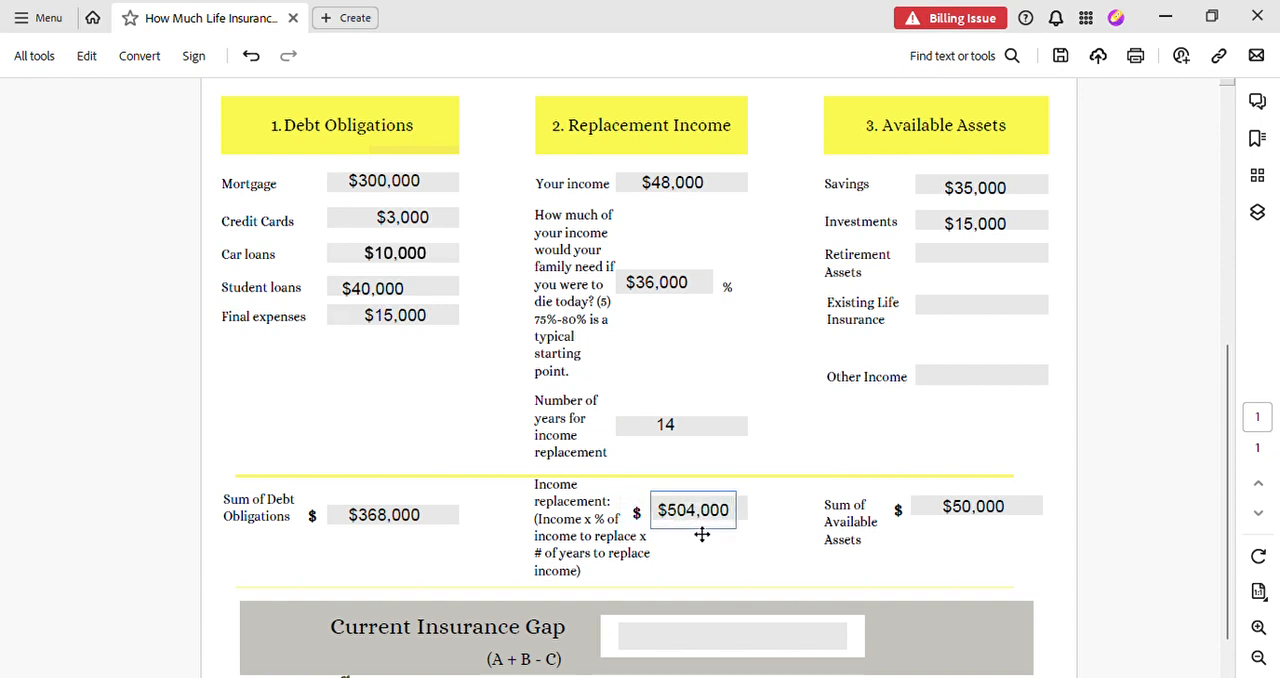
left_click(694, 509)
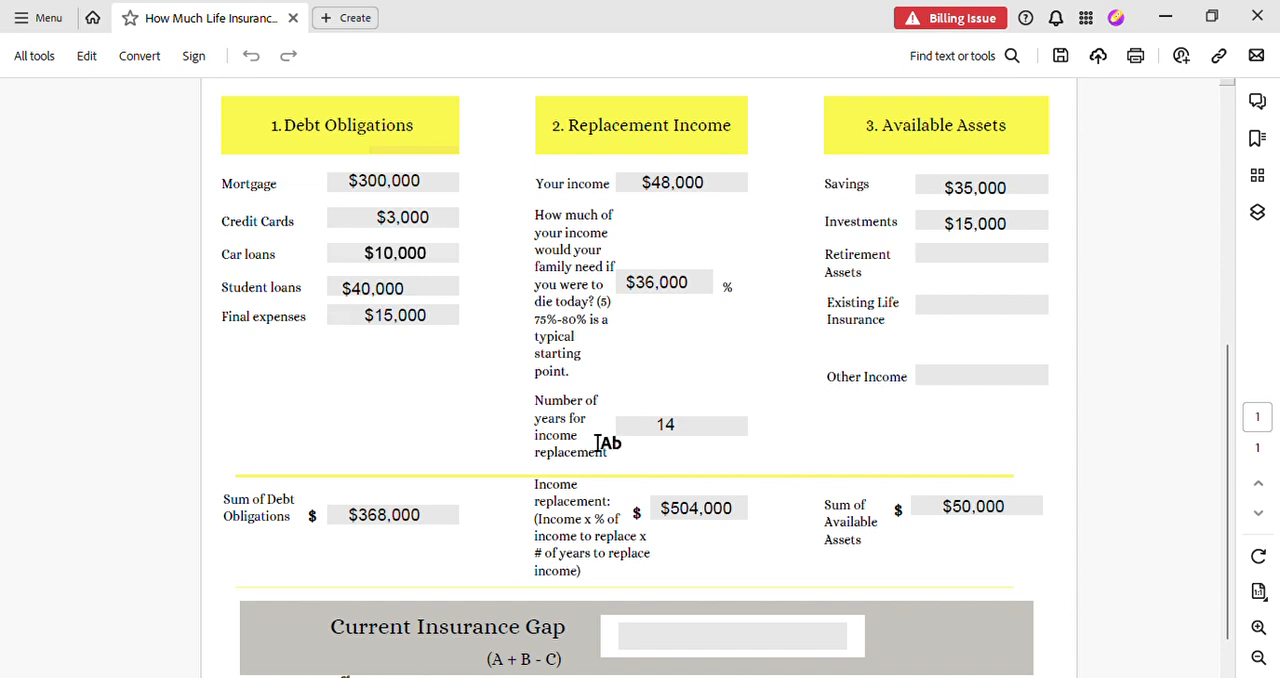
mouse_move(997, 516)
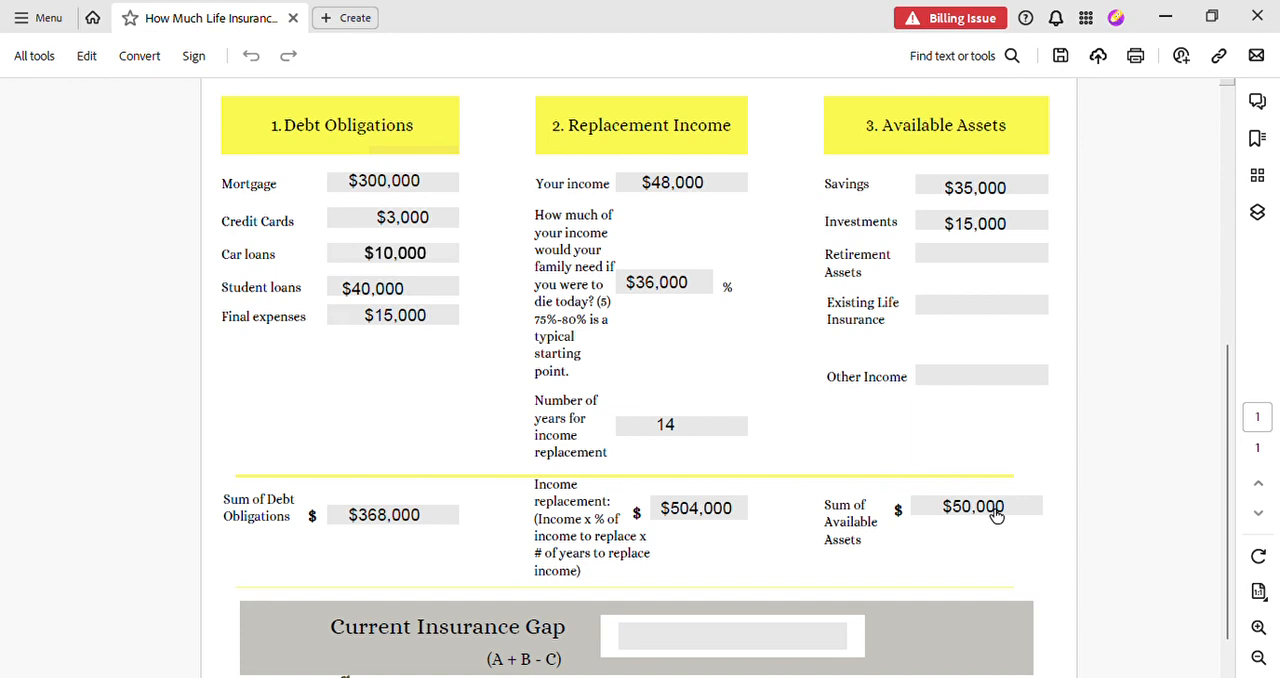
mouse_move(968, 527)
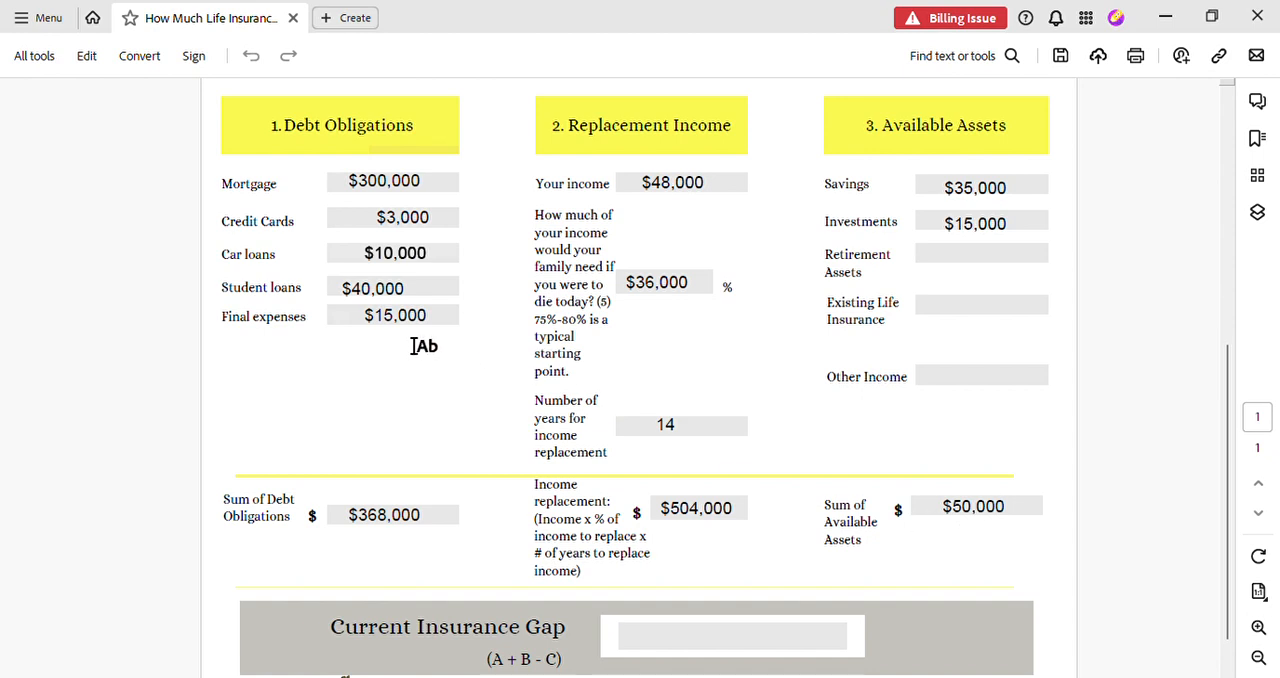
mouse_move(706, 315)
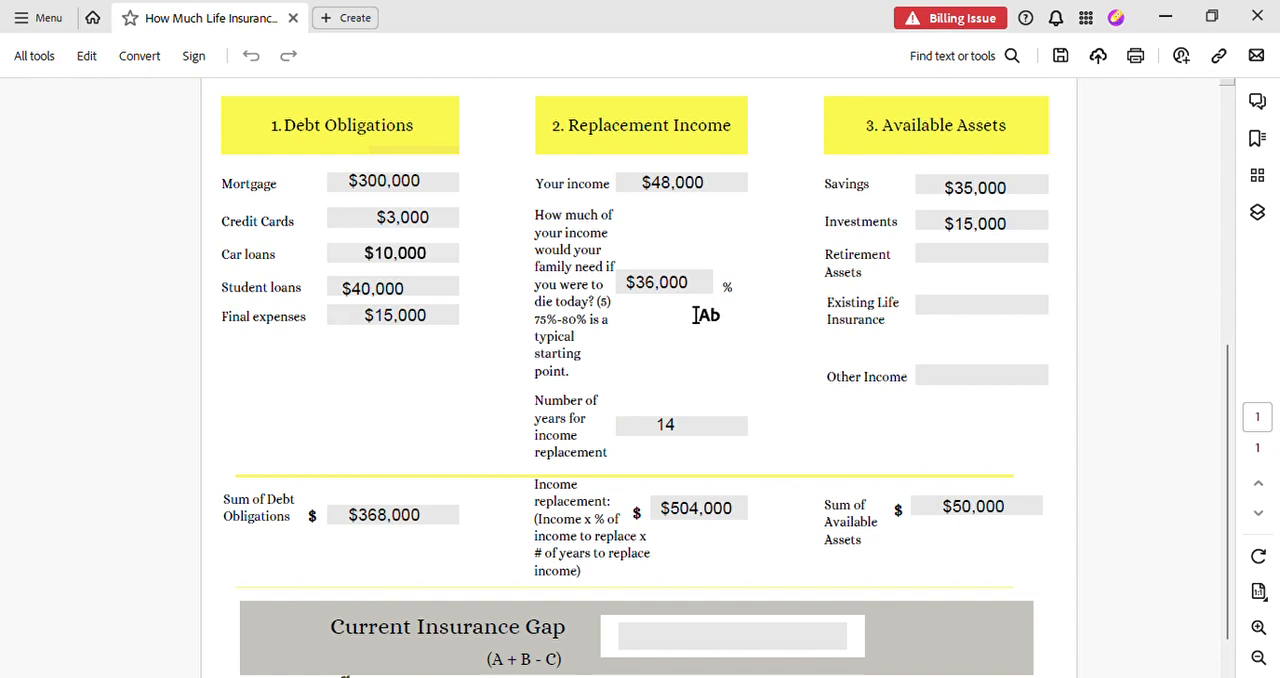
mouse_move(664, 523)
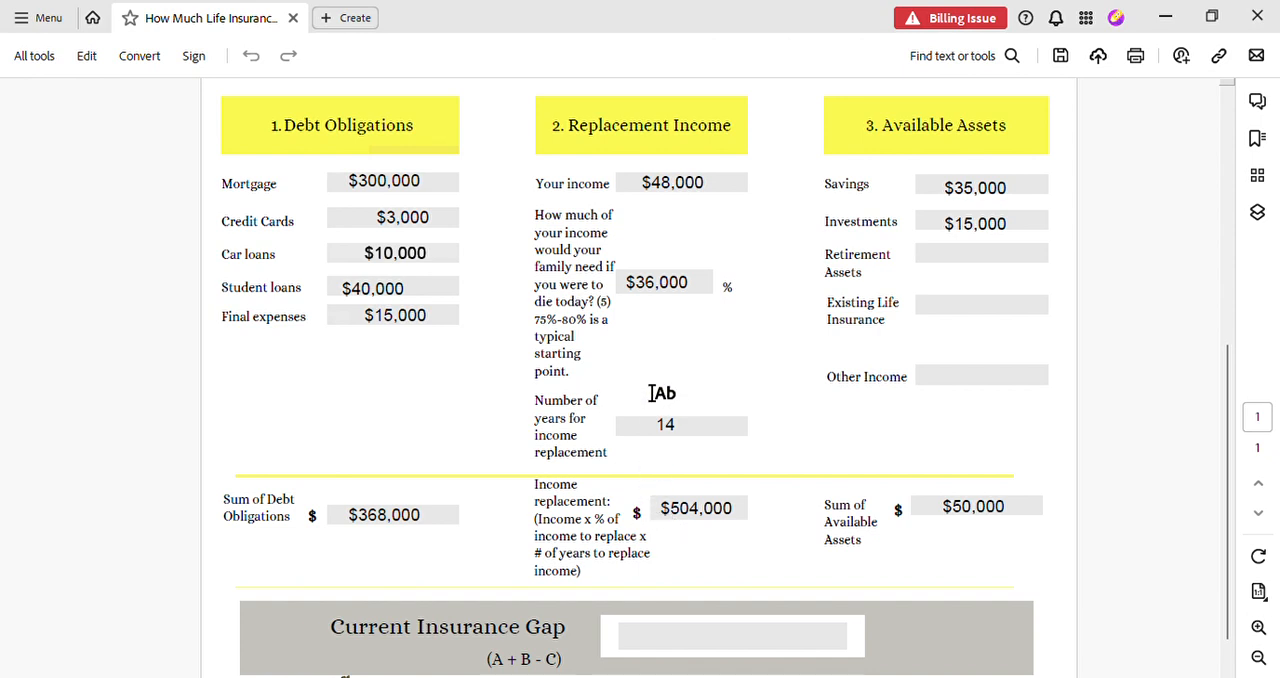
mouse_move(413, 510)
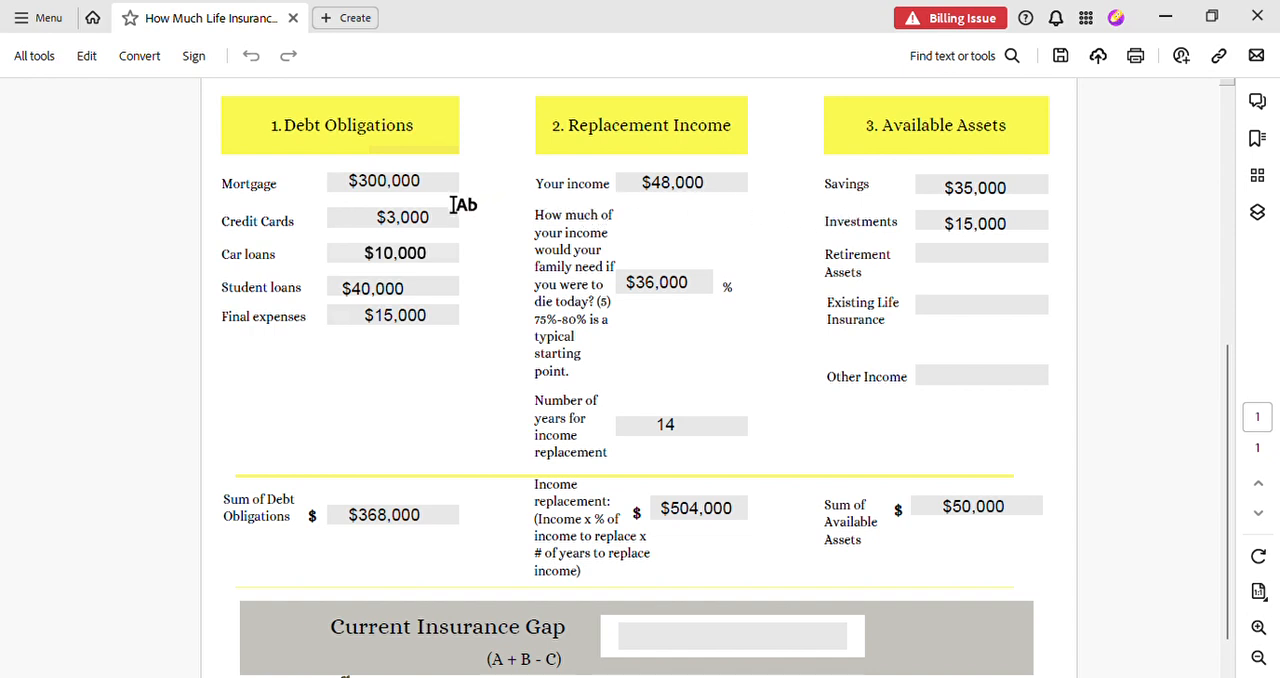
mouse_move(457, 281)
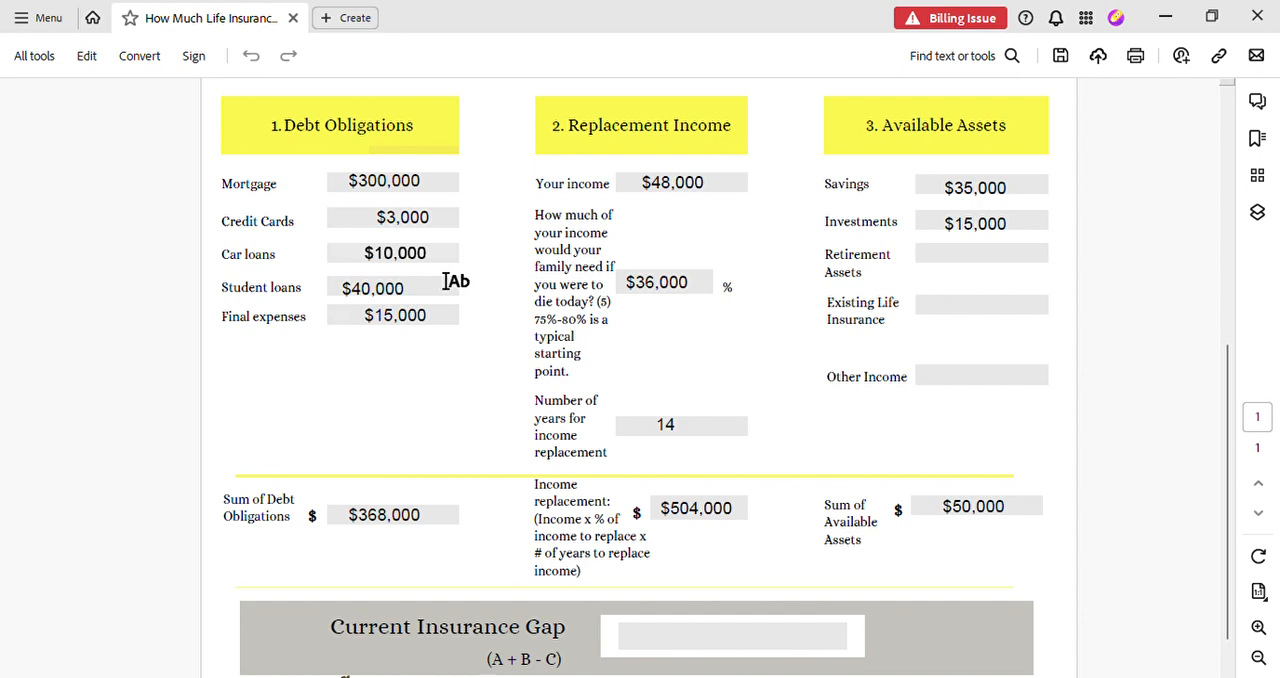
mouse_move(665, 668)
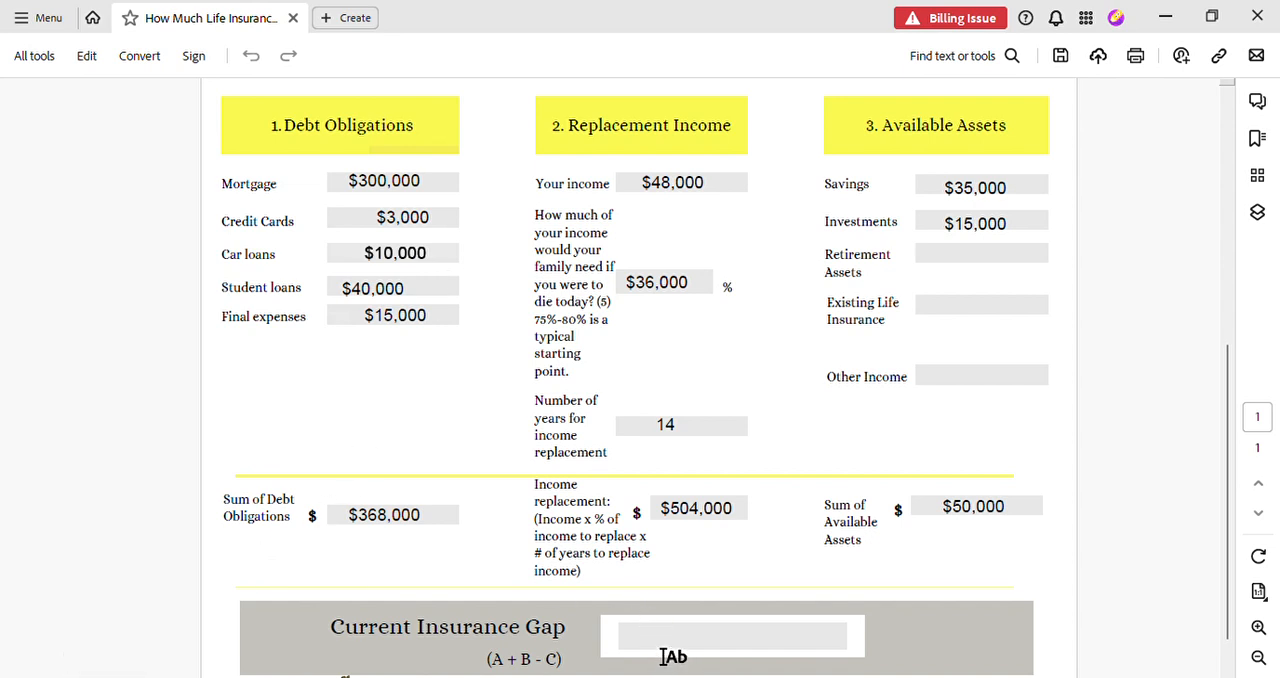
mouse_move(325, 375)
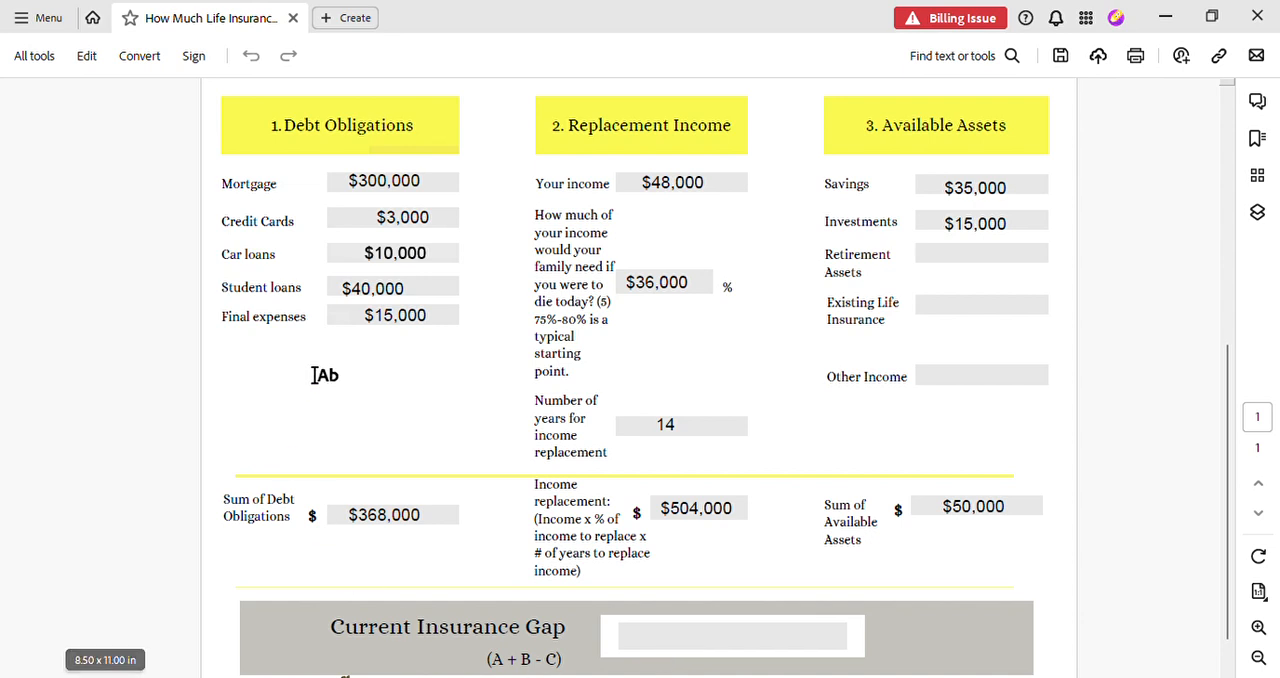
mouse_move(425, 138)
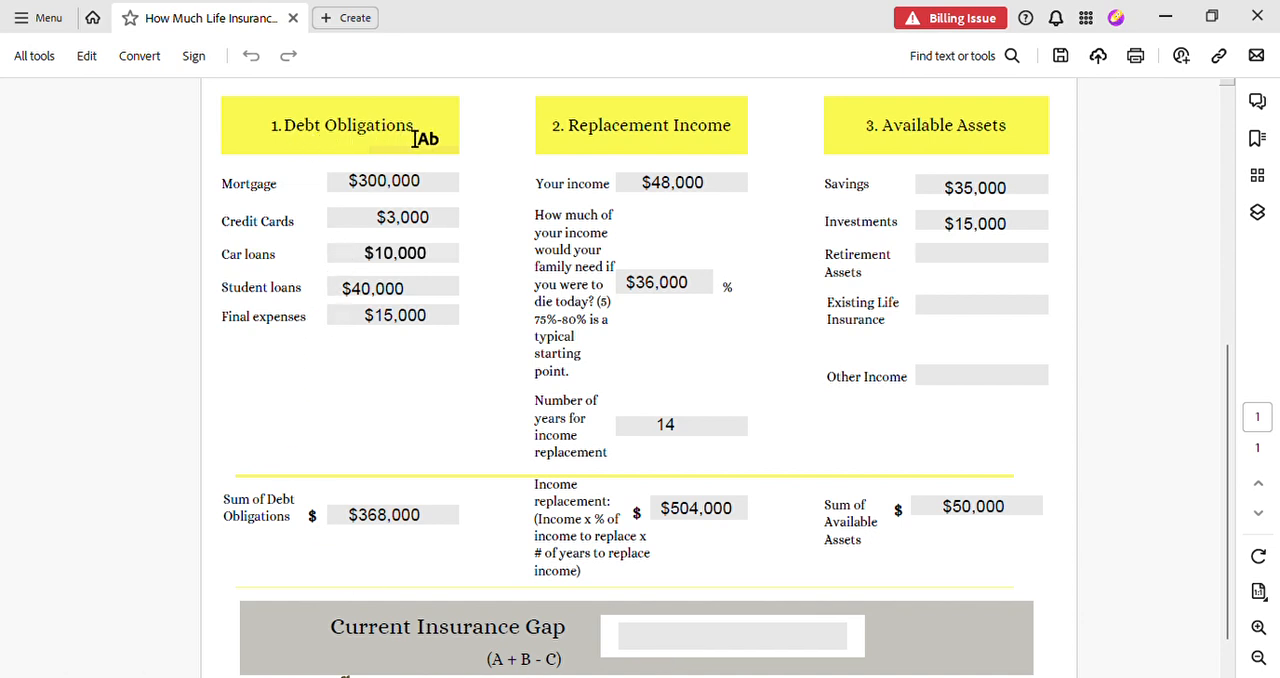
mouse_move(635, 356)
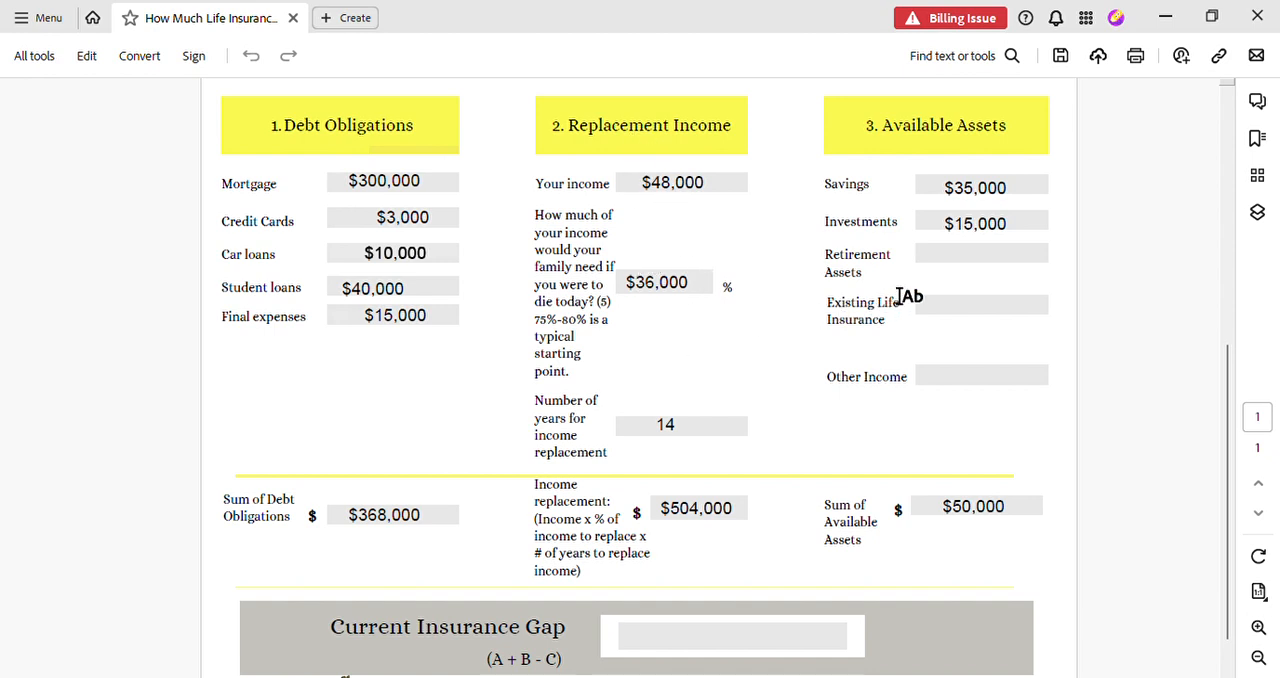
mouse_move(785, 528)
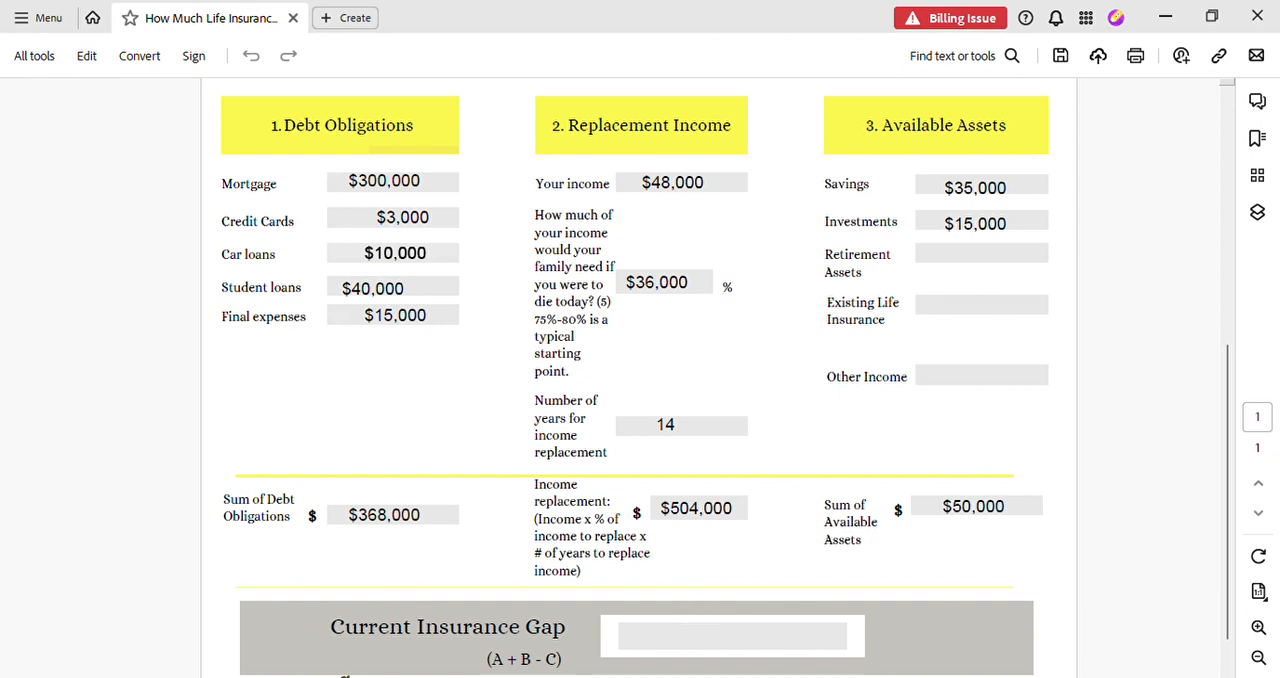
mouse_move(597, 68)
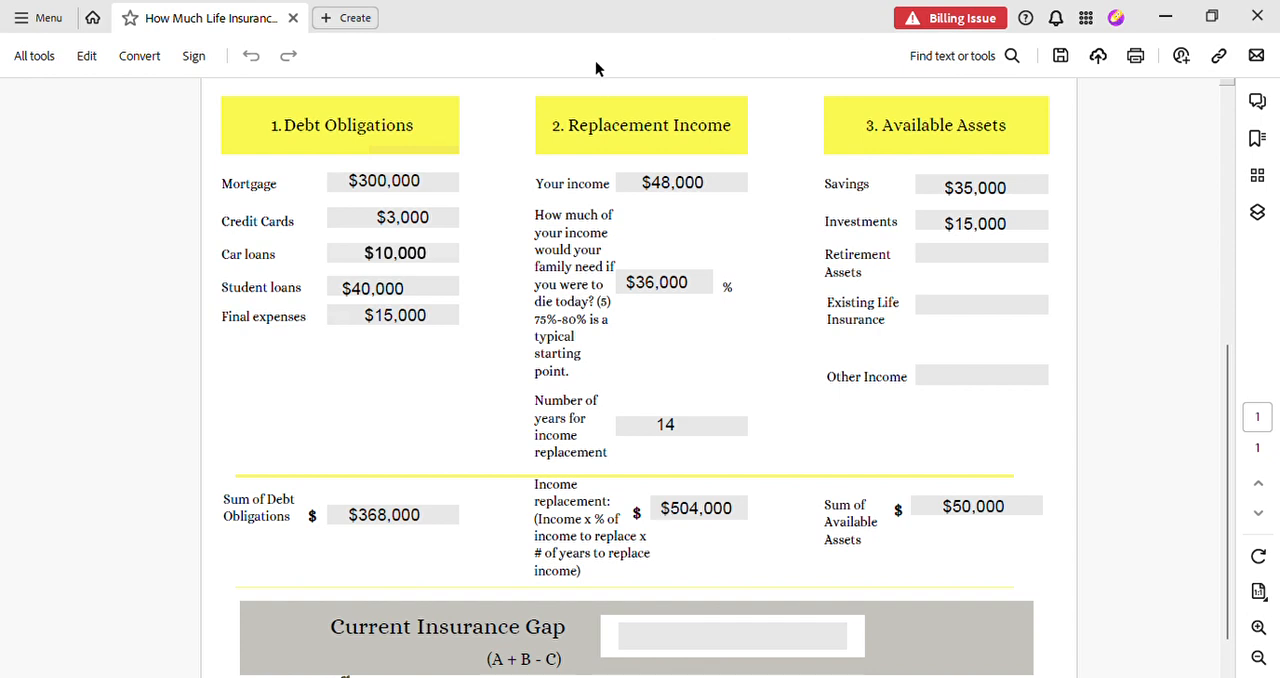
mouse_move(520, 601)
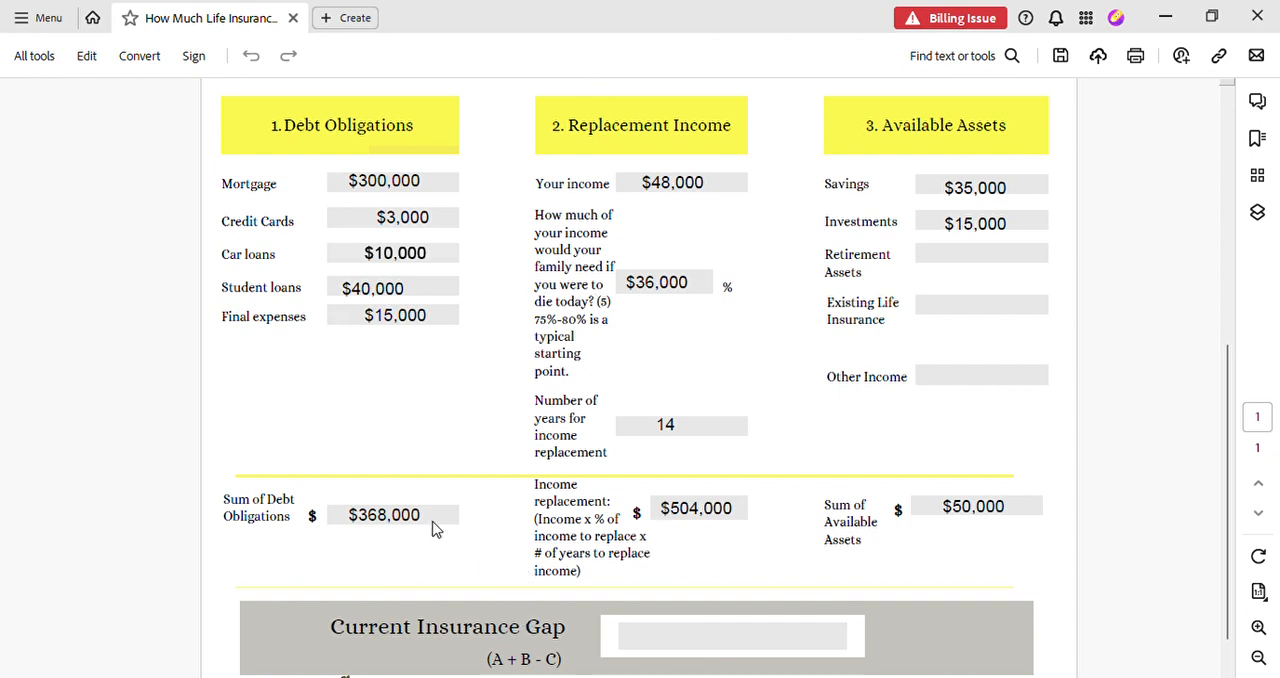
mouse_move(428, 667)
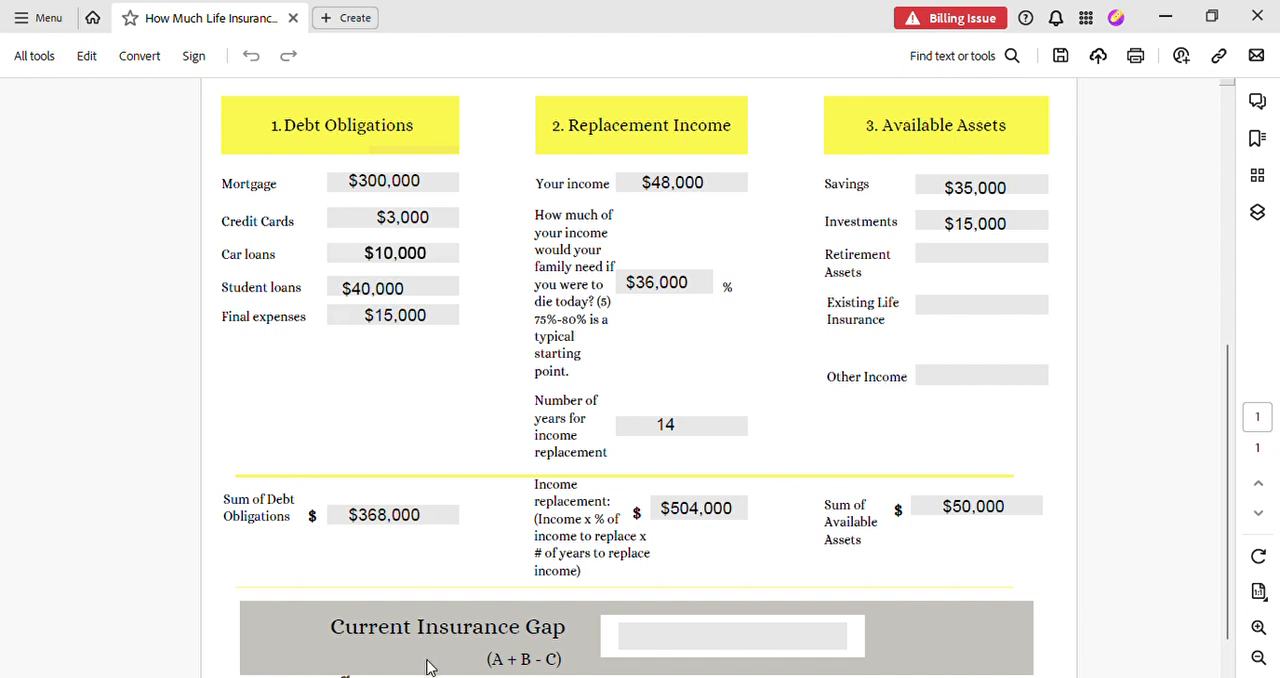
mouse_move(615, 614)
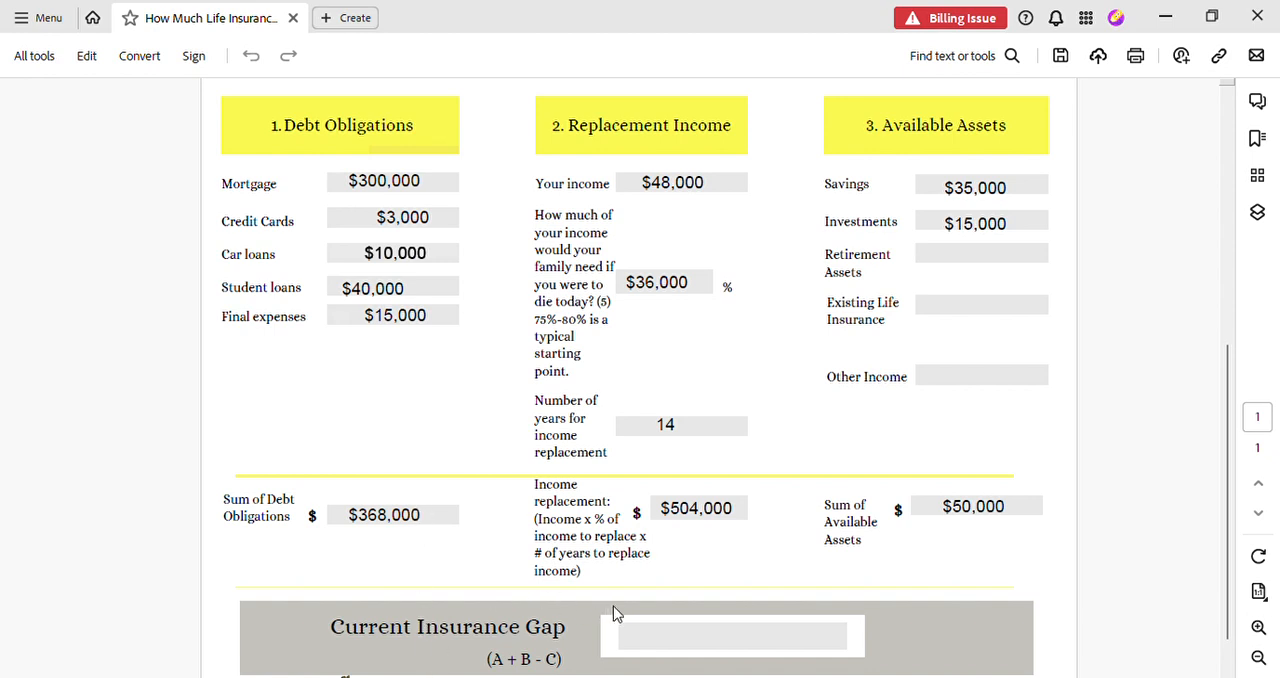
mouse_move(838, 201)
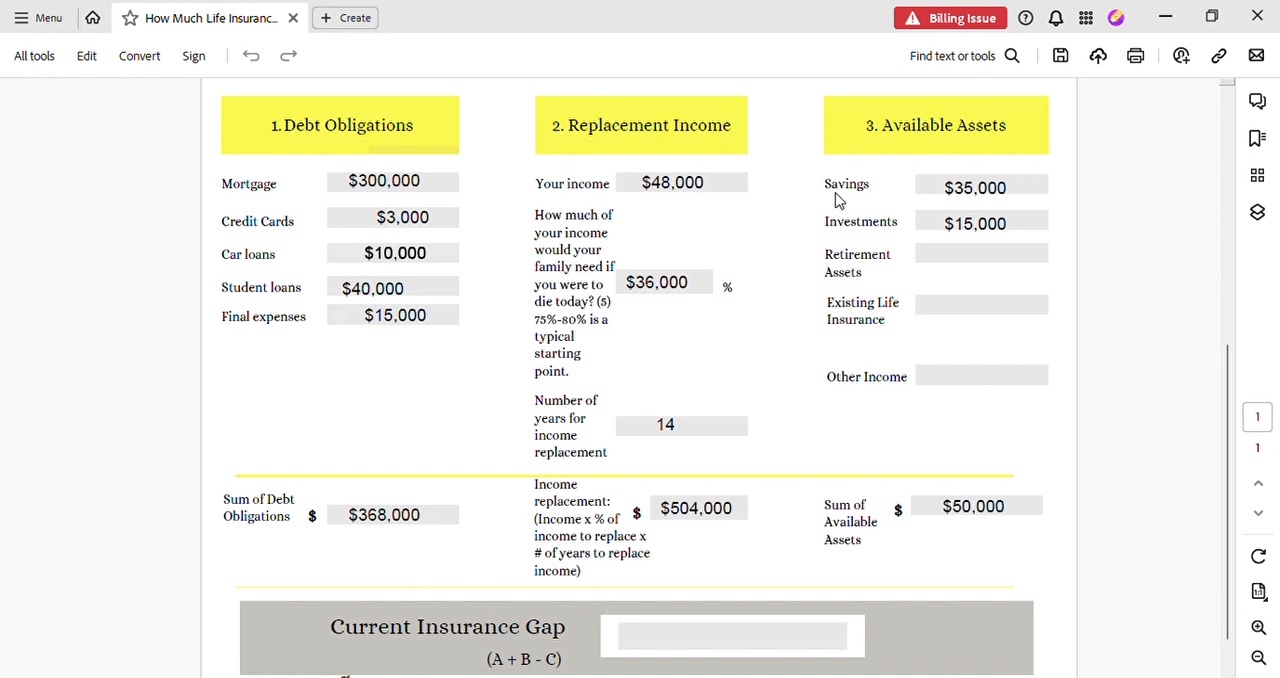
mouse_move(443, 557)
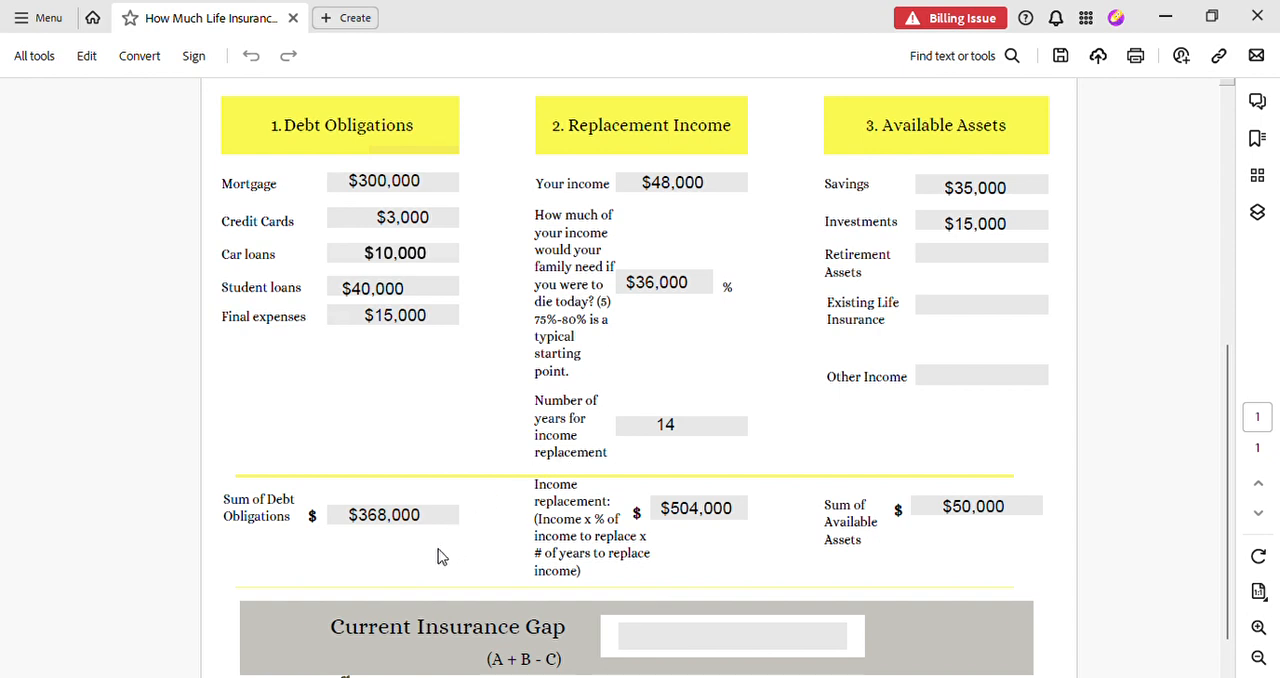
mouse_move(642, 618)
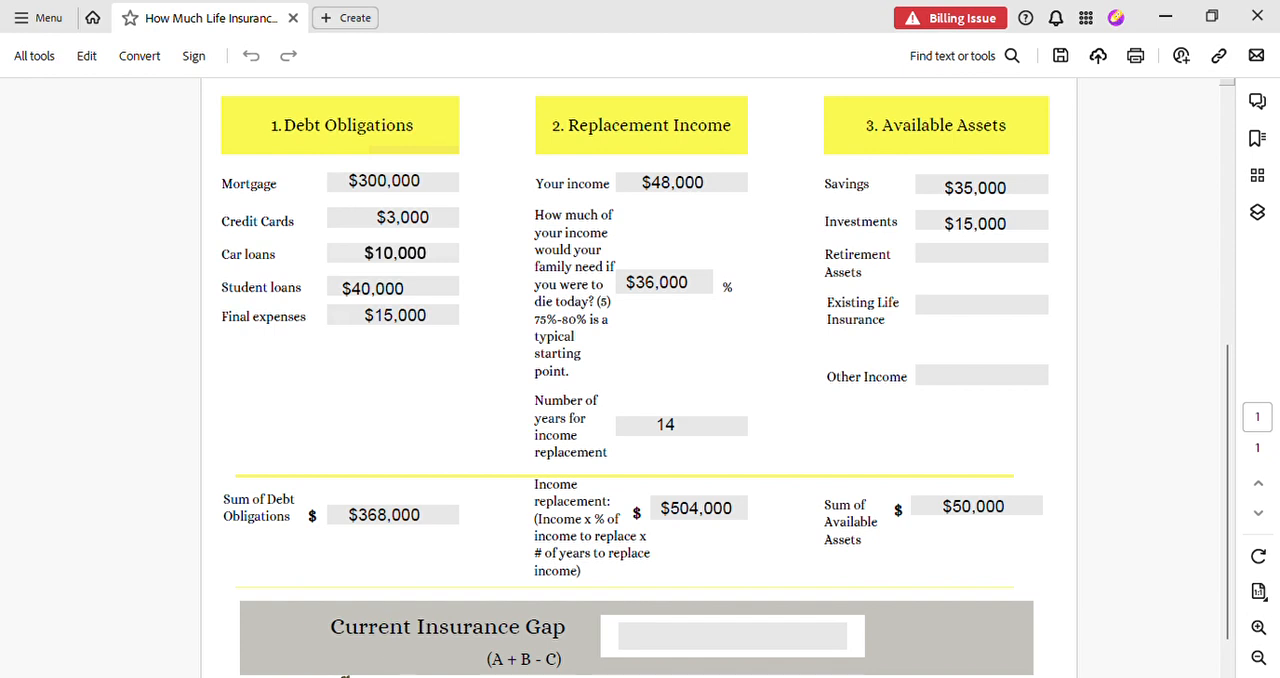
mouse_move(332, 567)
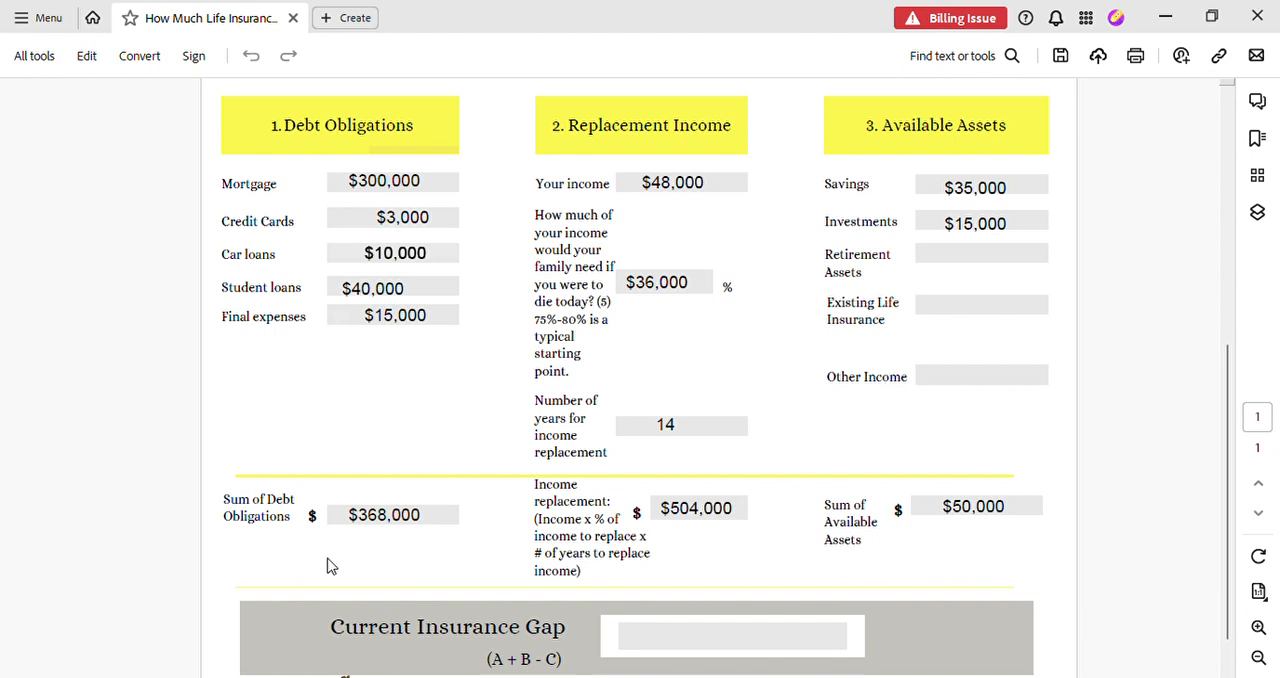
mouse_move(435, 667)
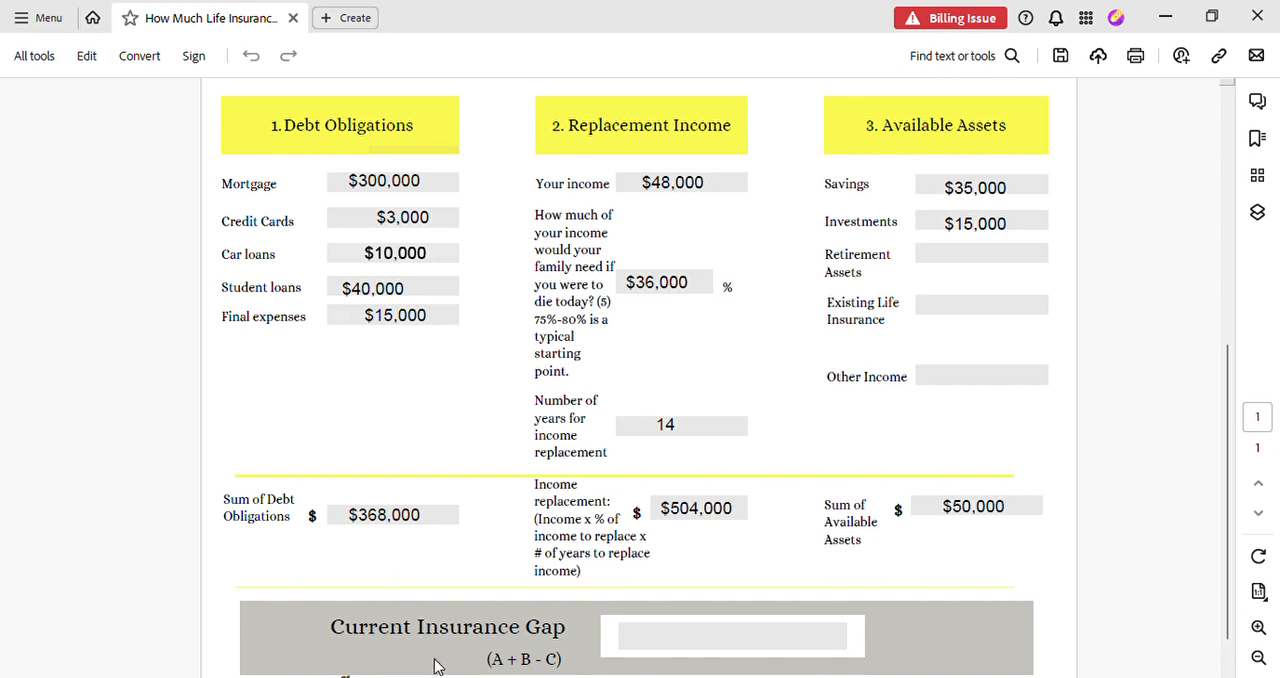
mouse_move(623, 670)
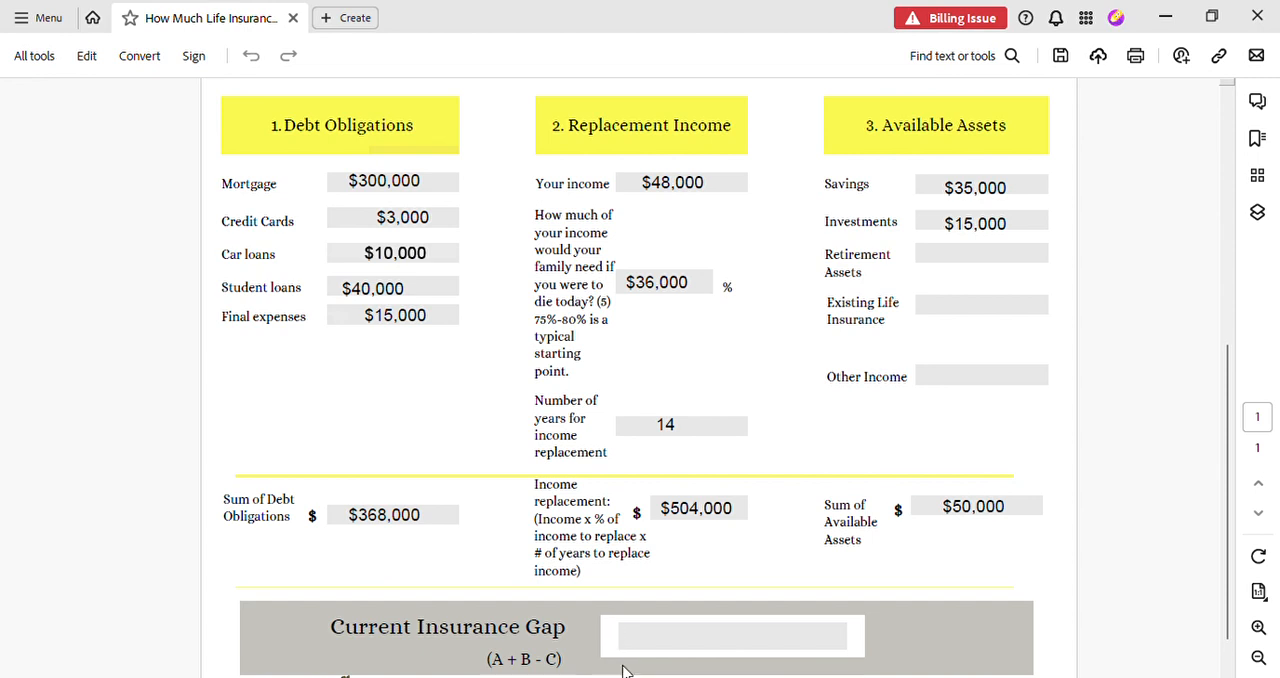
mouse_move(616, 568)
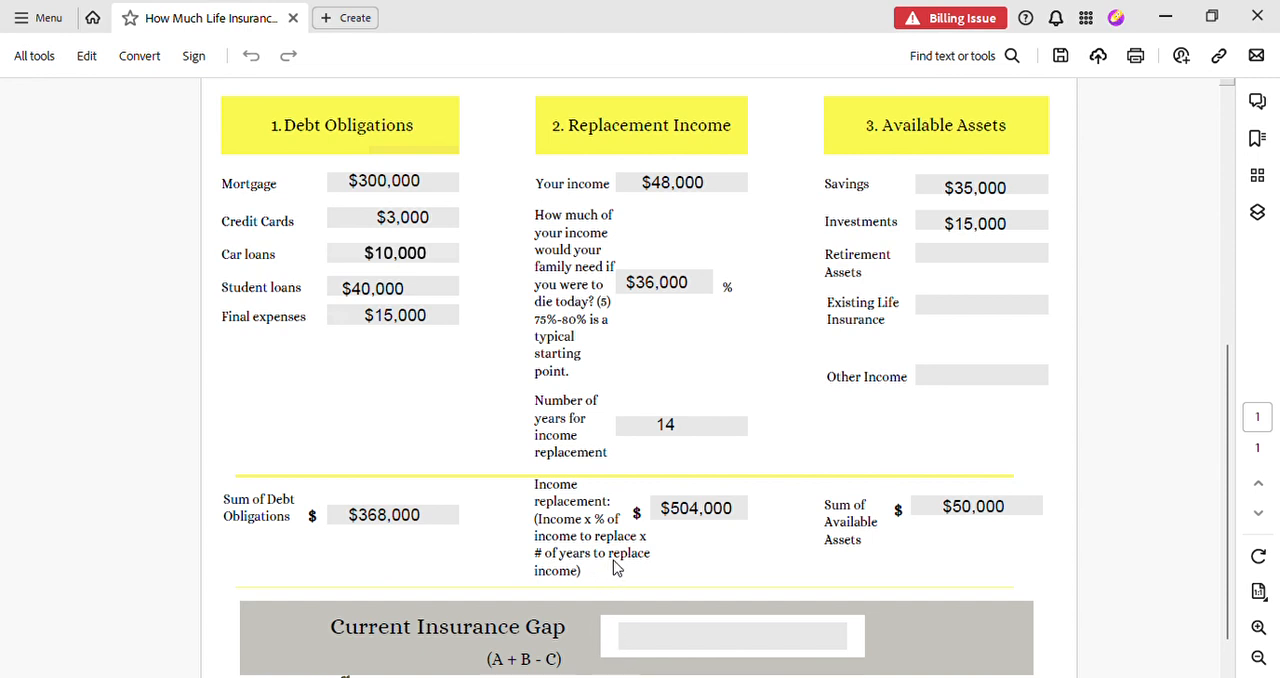
mouse_move(419, 666)
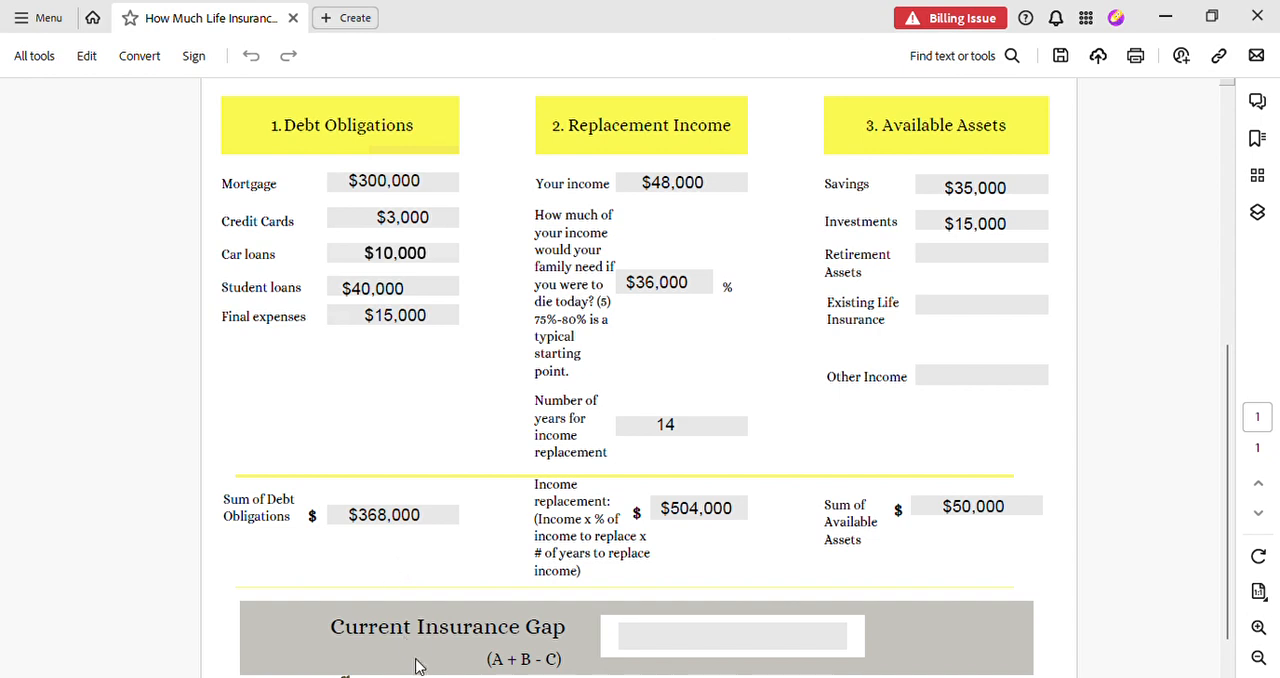
mouse_move(553, 664)
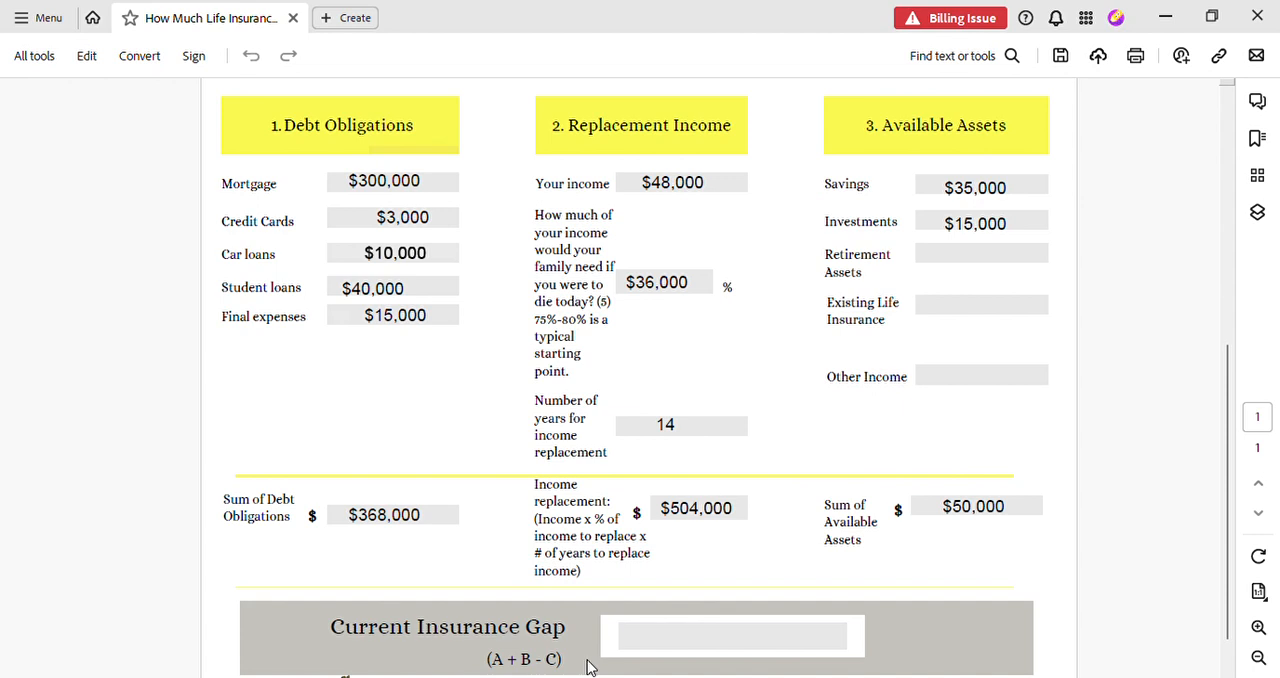
mouse_move(608, 424)
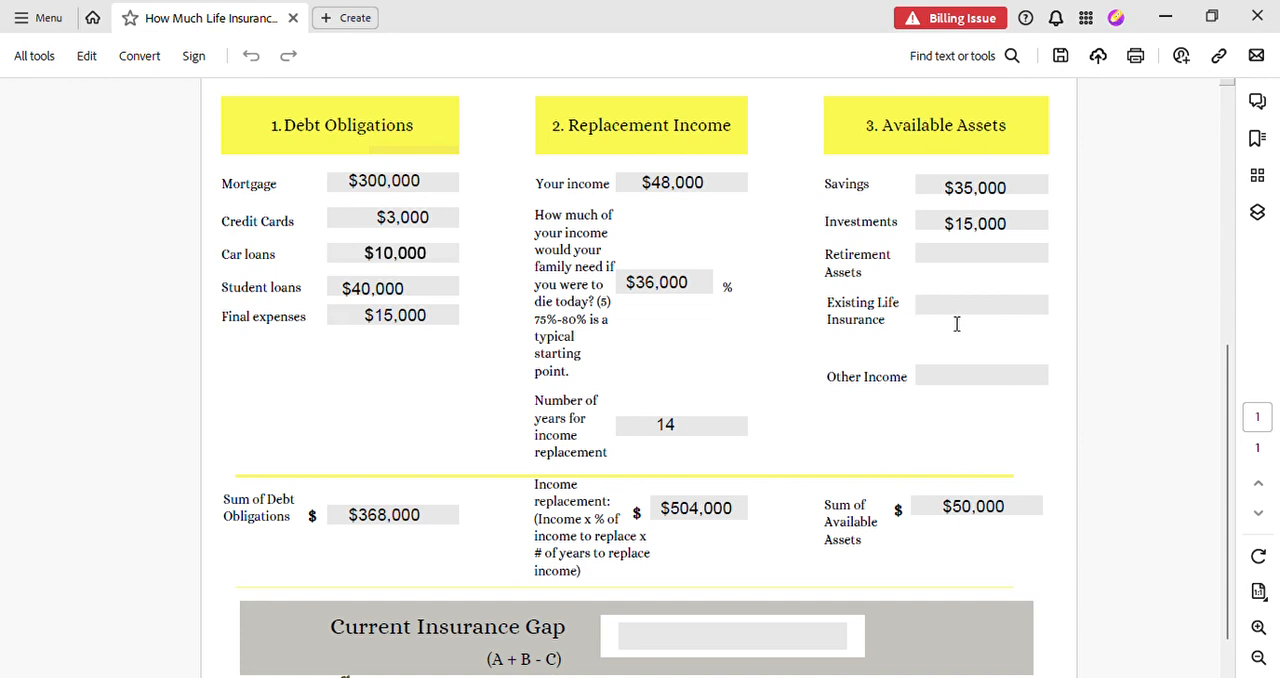
mouse_move(972, 317)
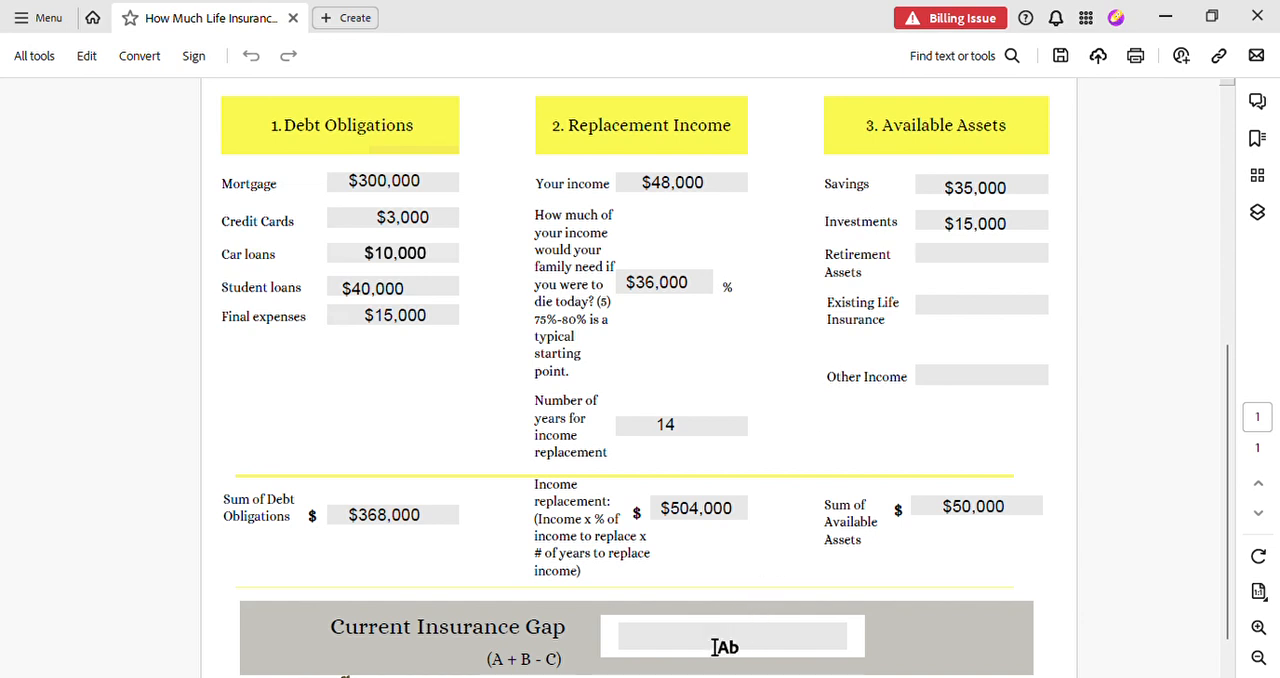
- Place a text entry in the Current Insurance Gap box for $822,000
left_click(710, 638)
type("$822,000")
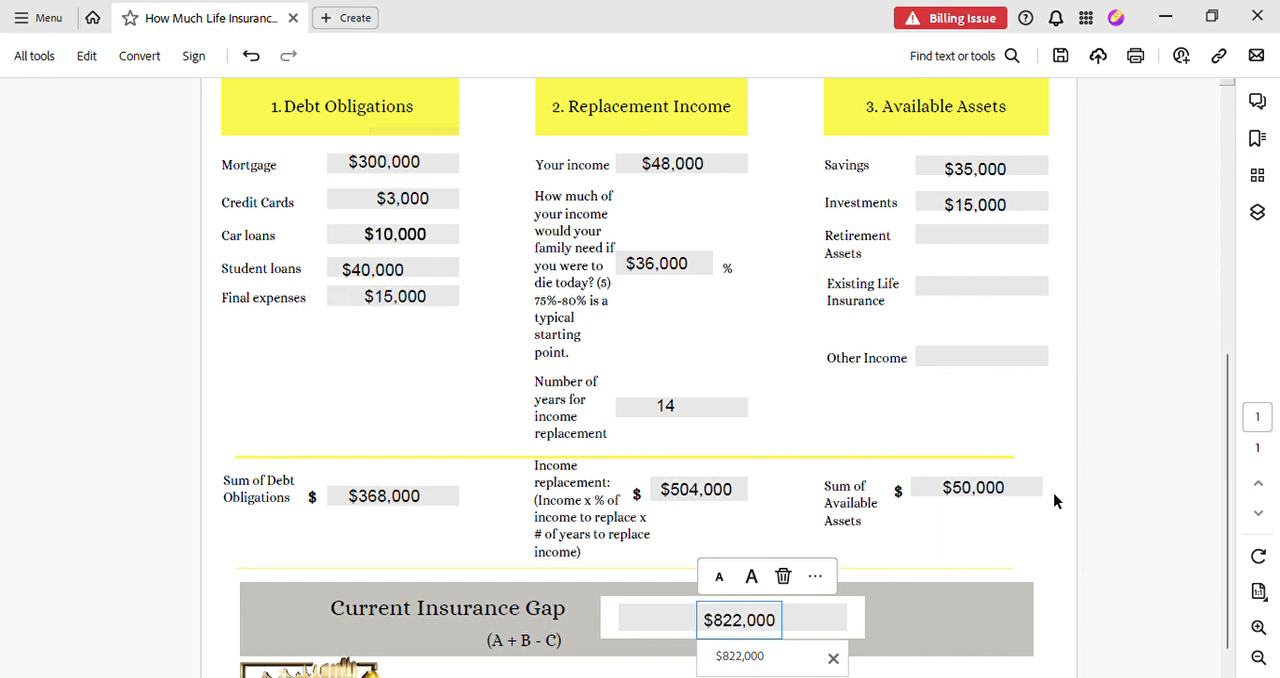
mouse_move(1107, 554)
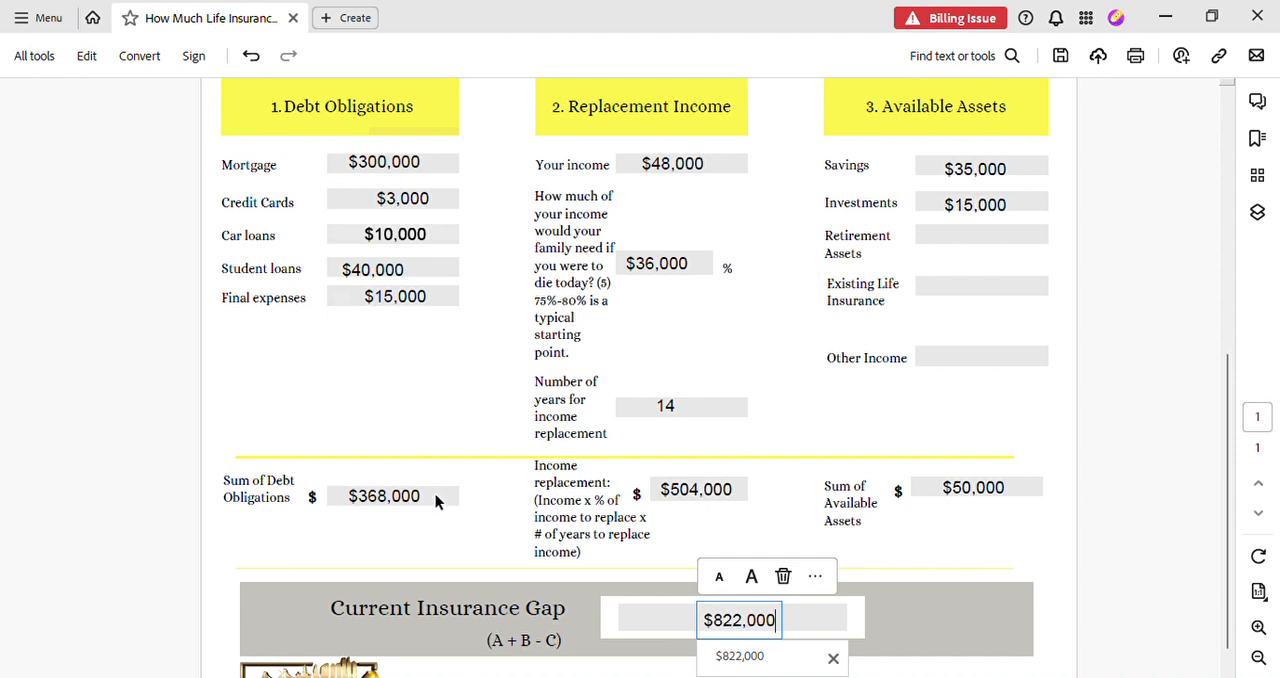
mouse_move(691, 503)
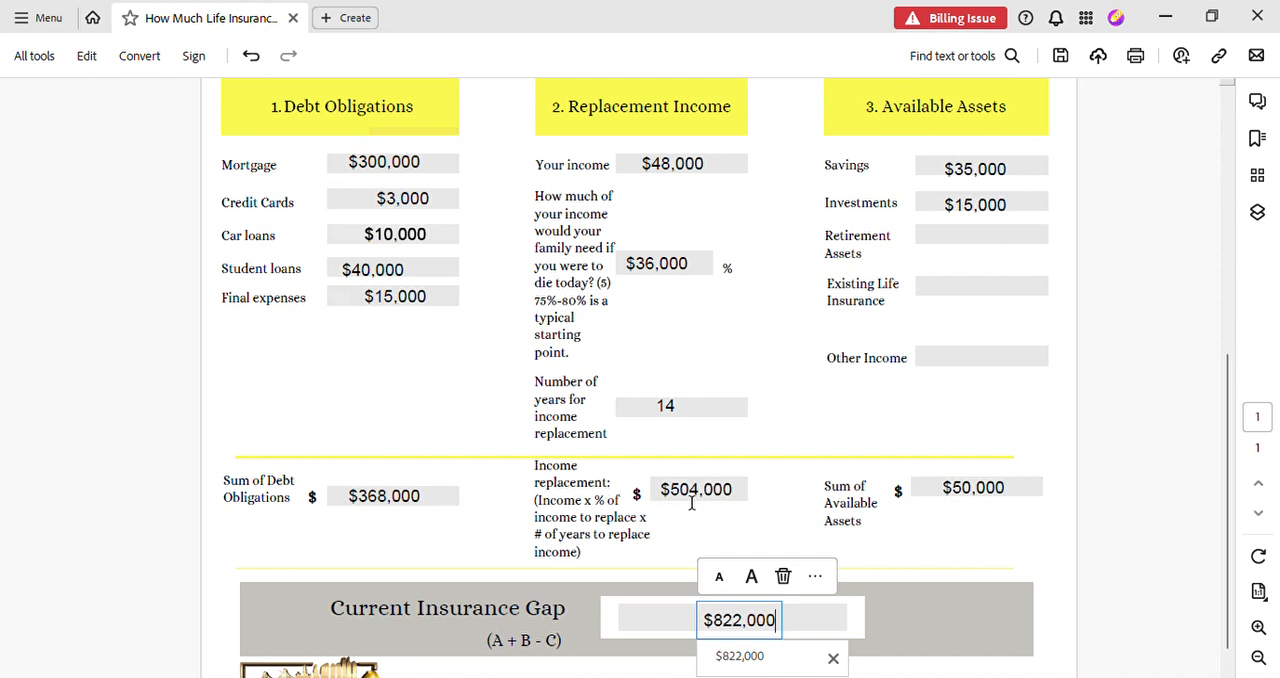
mouse_move(443, 499)
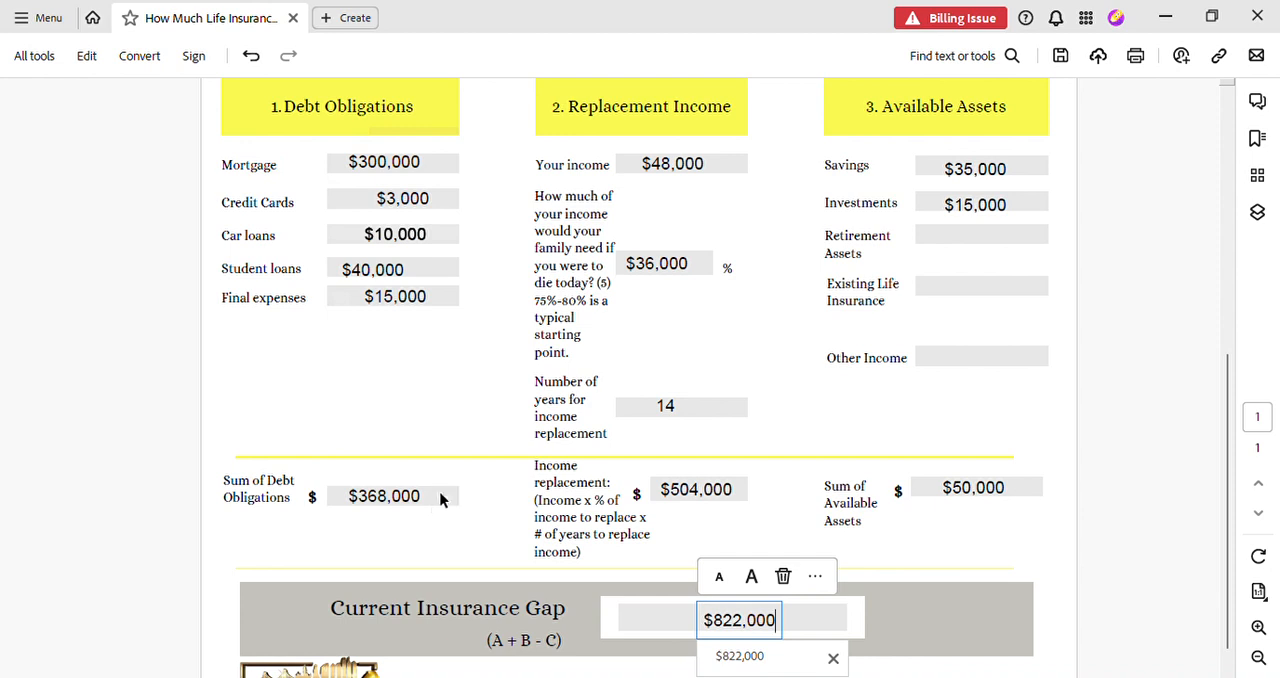
mouse_move(400, 333)
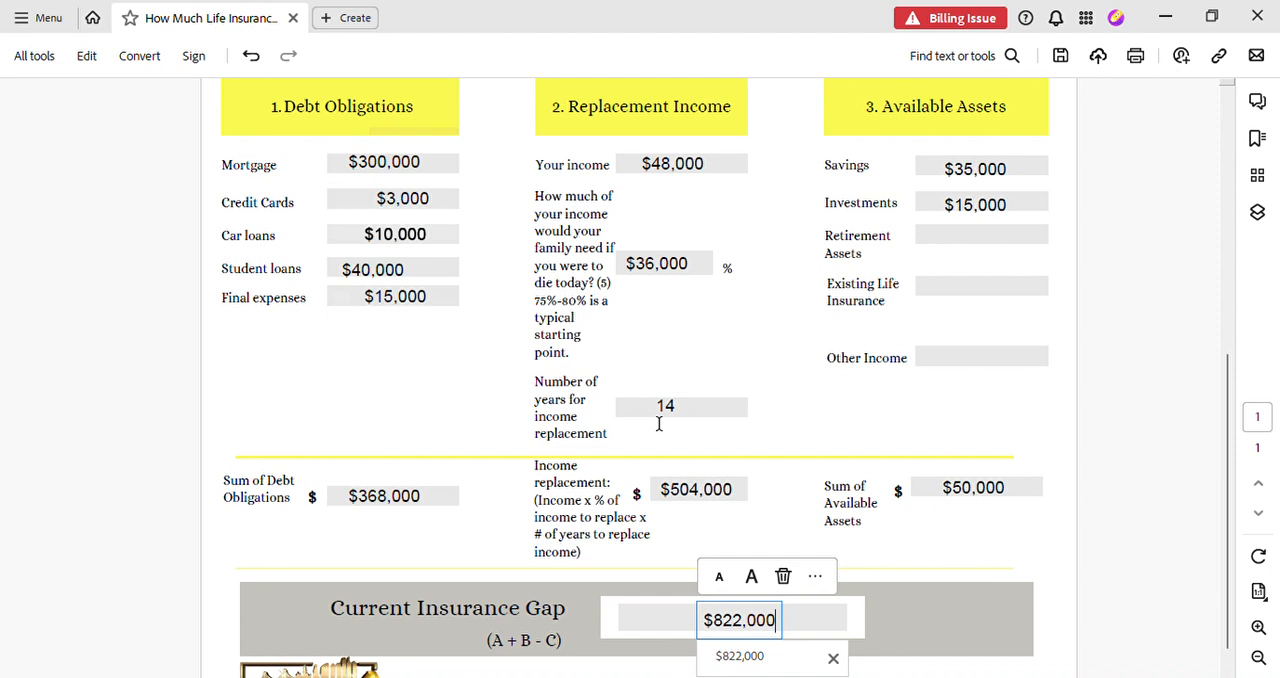
mouse_move(1038, 483)
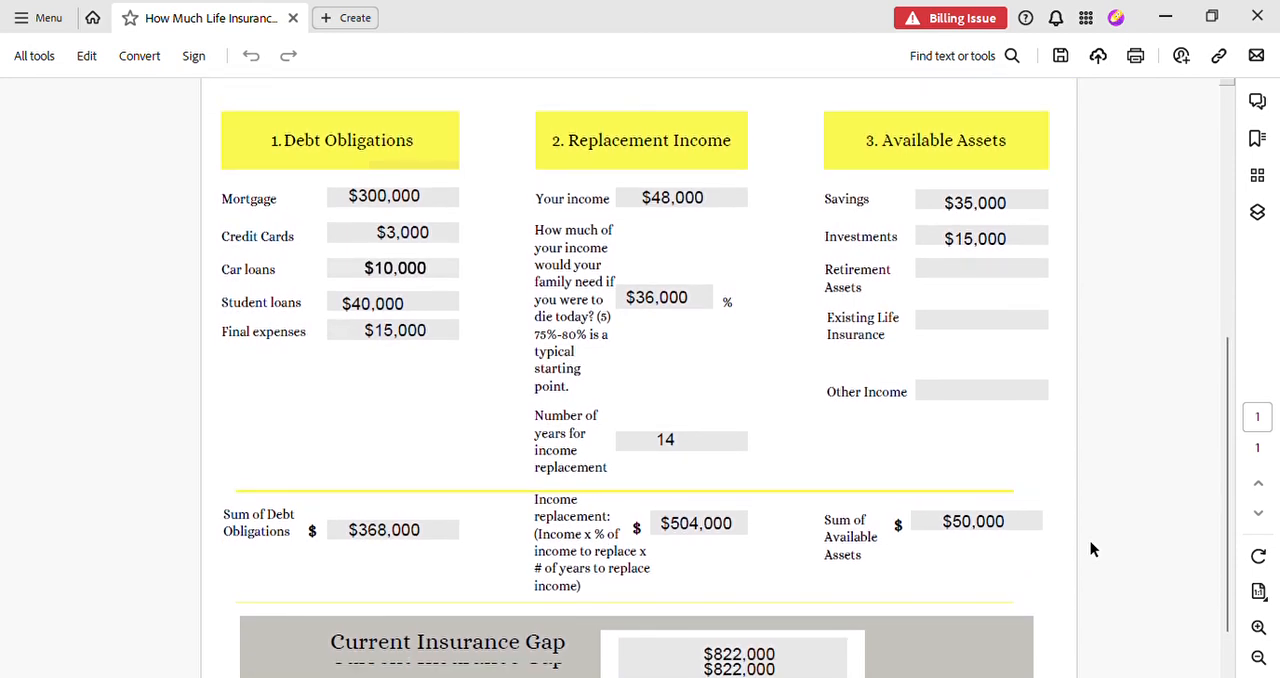
- Scroll back to the top of the completed form, showing 'How Much Life Insurance Do I Need?'
scroll("down", 3)
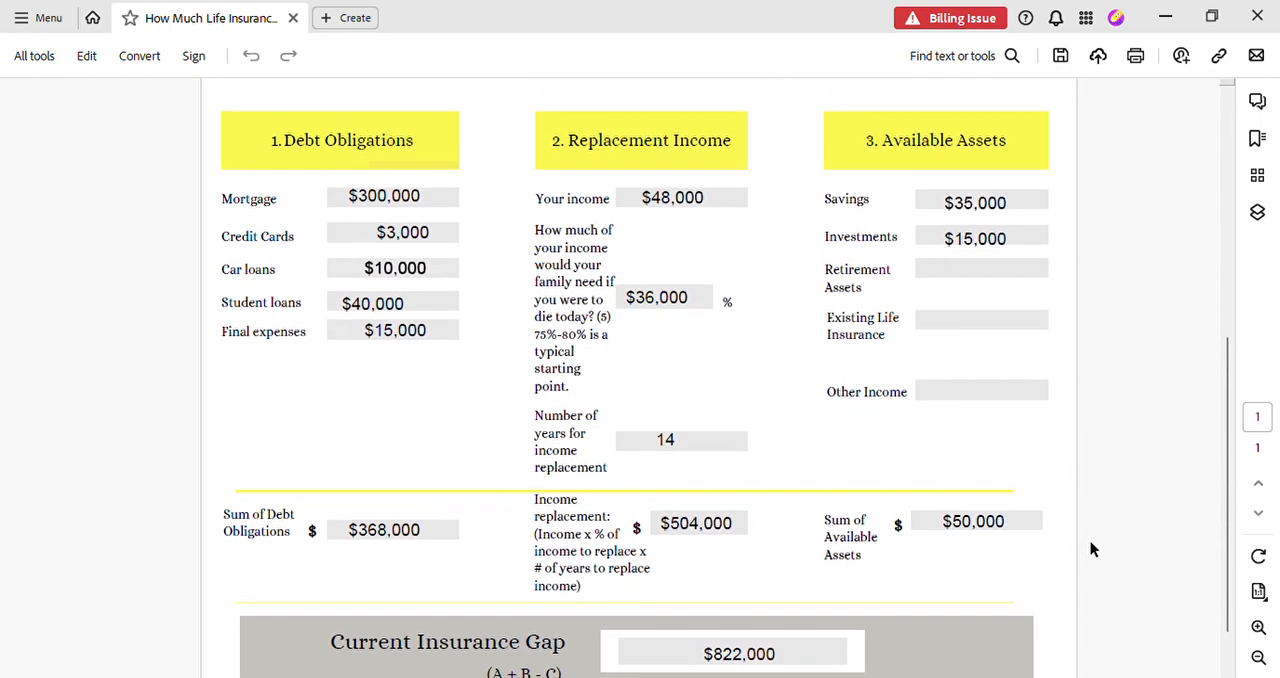
scroll("up", 3)
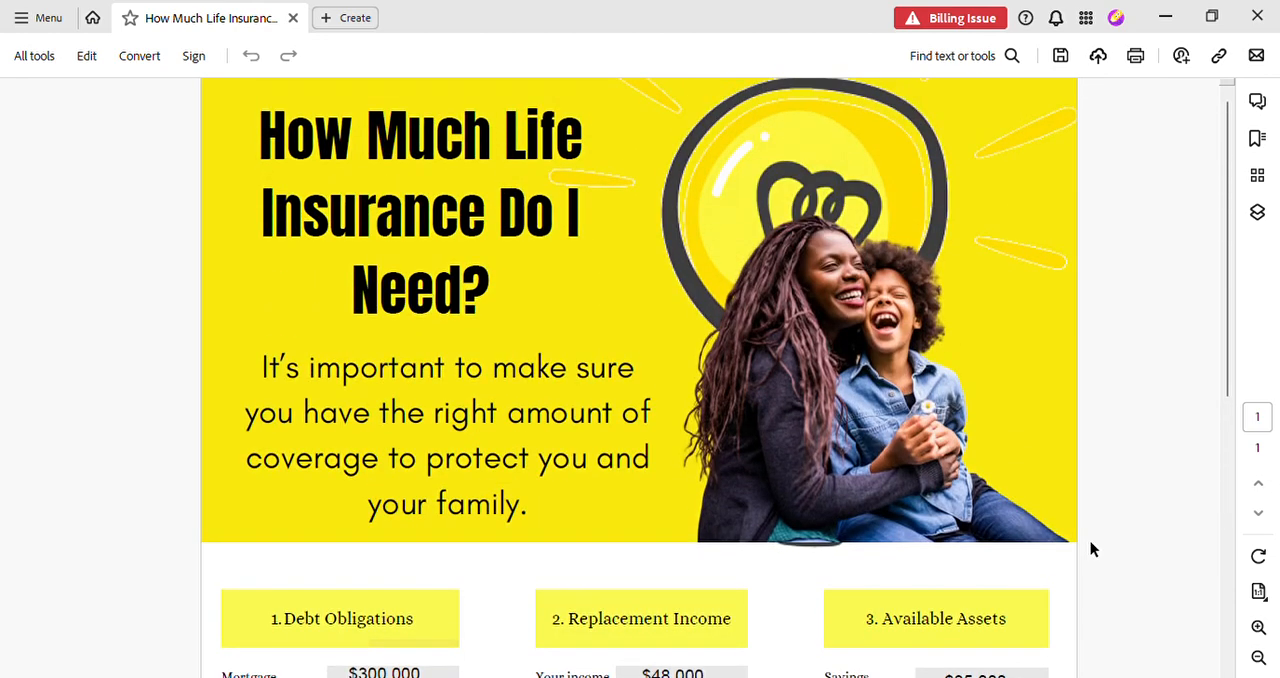